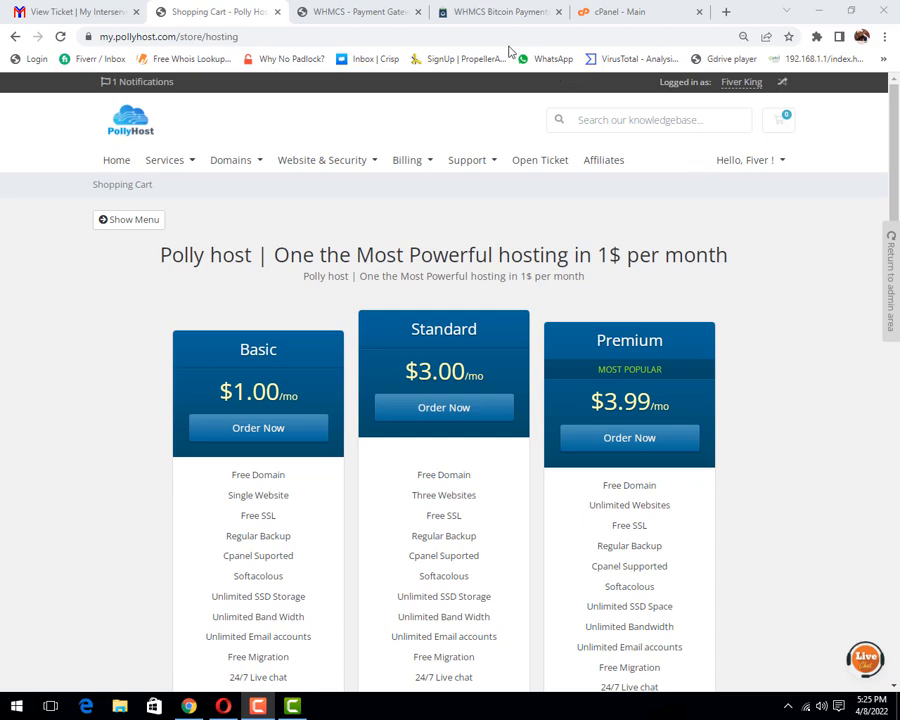
Download the WHMCS Bitcoin Payments plugin zip with Get It Now, then move to the hosting control panel
{"action": "left_click", "coordinate": [500, 12]}
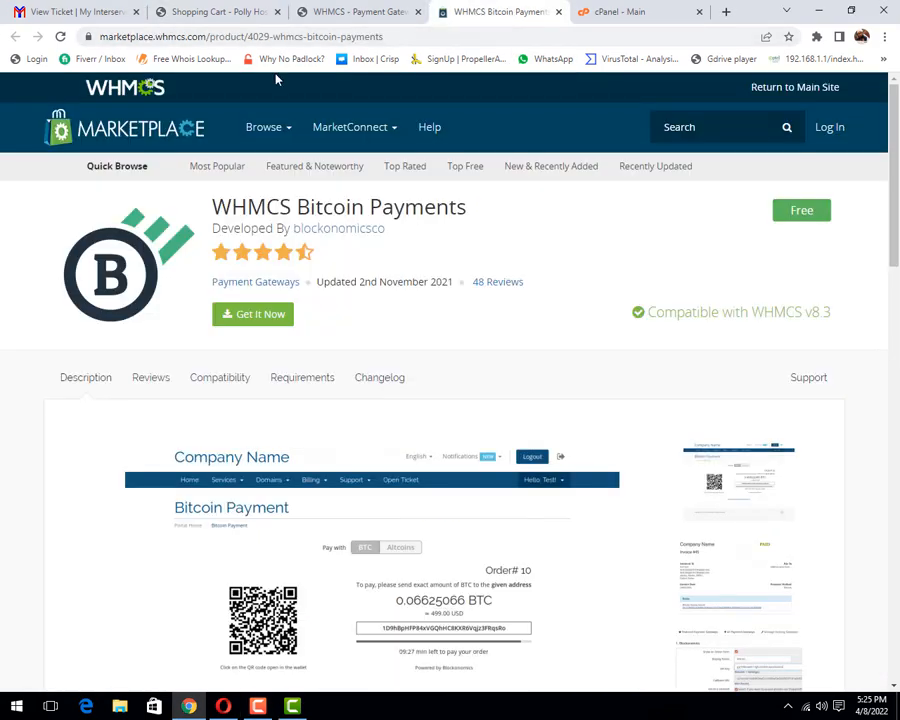
{"action": "mouse_move", "coordinate": [736, 260]}
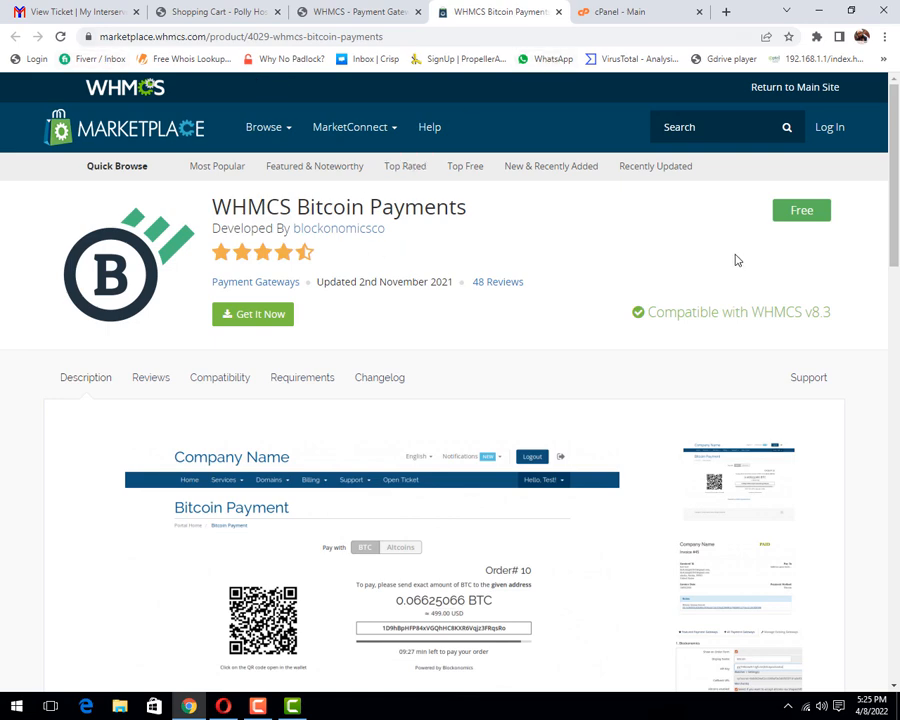
{"action": "left_click", "coordinate": [252, 314]}
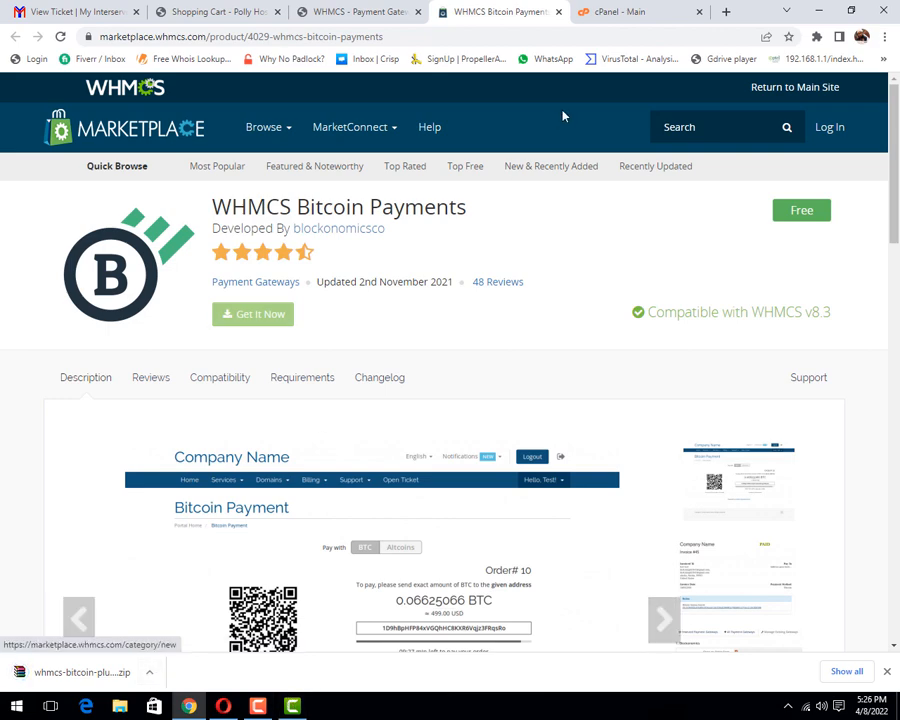
{"action": "left_click", "coordinate": [640, 12]}
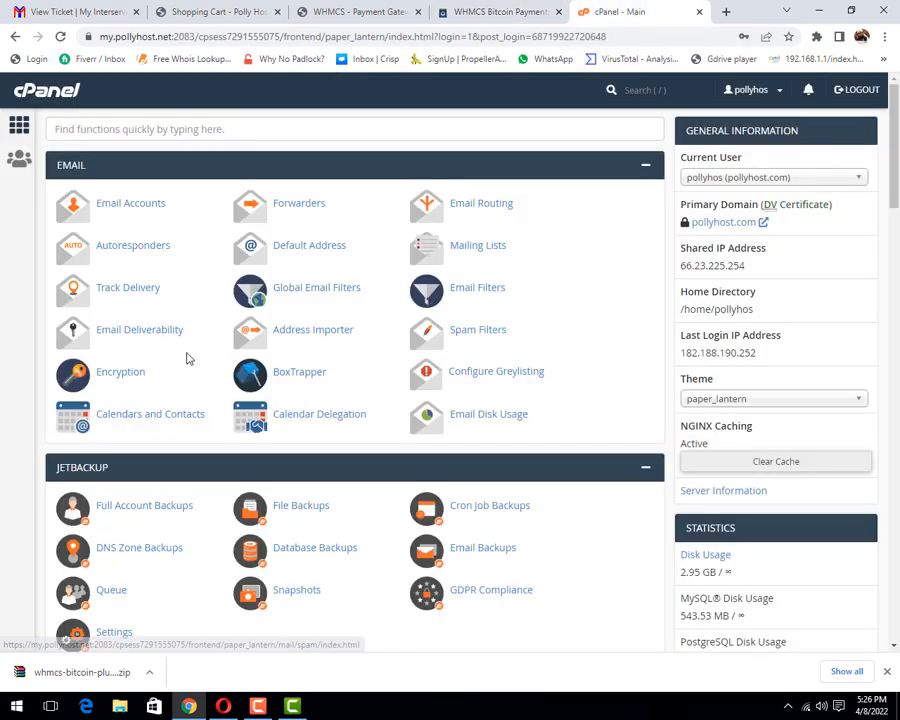
Browse File Manager into my.pollyhost.com/modules/gateways to see the existing gateway folders
{"action": "scroll", "scroll_direction": "down", "scroll_amount": 3}
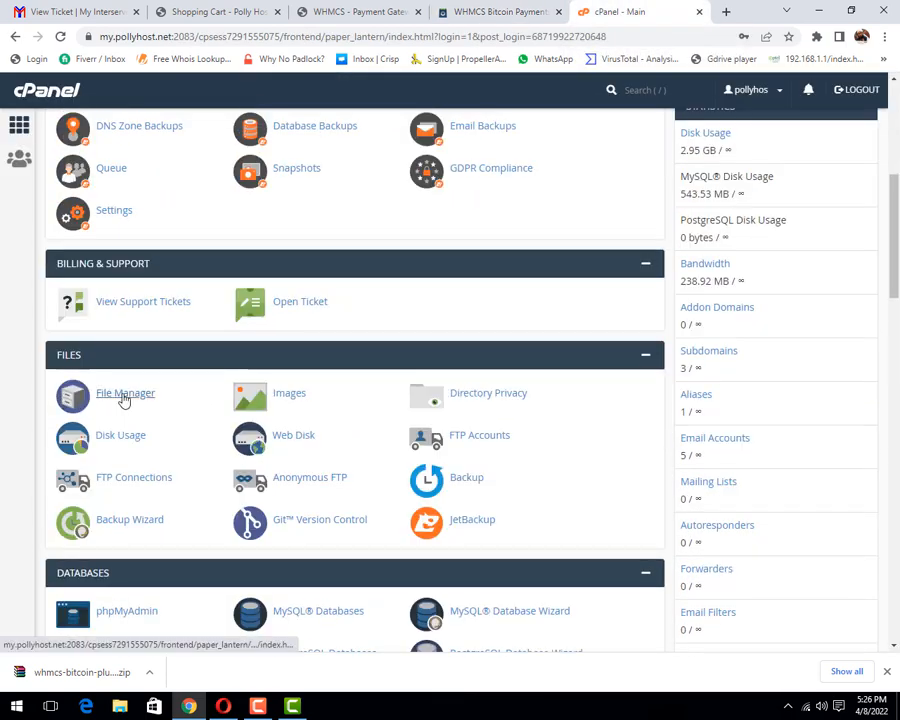
{"action": "left_click", "coordinate": [124, 392]}
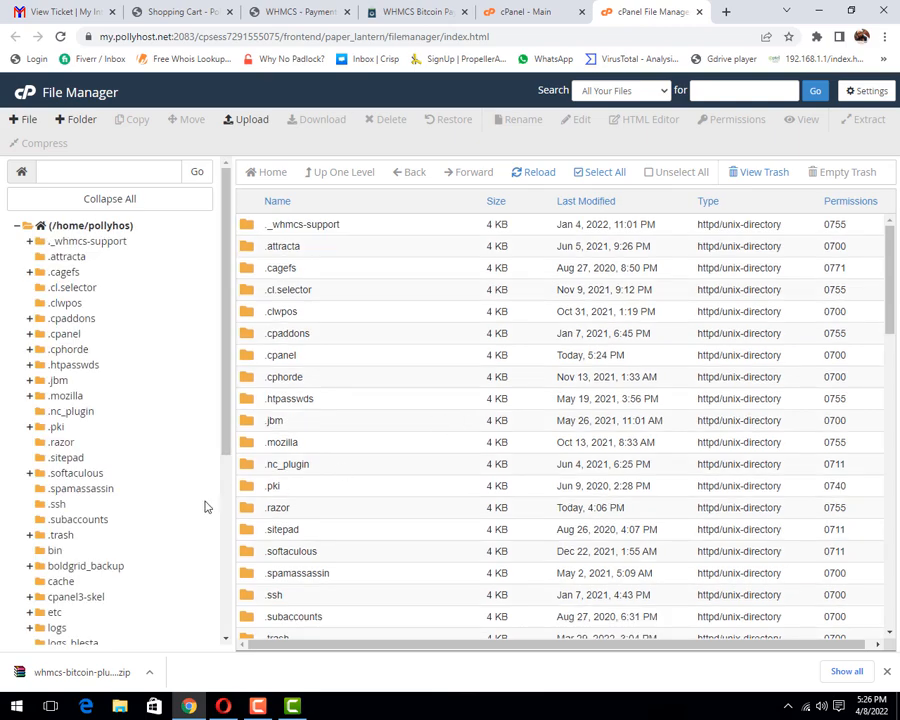
{"action": "scroll", "scroll_direction": "down", "scroll_amount": 3}
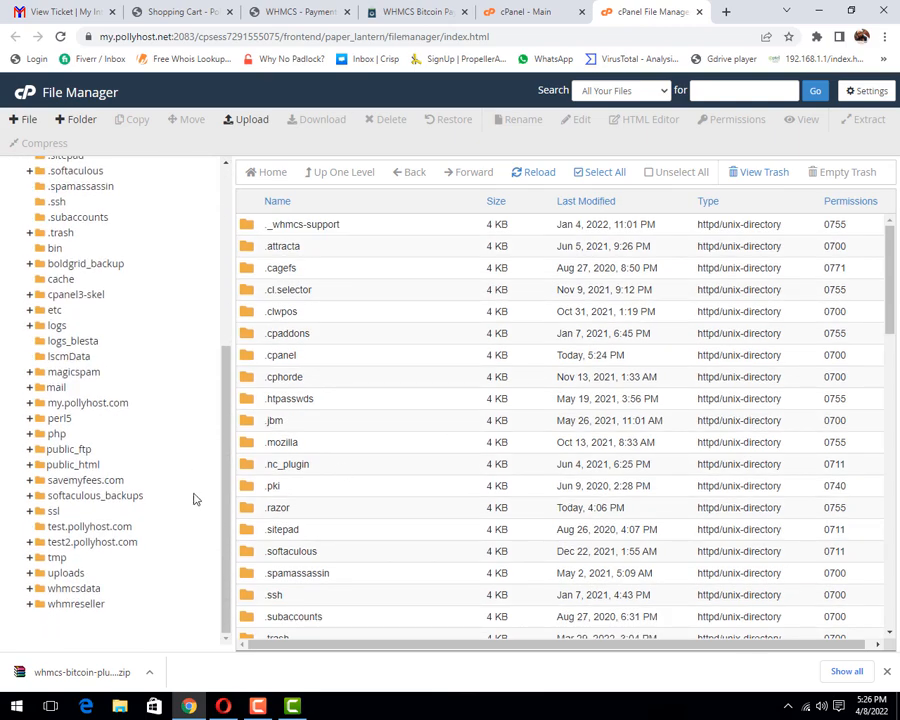
{"action": "mouse_move", "coordinate": [298, 492]}
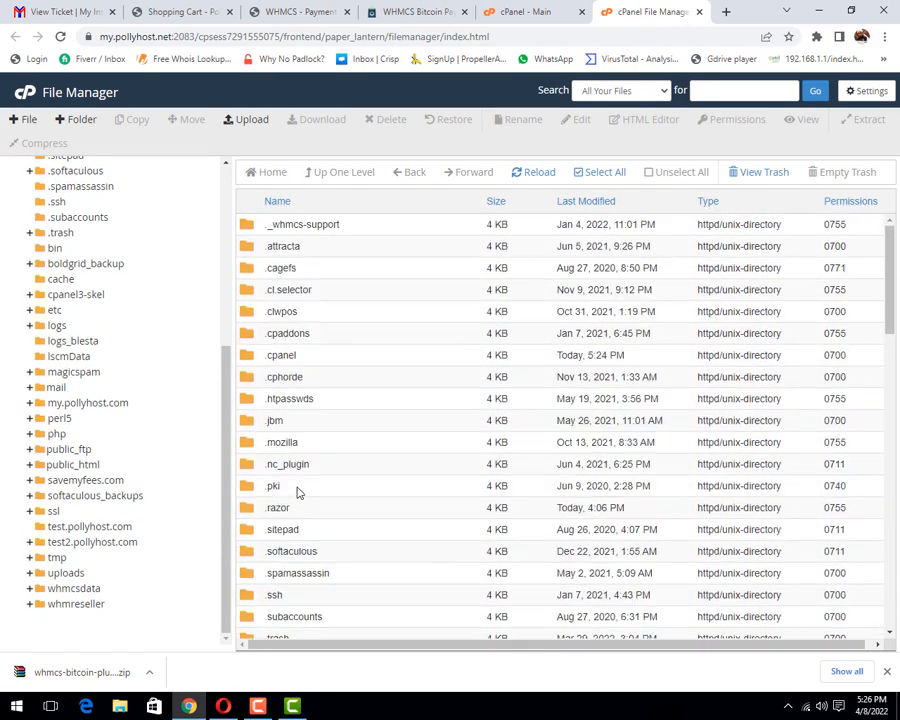
{"action": "scroll", "scroll_direction": "down", "scroll_amount": 3}
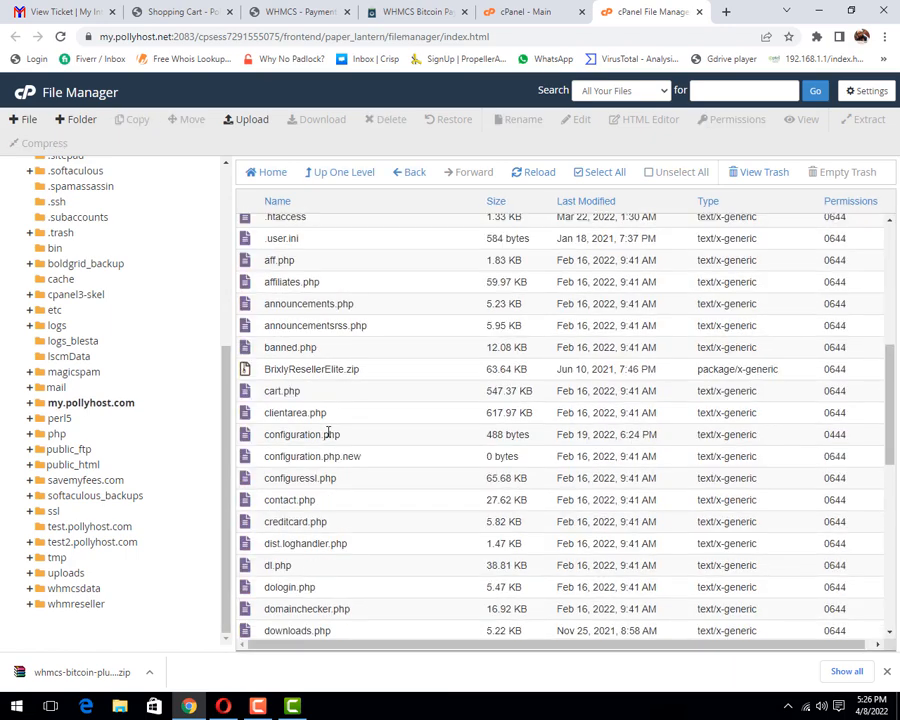
{"action": "scroll", "scroll_direction": "down", "scroll_amount": 3}
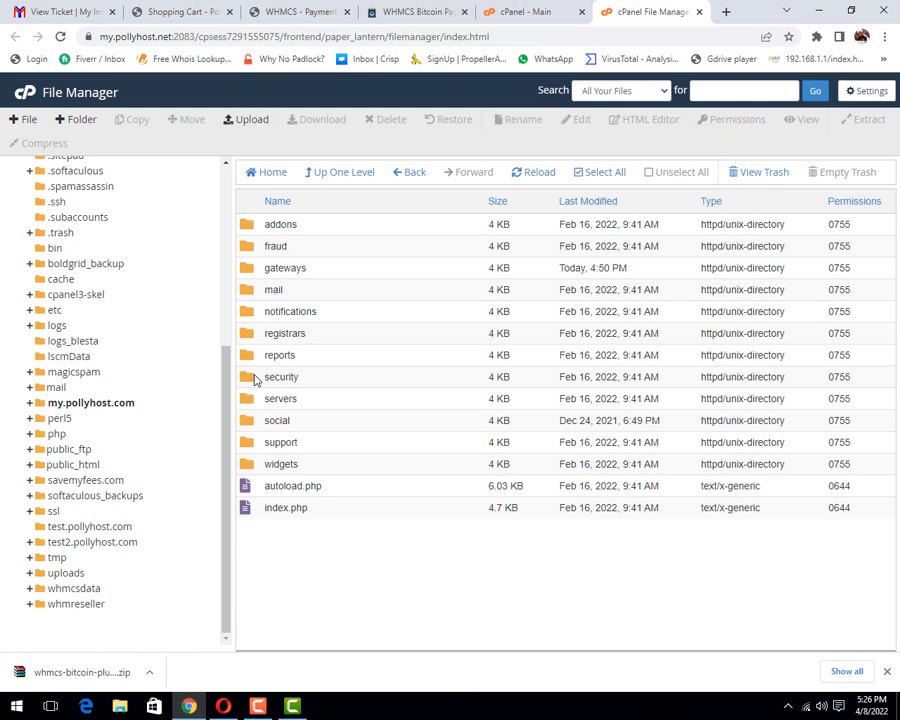
{"action": "mouse_move", "coordinate": [262, 356]}
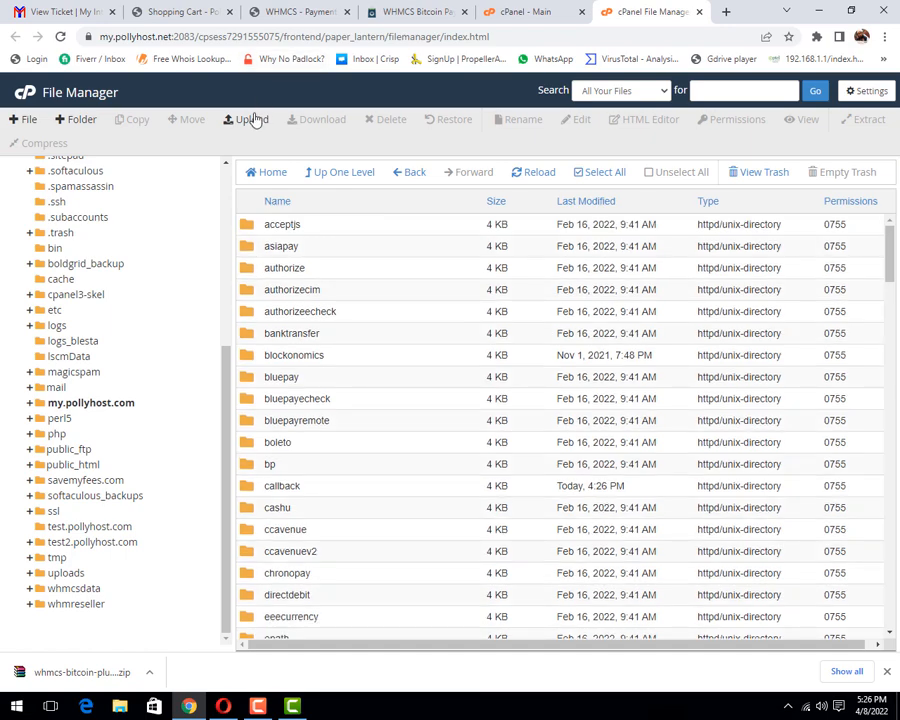
Upload whmcs-bitcoin-plugin-1.9.2.zip from Downloads into modules/gateways, overwriting the existing copy
{"action": "left_click", "coordinate": [244, 120]}
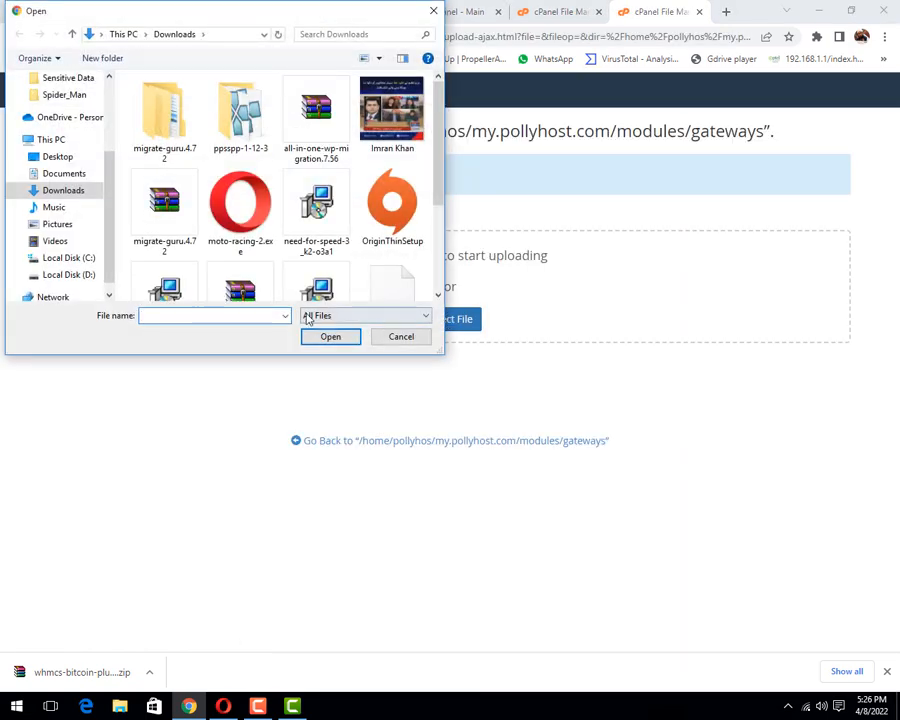
{"action": "scroll", "scroll_direction": "down", "scroll_amount": 3}
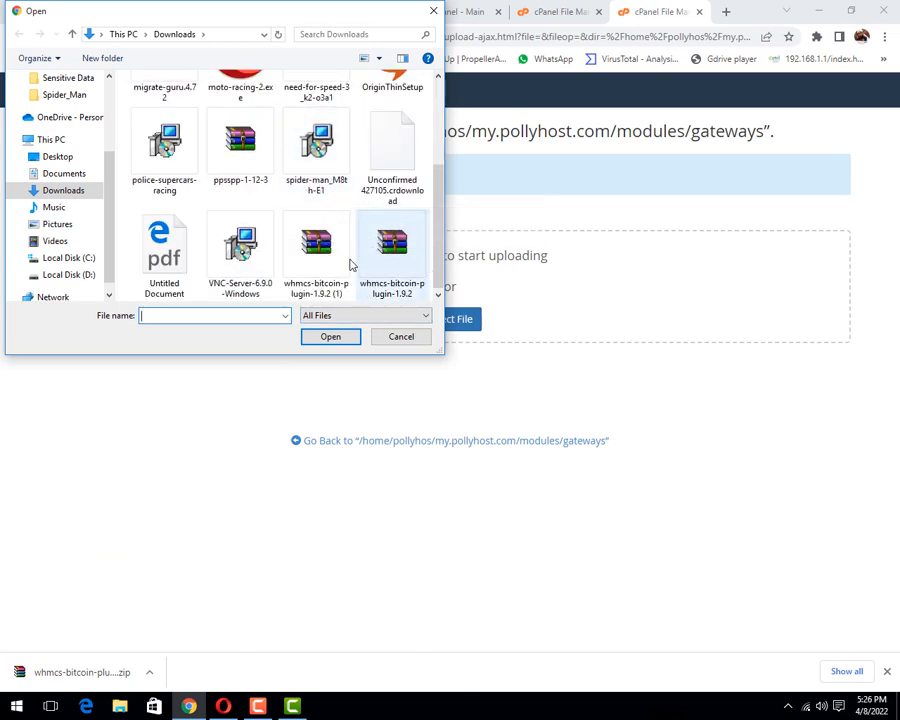
{"action": "left_click", "coordinate": [400, 336]}
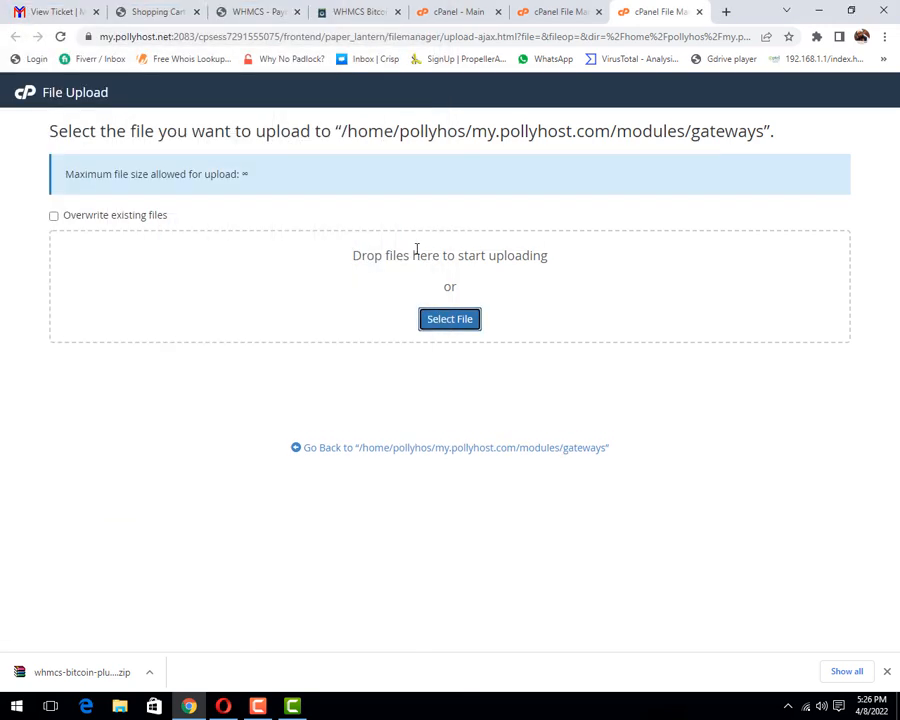
{"action": "left_click", "coordinate": [448, 318]}
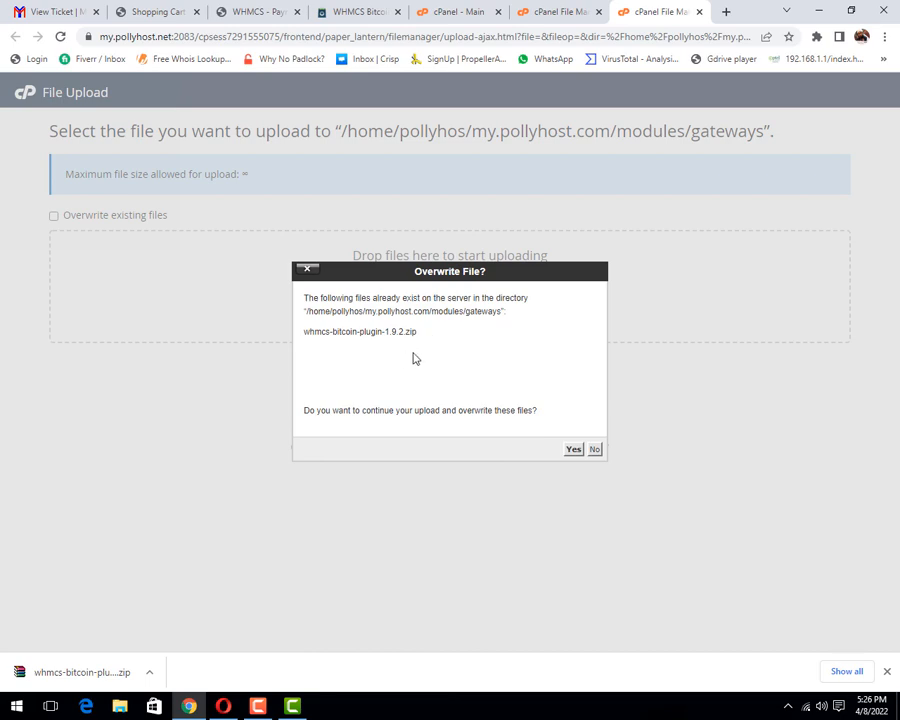
{"action": "mouse_move", "coordinate": [416, 356]}
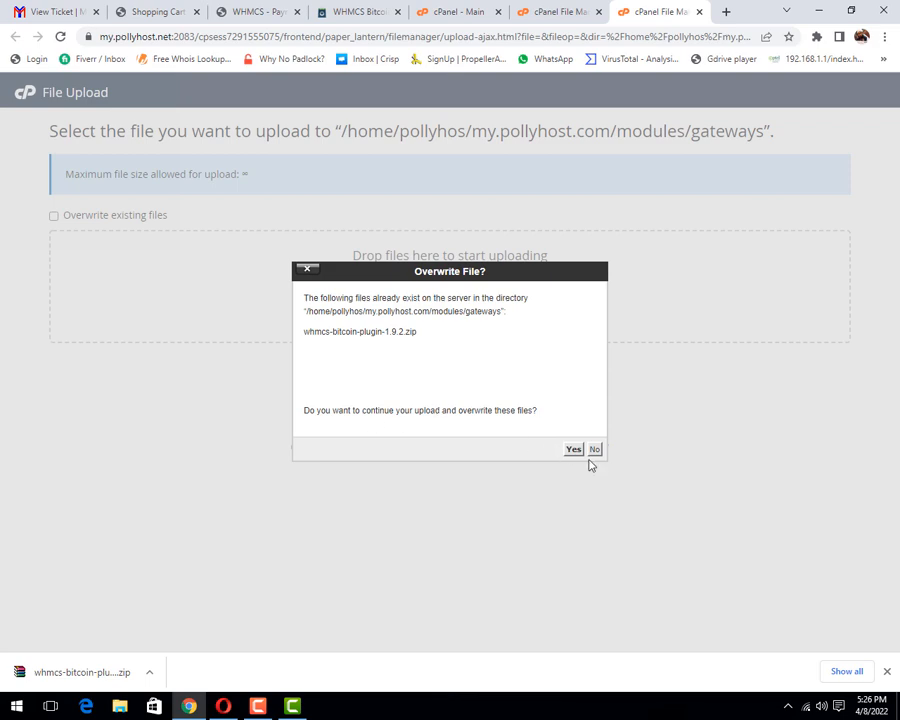
{"action": "left_click", "coordinate": [572, 448]}
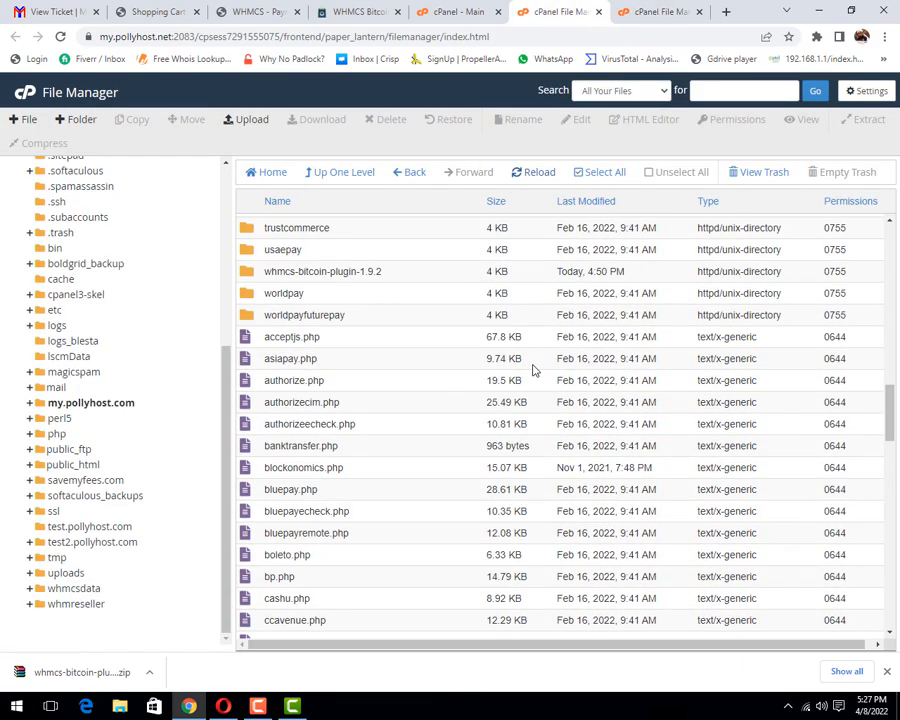
Extract the uploaded plugin archive into the gateways folder
{"action": "scroll", "scroll_direction": "down", "scroll_amount": 3}
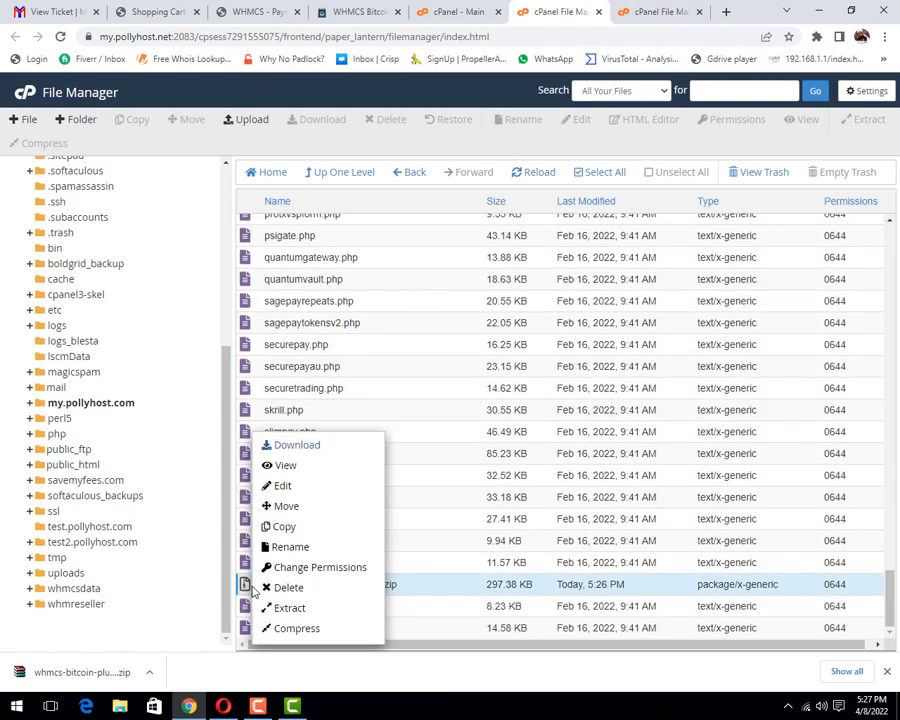
{"action": "left_click", "coordinate": [288, 608]}
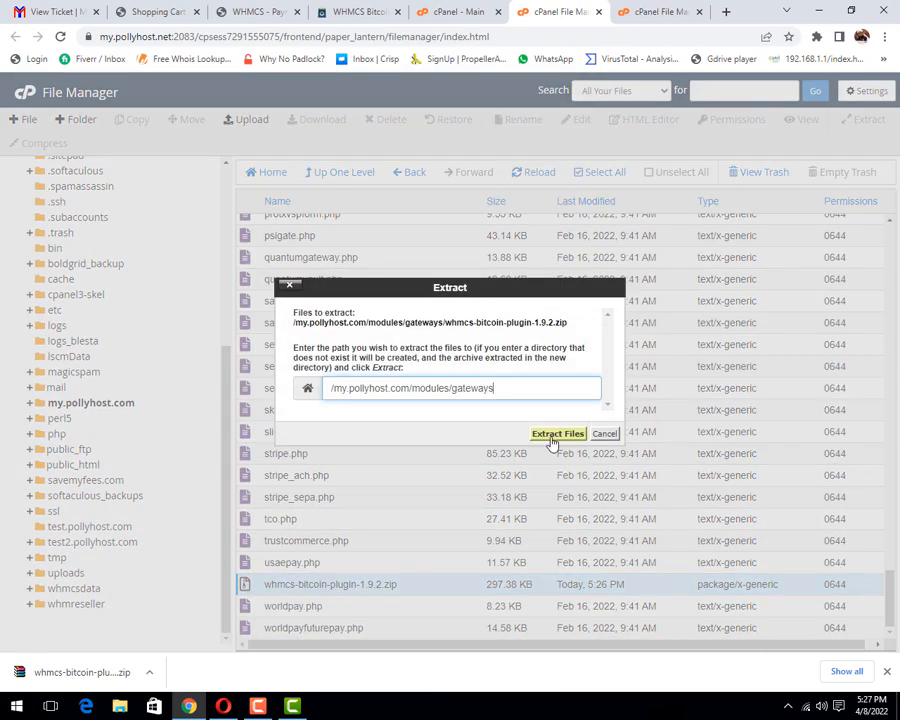
{"action": "left_click", "coordinate": [556, 432]}
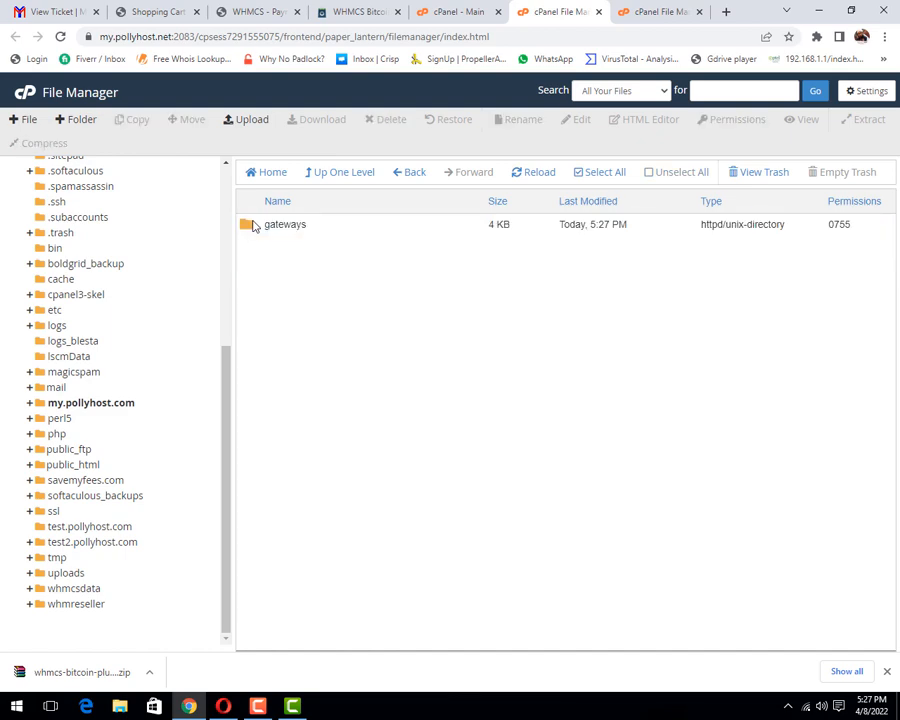
Move the extracted blockonomics files into modules/gateways and refresh the listing
{"action": "double_click", "coordinate": [284, 224]}
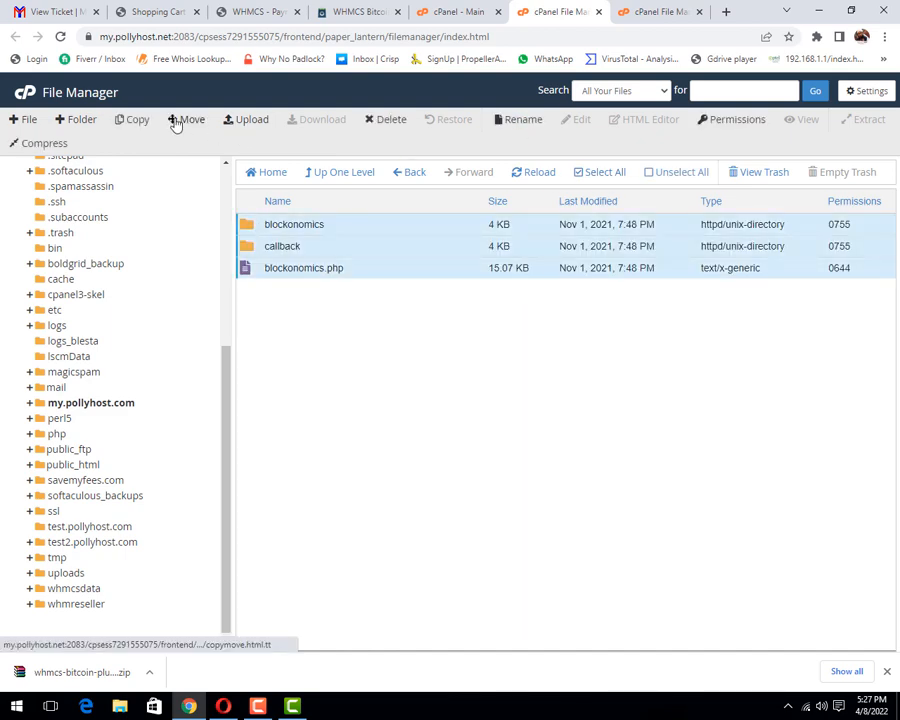
{"action": "left_click", "coordinate": [188, 120]}
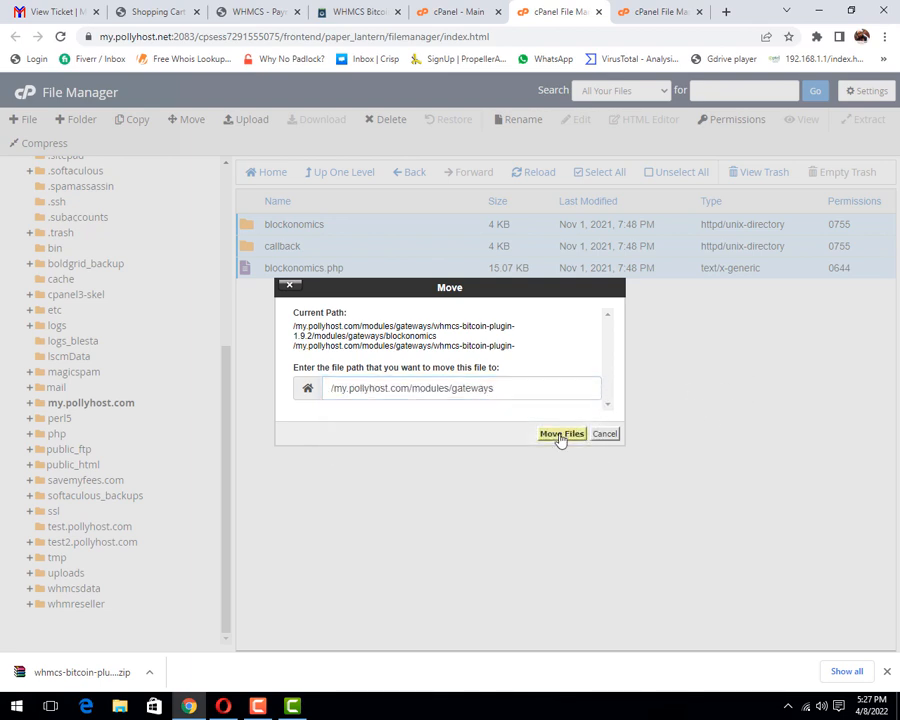
{"action": "left_click", "coordinate": [560, 432]}
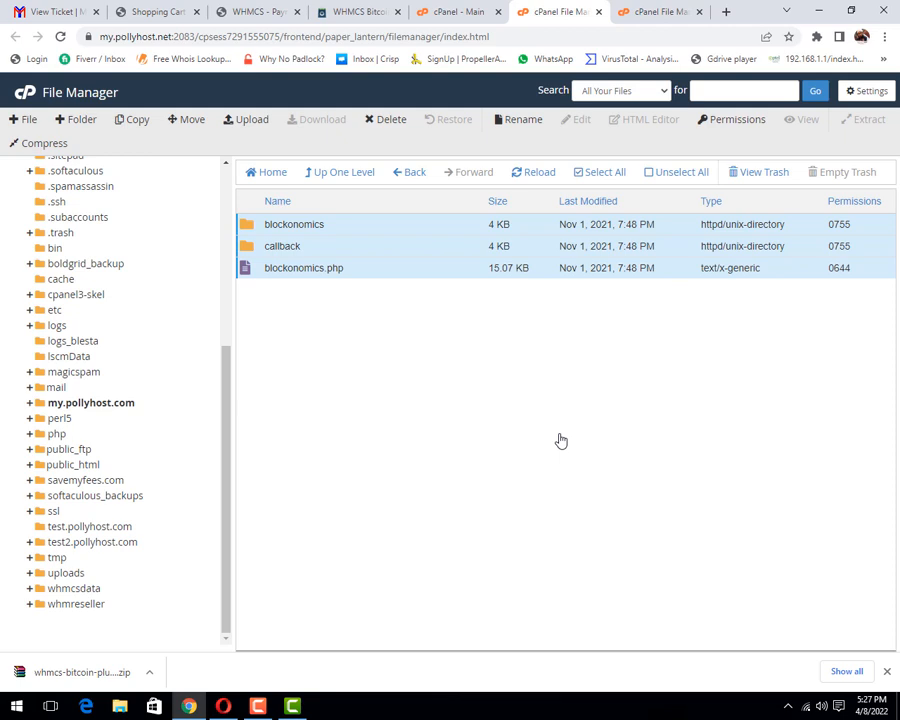
{"action": "left_click", "coordinate": [392, 120]}
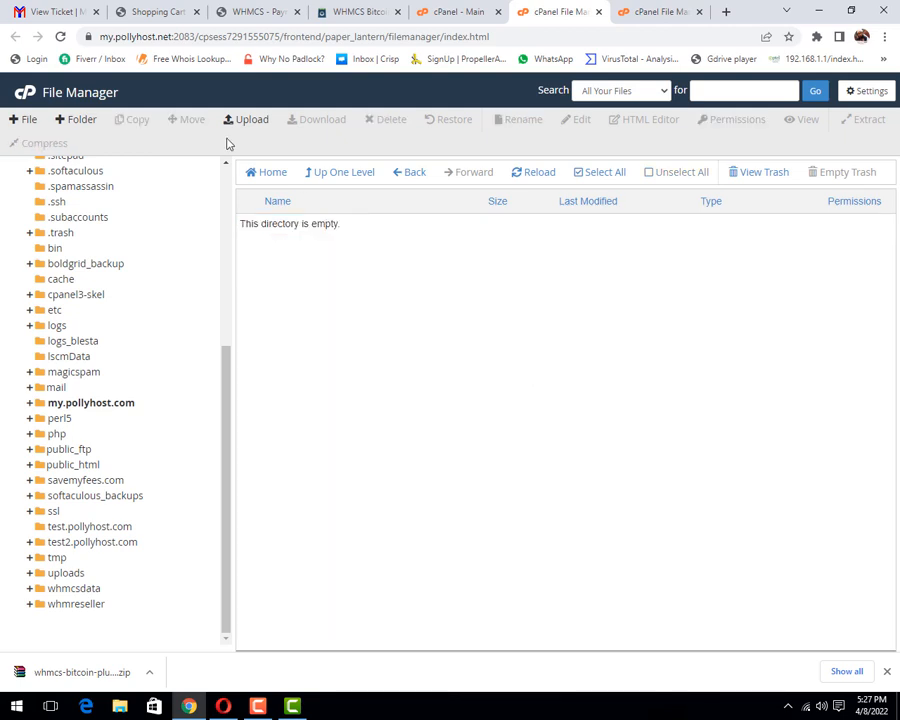
Reach the Payment Gateways configuration via Setup > System Settings in WHMCS Admin
{"action": "left_click", "coordinate": [258, 12]}
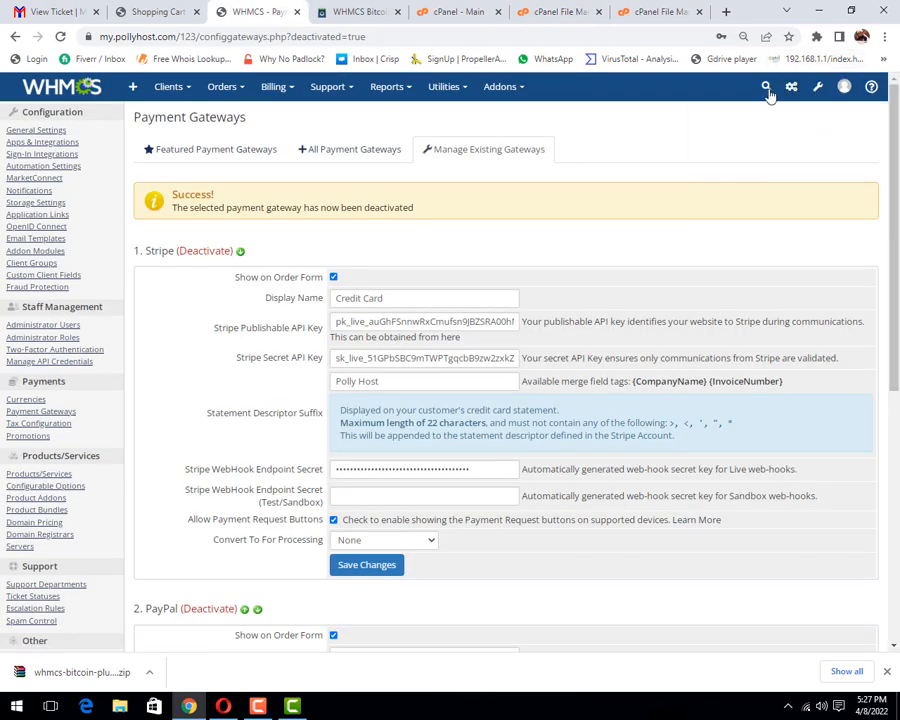
{"action": "left_click", "coordinate": [766, 88]}
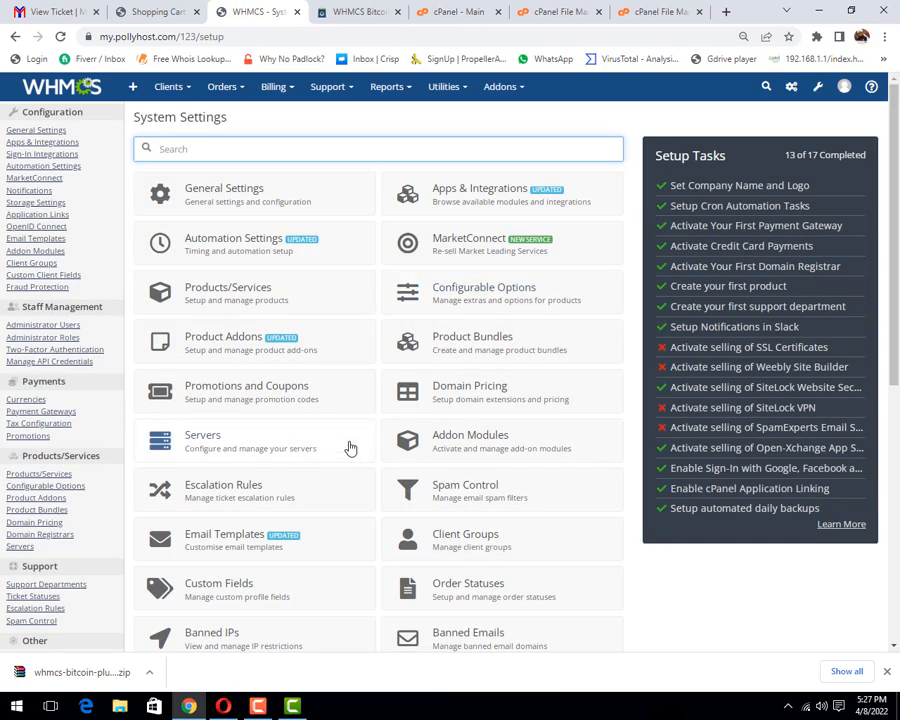
{"action": "scroll", "scroll_direction": "down", "scroll_amount": 3}
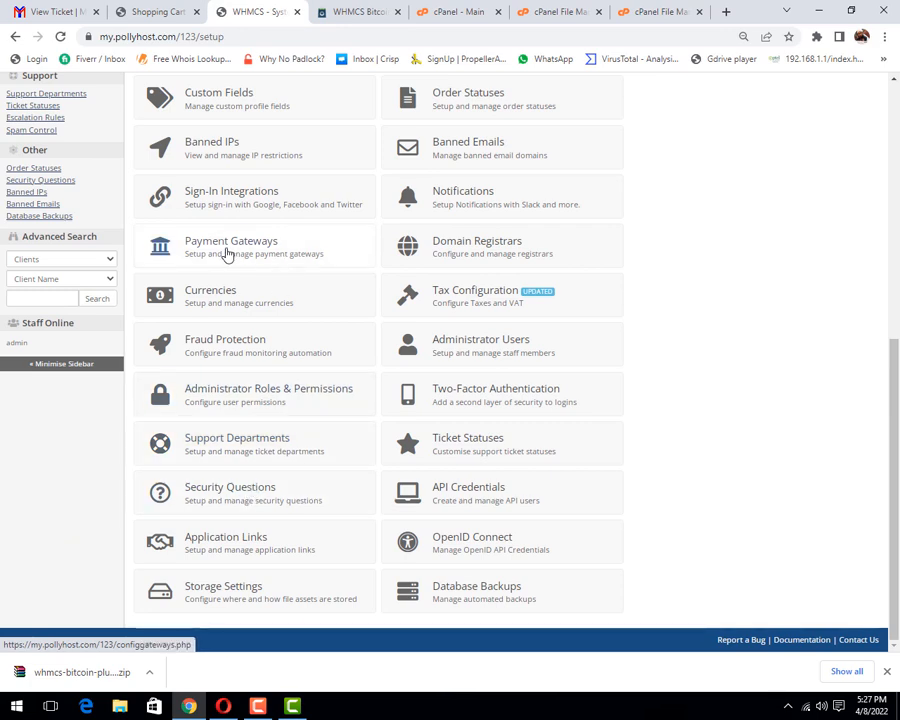
{"action": "left_click", "coordinate": [232, 240]}
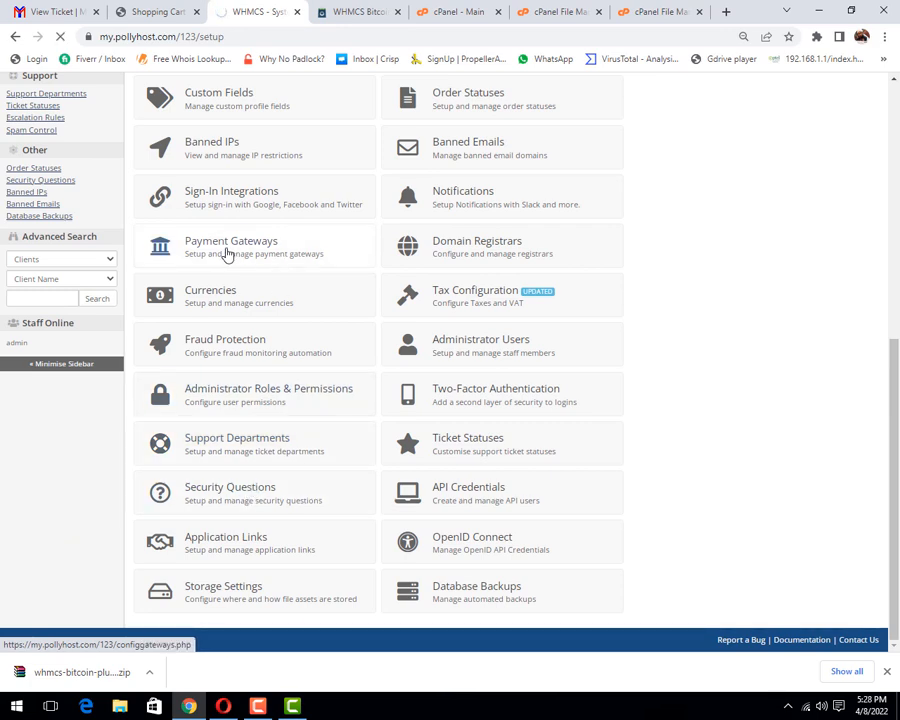
{"action": "left_click", "coordinate": [232, 240]}
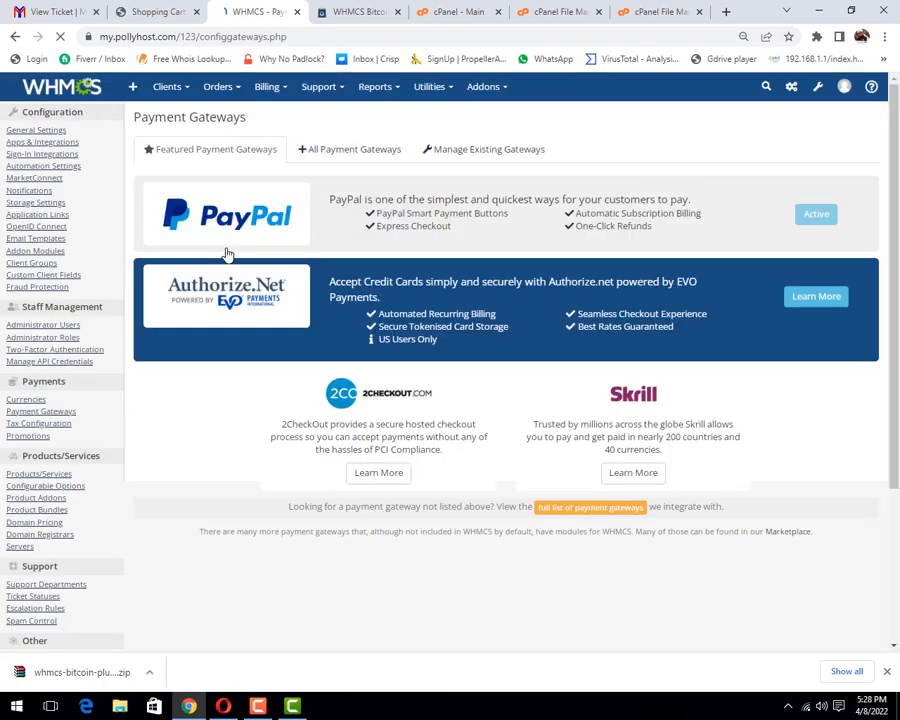
Show the All Payment Gateways list and choose Blockonomics for activation
{"action": "left_click", "coordinate": [488, 148]}
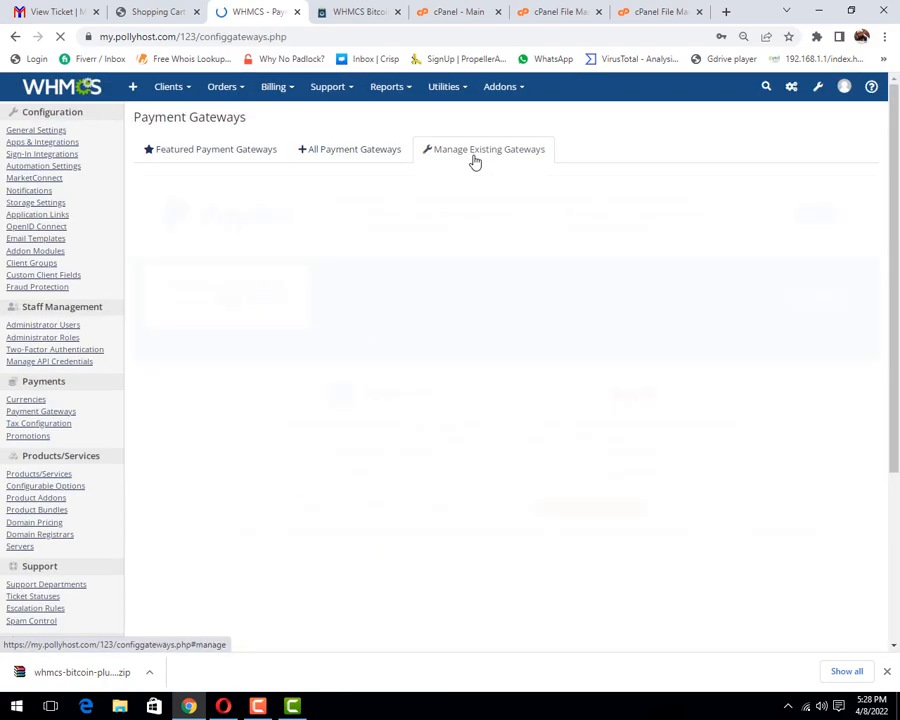
{"action": "left_click", "coordinate": [352, 148]}
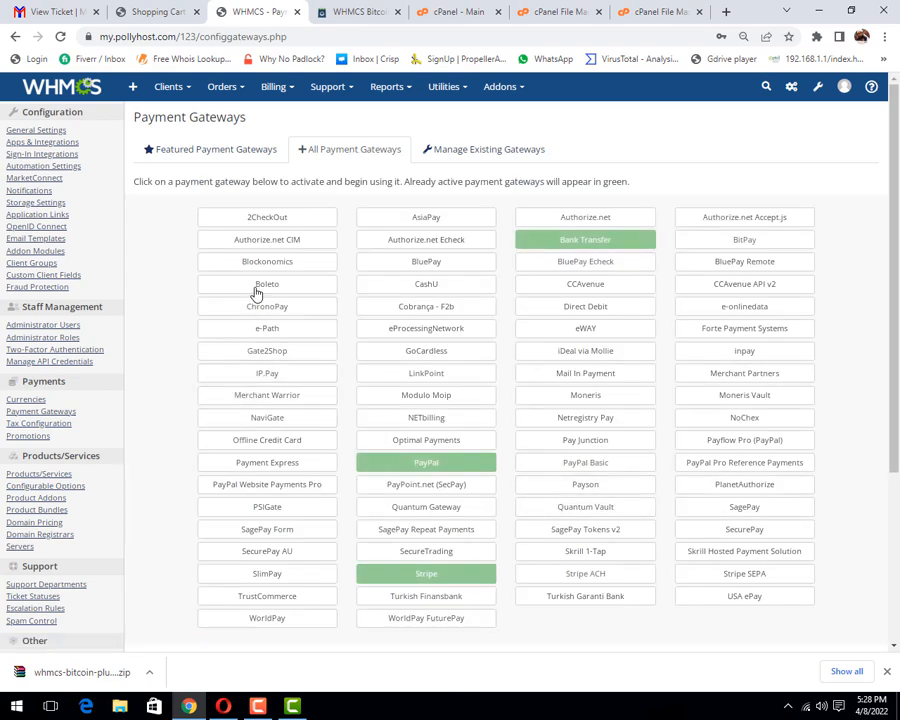
{"action": "mouse_move", "coordinate": [268, 260]}
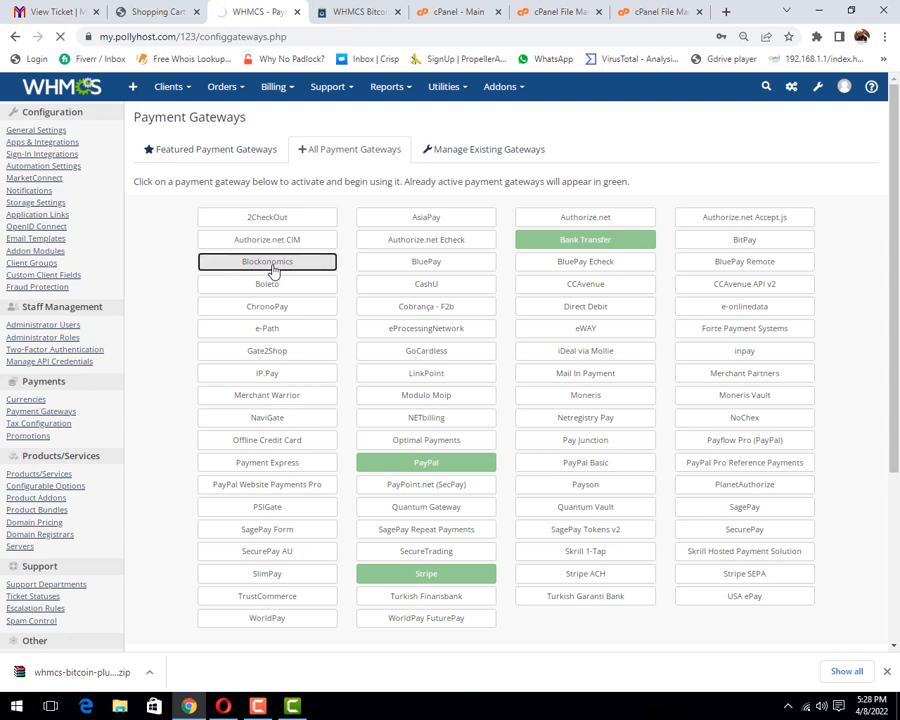
{"action": "left_click", "coordinate": [268, 260]}
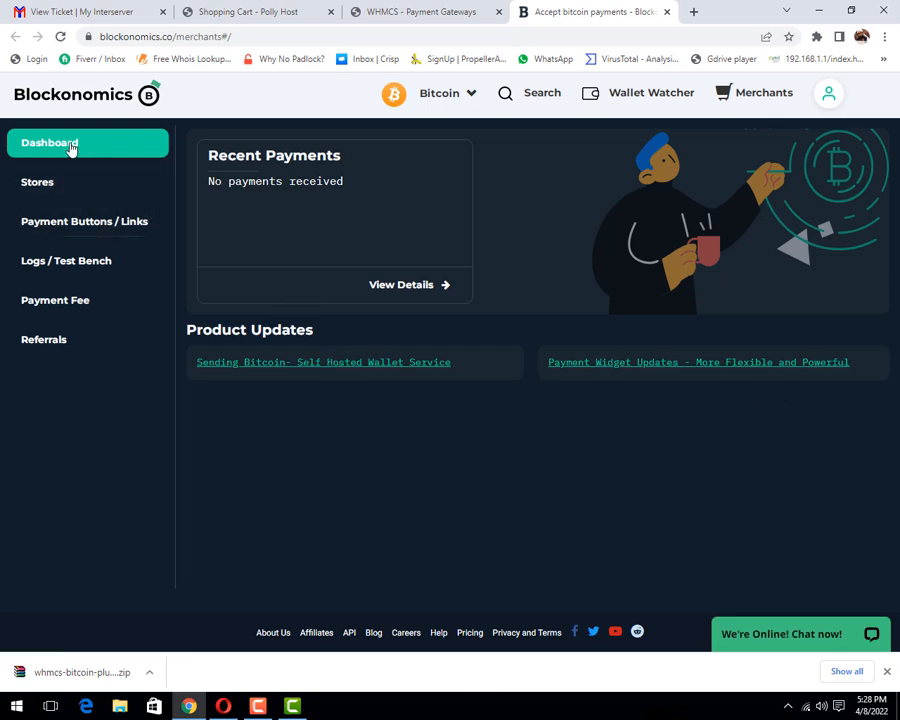
Add a new Store 2 from the Stores list in the Blockonomics dashboard
{"action": "left_click", "coordinate": [36, 182]}
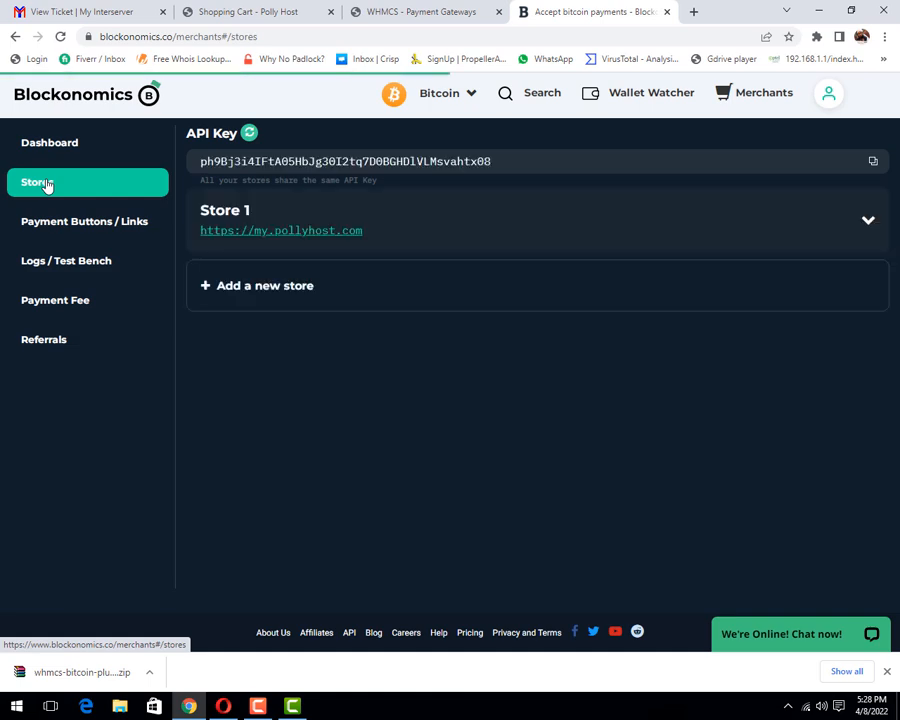
{"action": "mouse_move", "coordinate": [256, 292]}
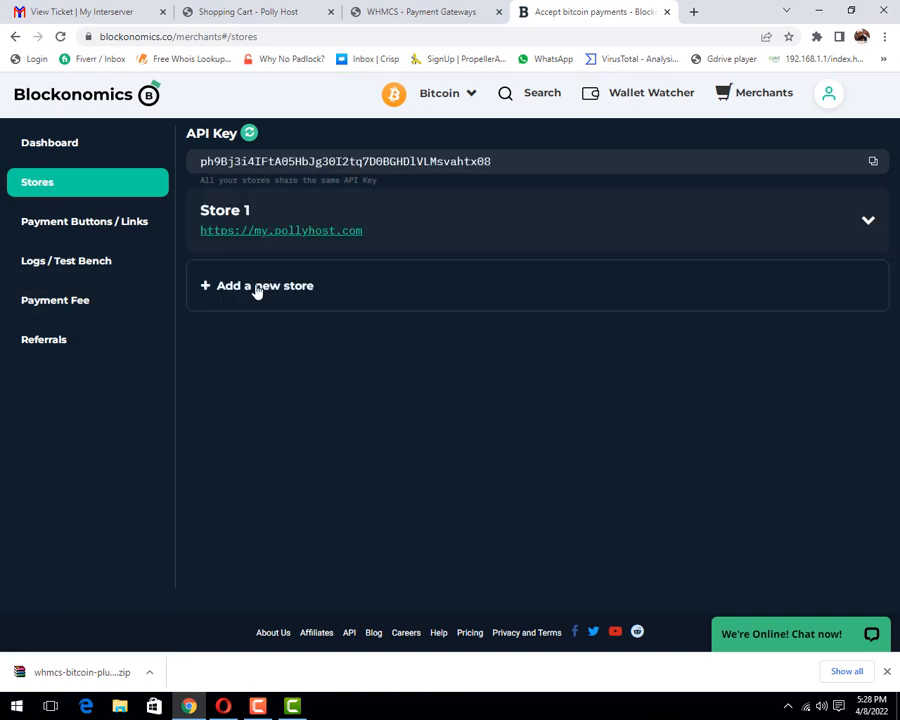
{"action": "left_click", "coordinate": [264, 284]}
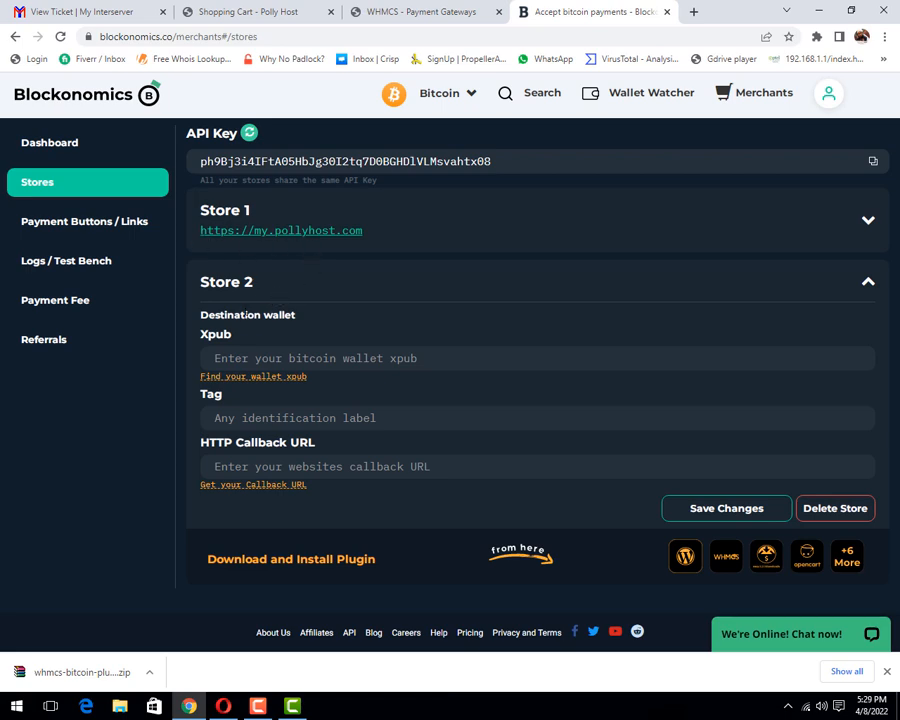
{"action": "mouse_move", "coordinate": [228, 312]}
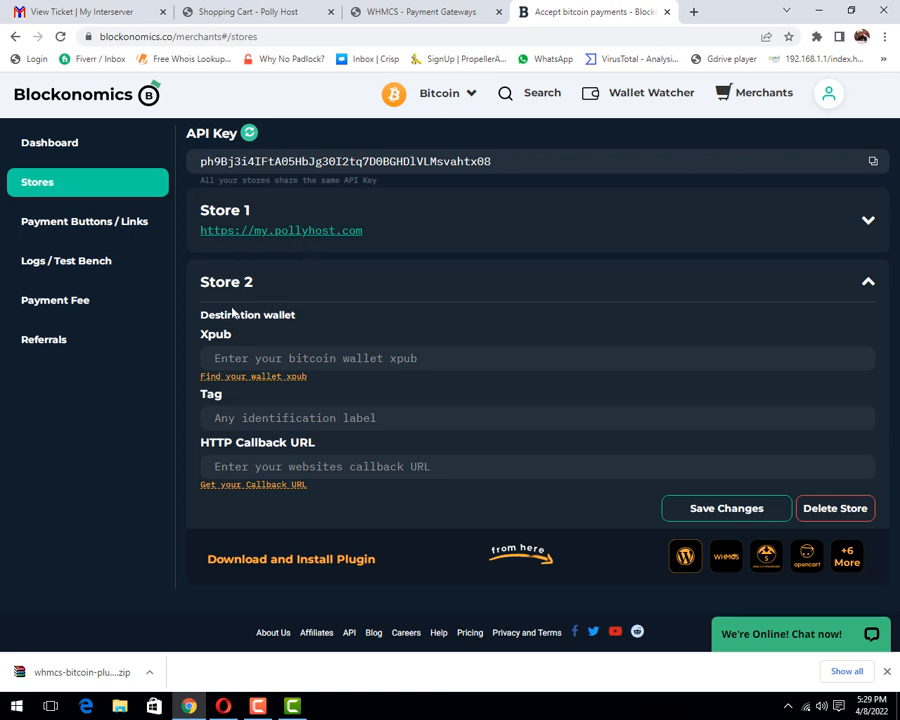
{"action": "mouse_move", "coordinate": [248, 384]}
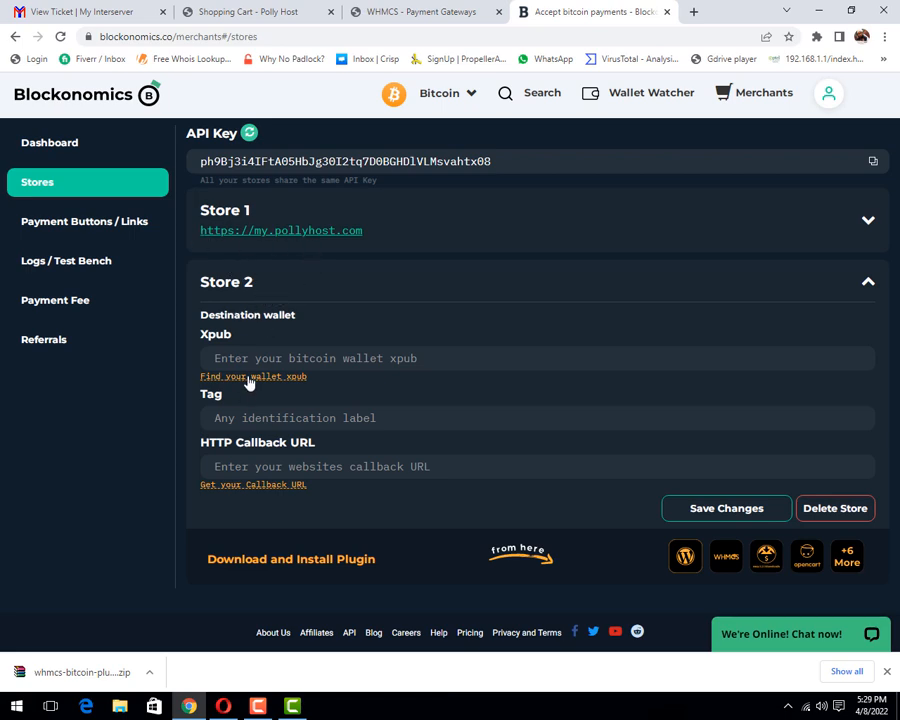
{"action": "mouse_move", "coordinate": [244, 384]}
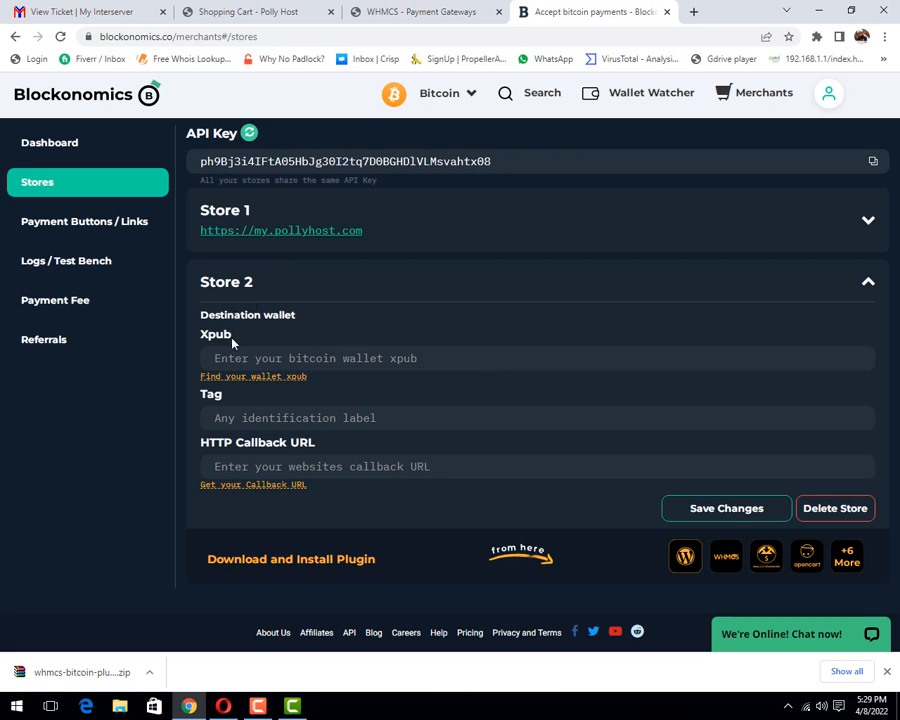
{"action": "mouse_move", "coordinate": [692, 12]}
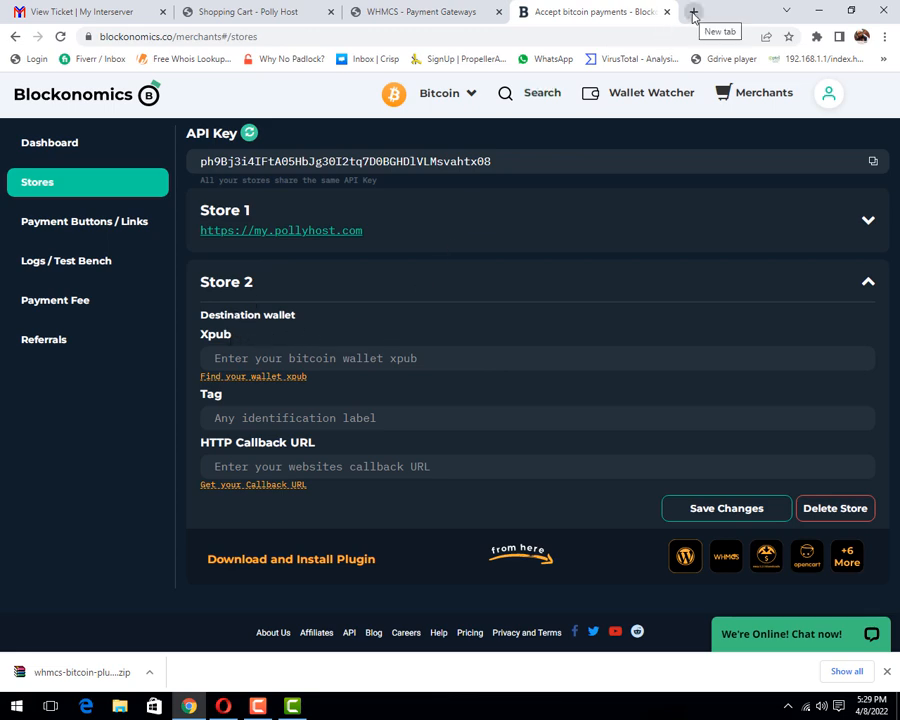
Reach the Blockchain.com wallet site from a new tab via the 'block' address-bar suggestion
{"action": "left_click", "coordinate": [692, 12]}
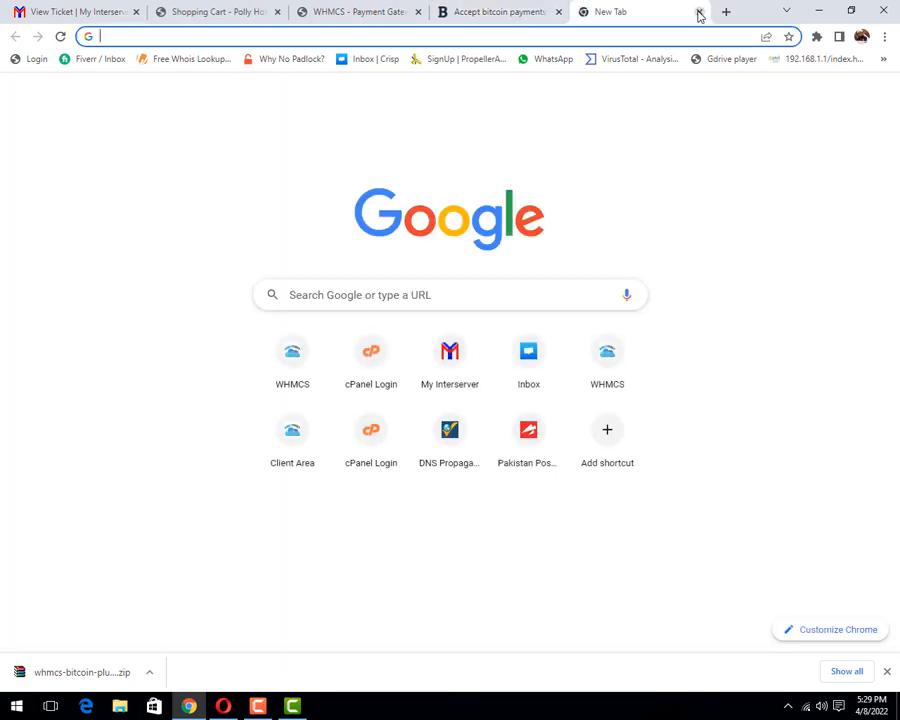
{"action": "type", "text": "blockchain.com/en/#/home"}
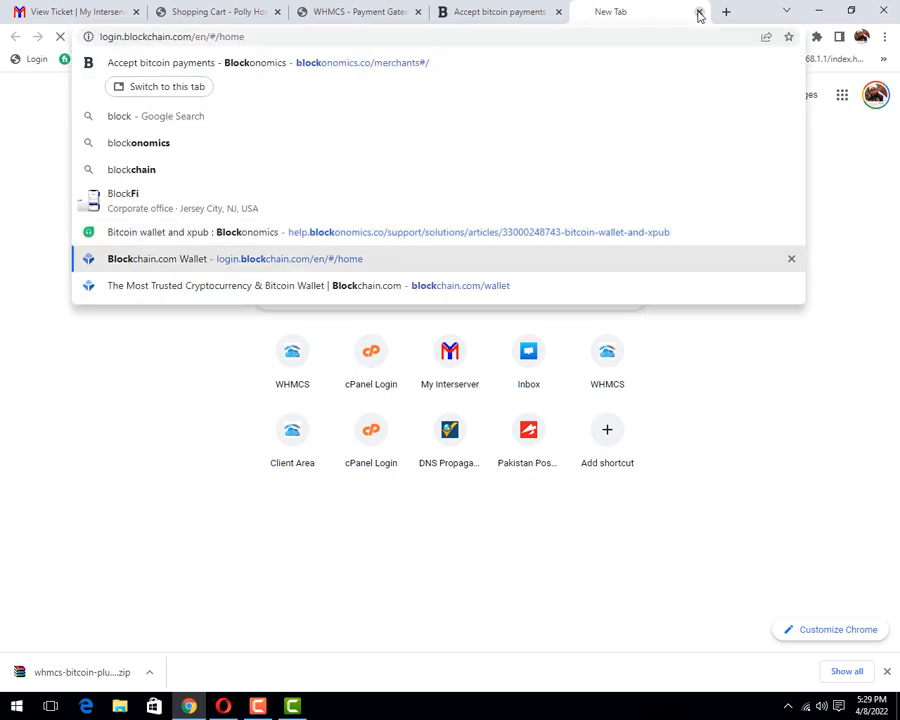
{"action": "left_click", "coordinate": [156, 258]}
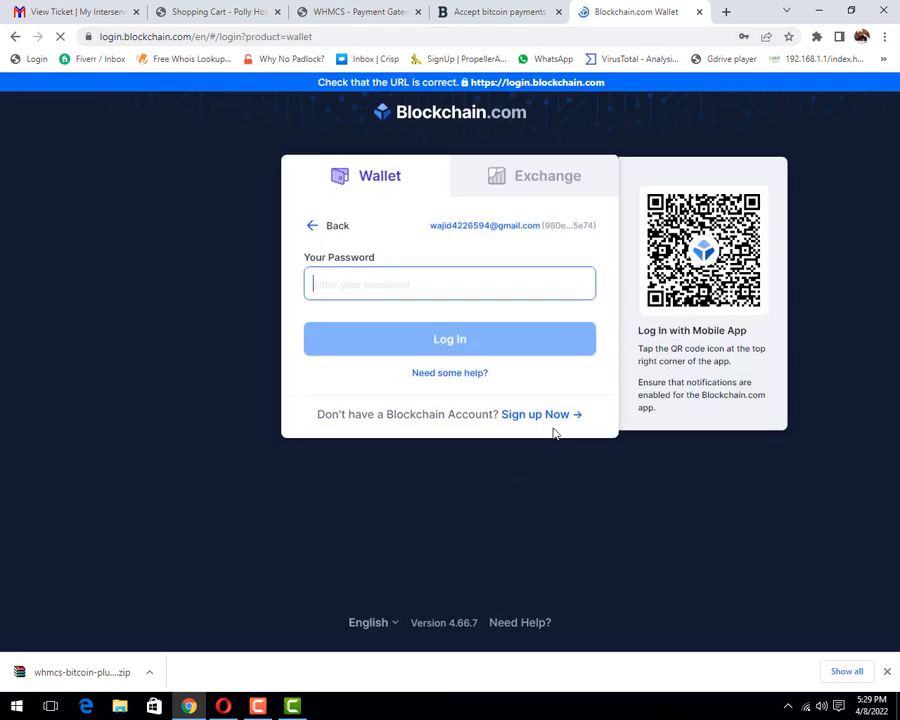
View the Sign Up and Create Wallet pages before returning to the wallet login
{"action": "right_click", "coordinate": [528, 420]}
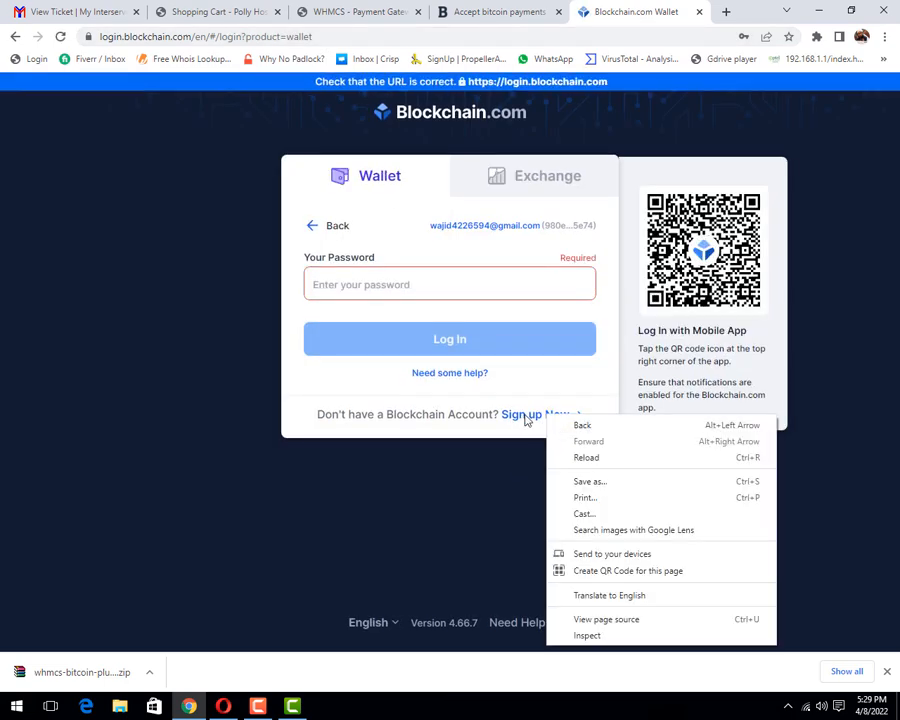
{"action": "left_click", "coordinate": [534, 414]}
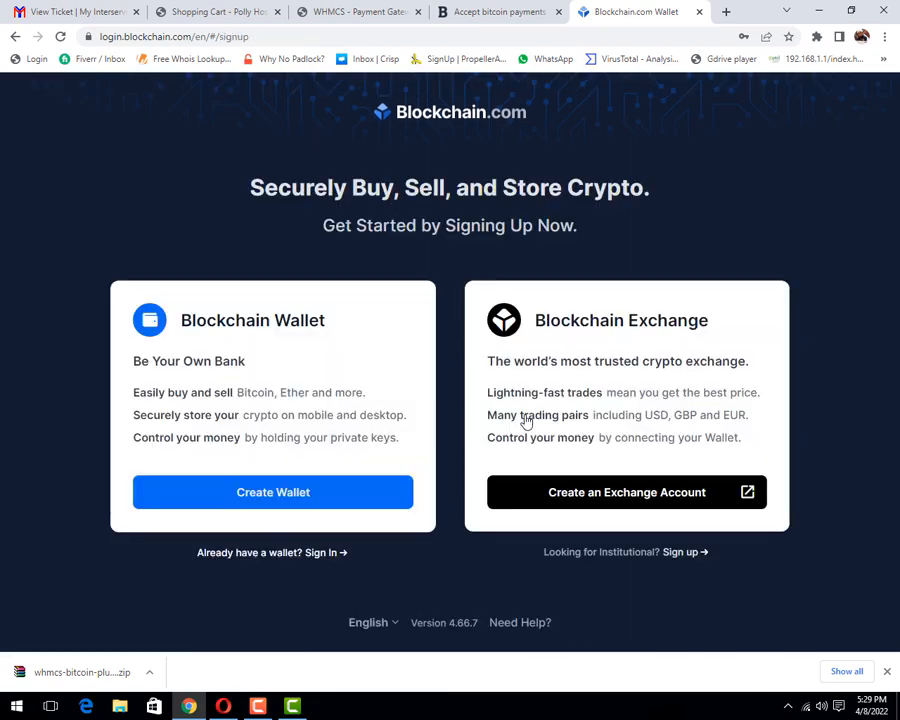
{"action": "mouse_move", "coordinate": [272, 492]}
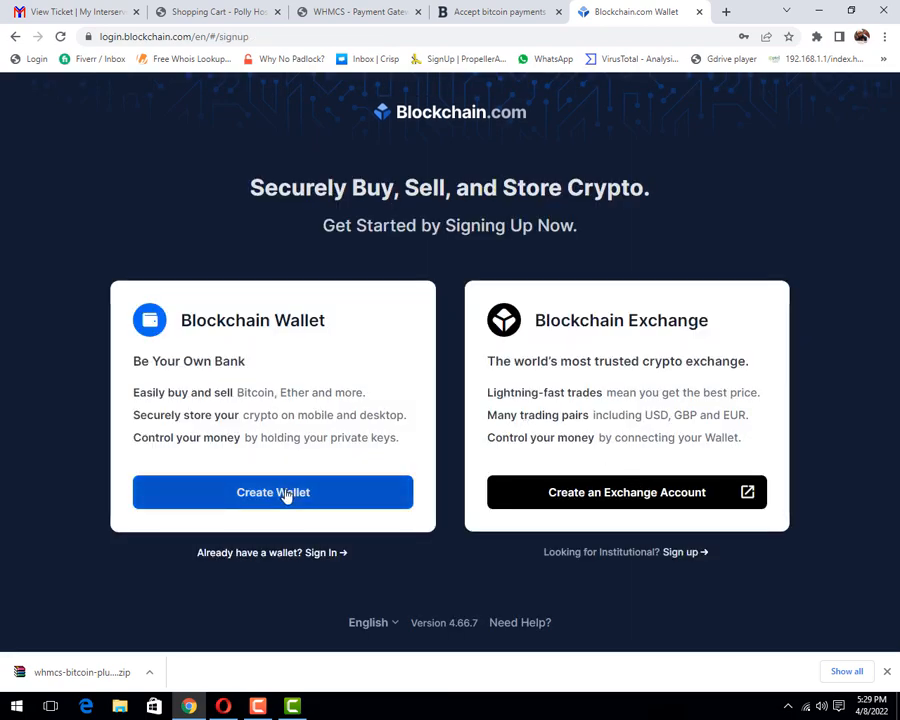
{"action": "left_click", "coordinate": [272, 492]}
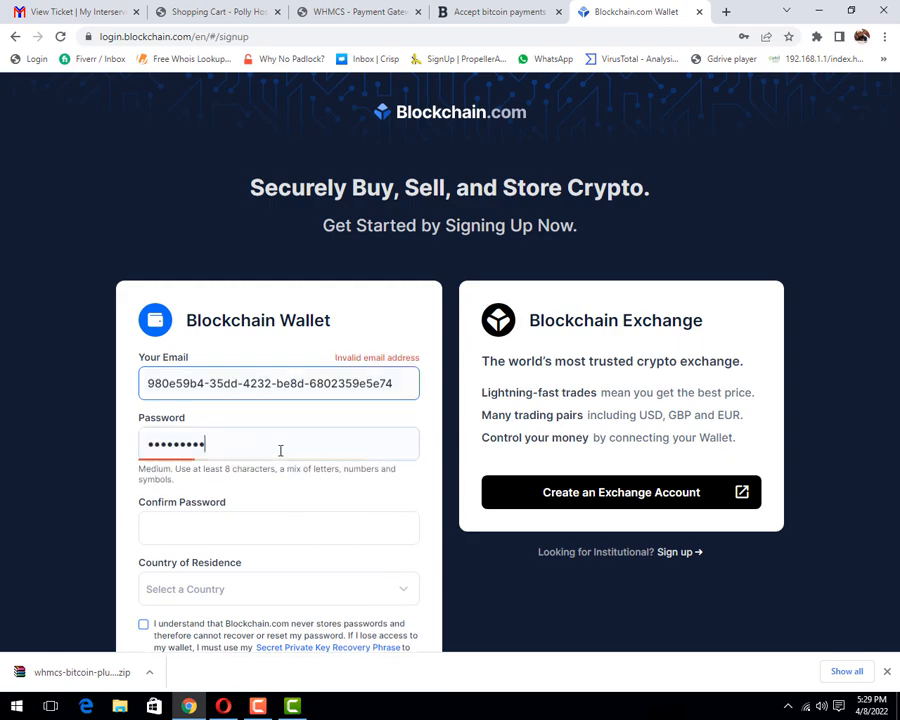
{"action": "scroll", "scroll_direction": "down", "scroll_amount": 3}
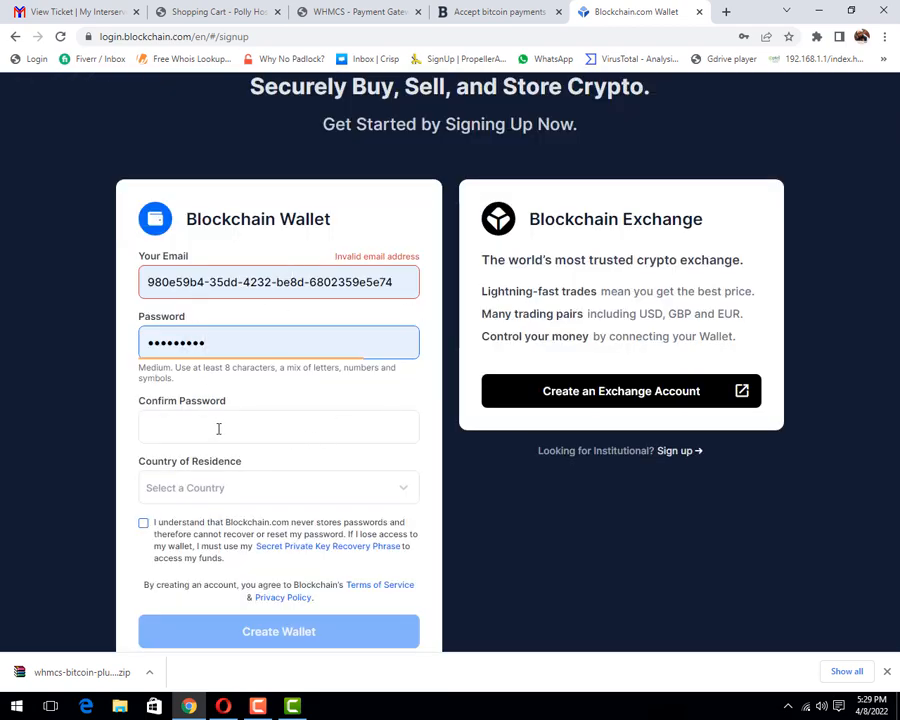
{"action": "scroll", "scroll_direction": "down", "scroll_amount": 3}
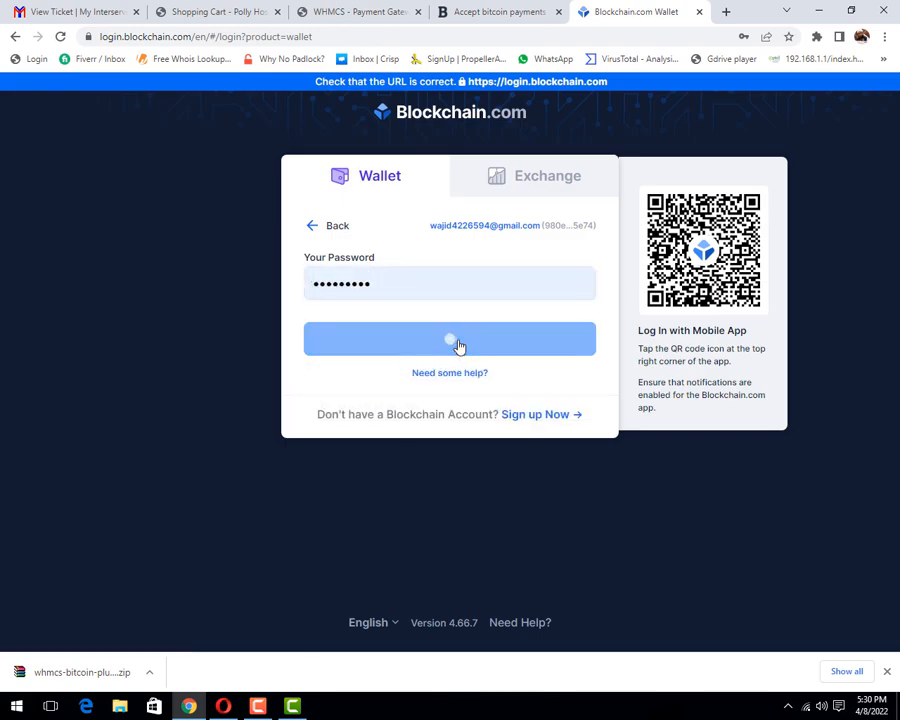
Log in to the Blockchain.com wallet and show the account settings dropdown
{"action": "left_click", "coordinate": [448, 338]}
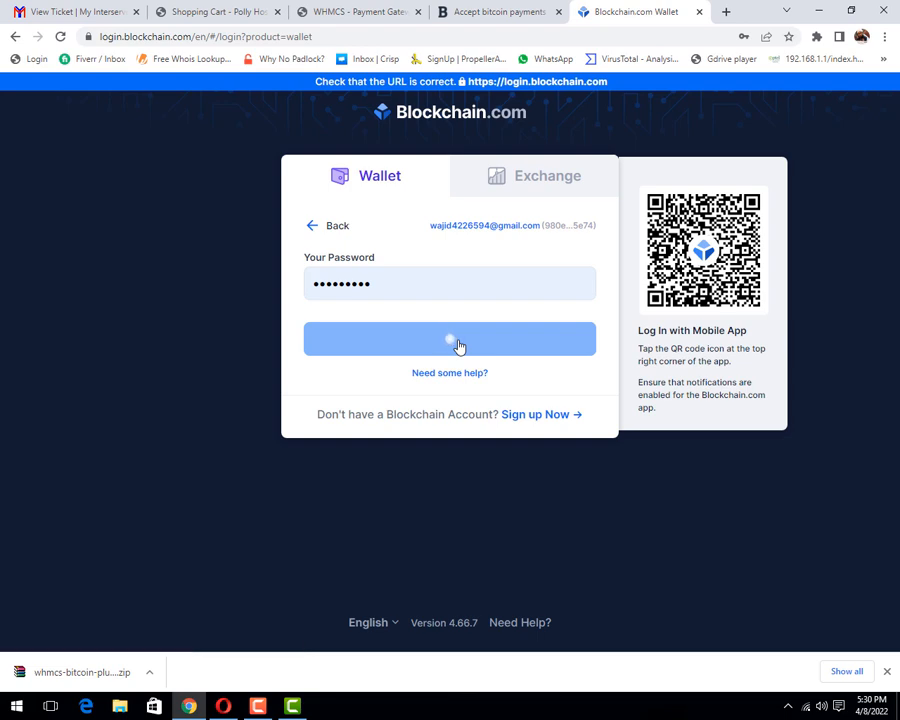
{"action": "left_click", "coordinate": [448, 338]}
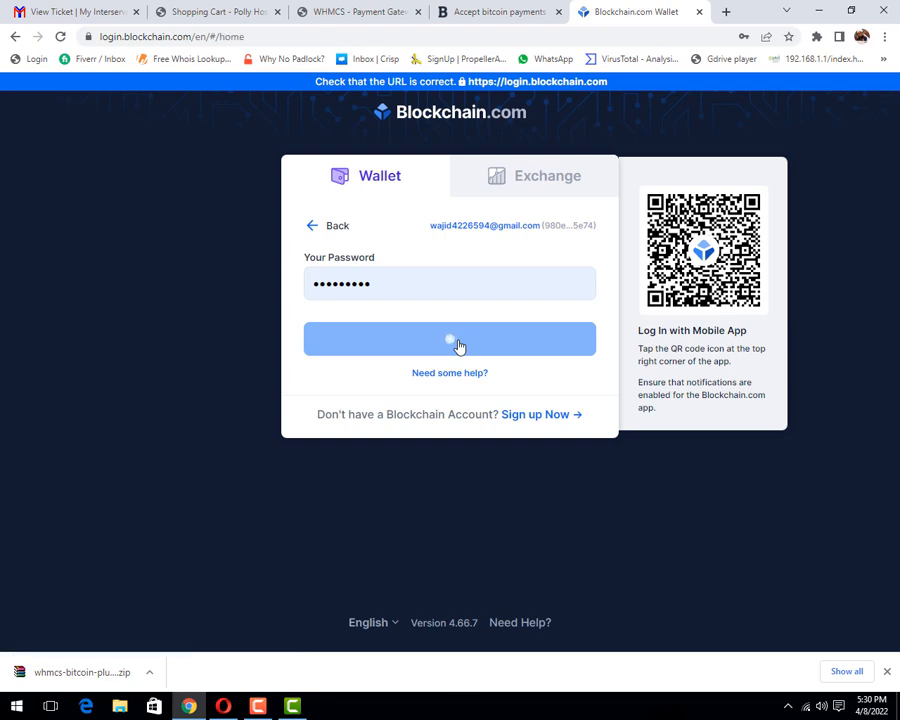
{"action": "left_click", "coordinate": [448, 338]}
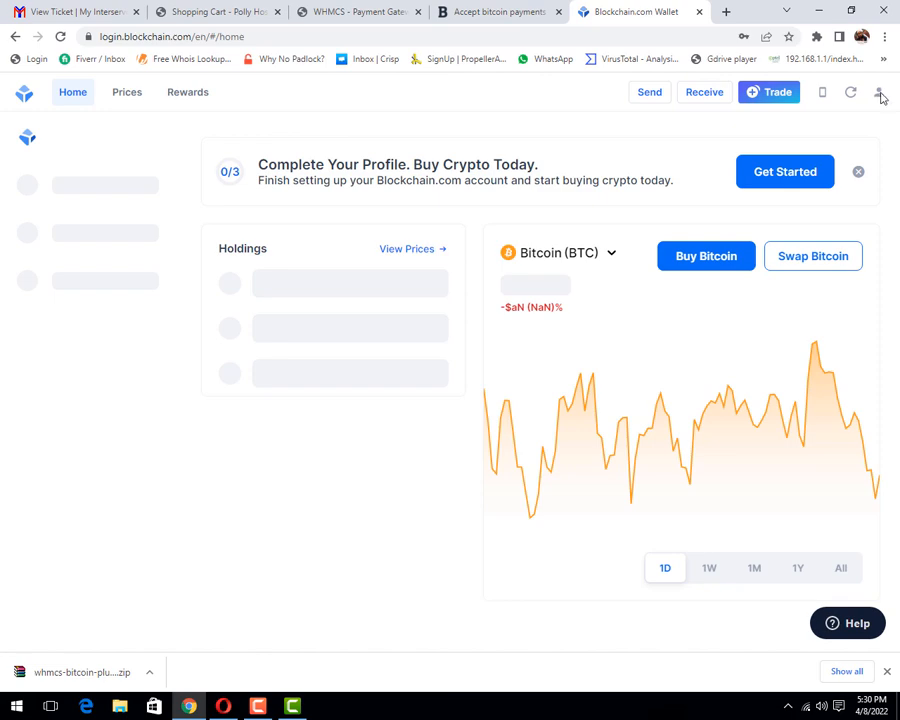
{"action": "left_click", "coordinate": [880, 92]}
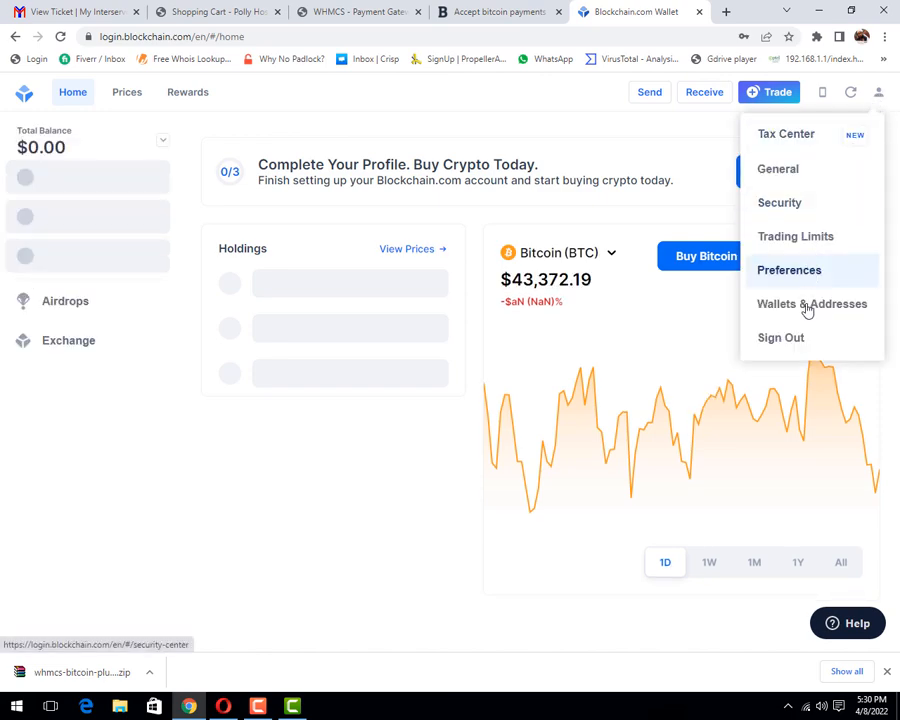
In Wallets & Addresses settings, remove the label from the unused Bitcoin address
{"action": "left_click", "coordinate": [812, 304]}
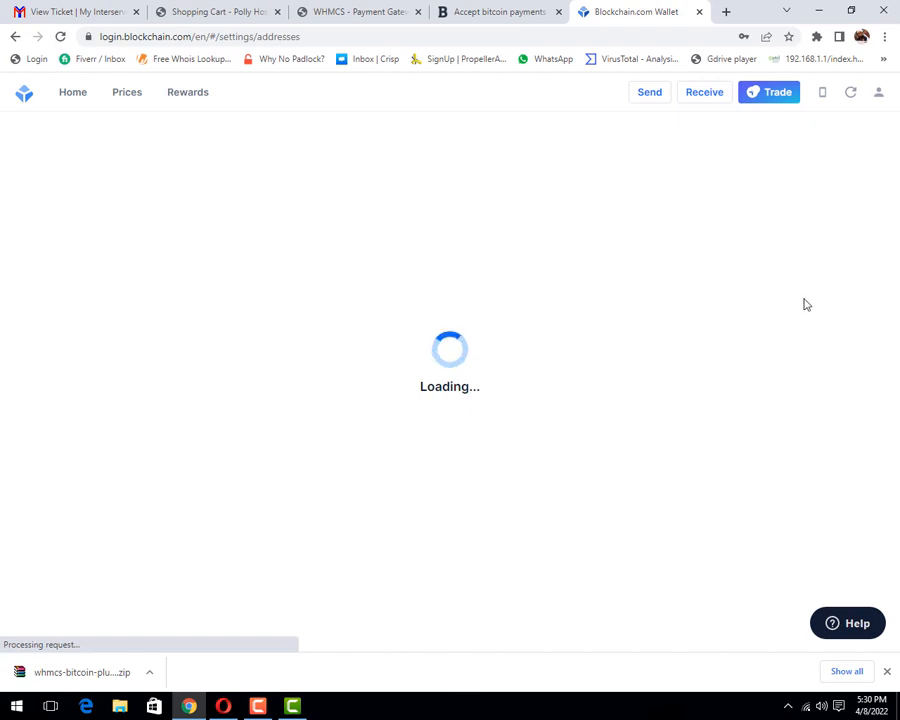
{"action": "left_click", "coordinate": [860, 334]}
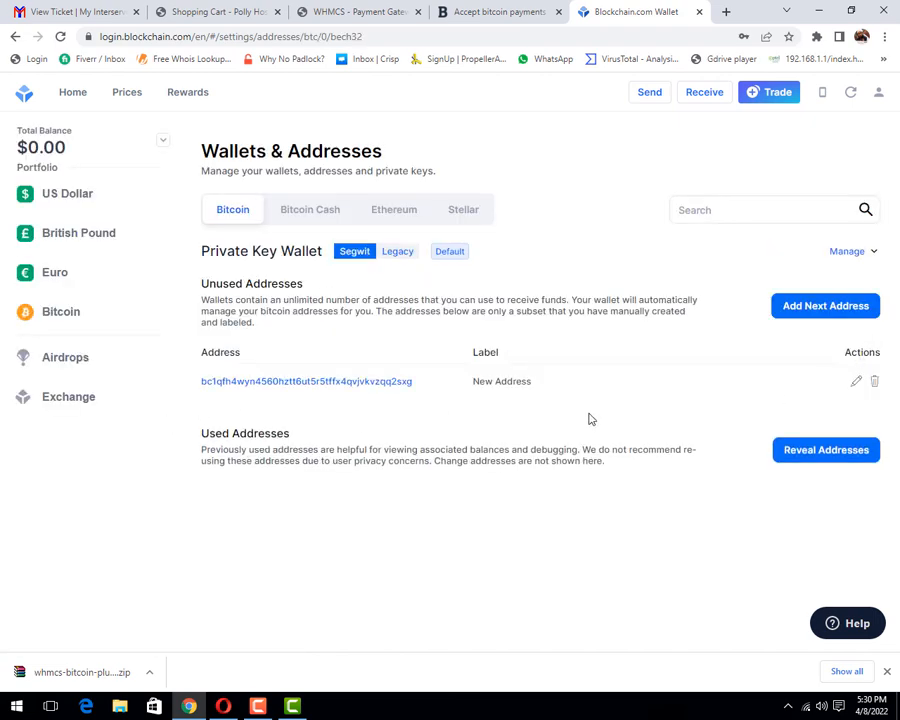
{"action": "left_click", "coordinate": [874, 380]}
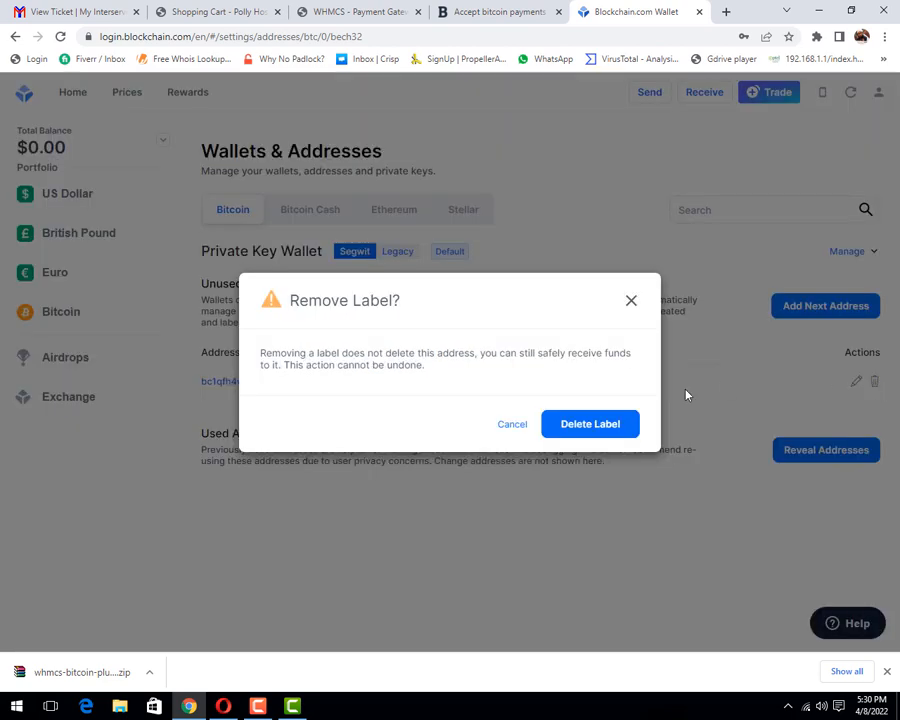
{"action": "mouse_move", "coordinate": [590, 424]}
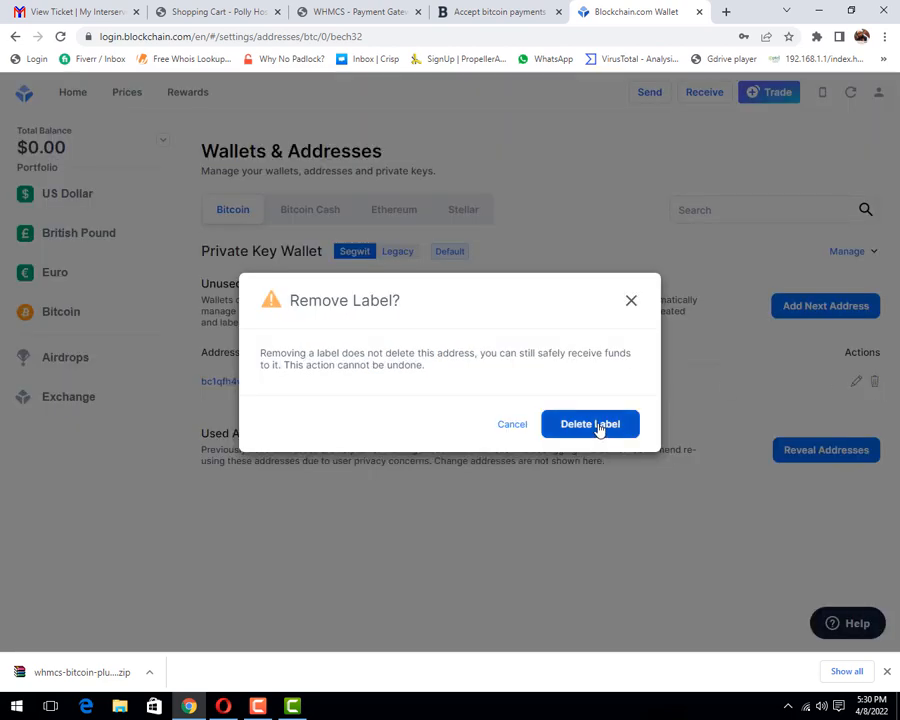
{"action": "left_click", "coordinate": [590, 424]}
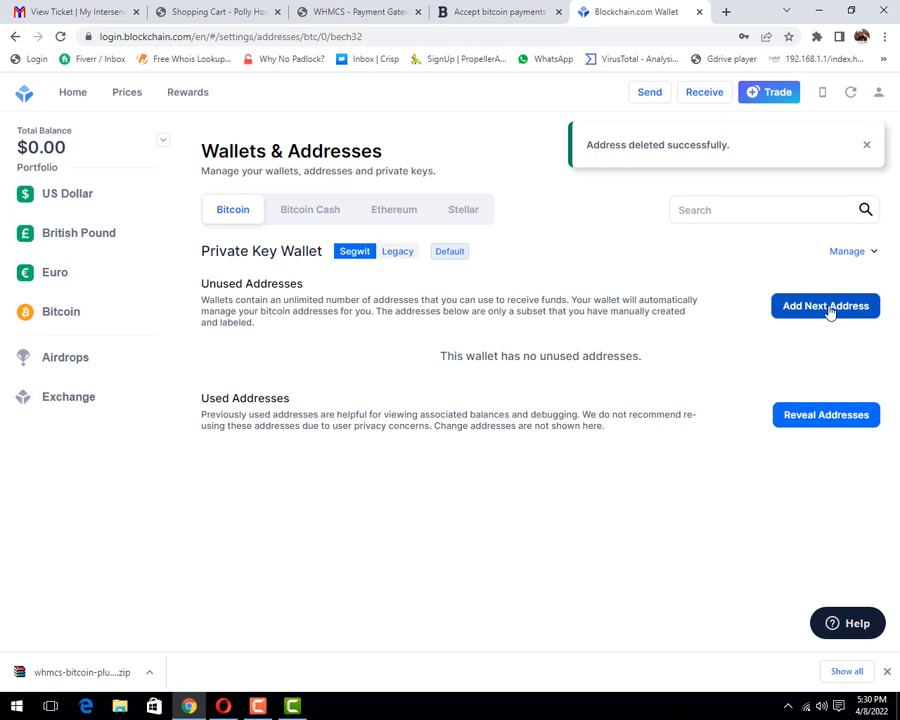
{"action": "mouse_move", "coordinate": [832, 310]}
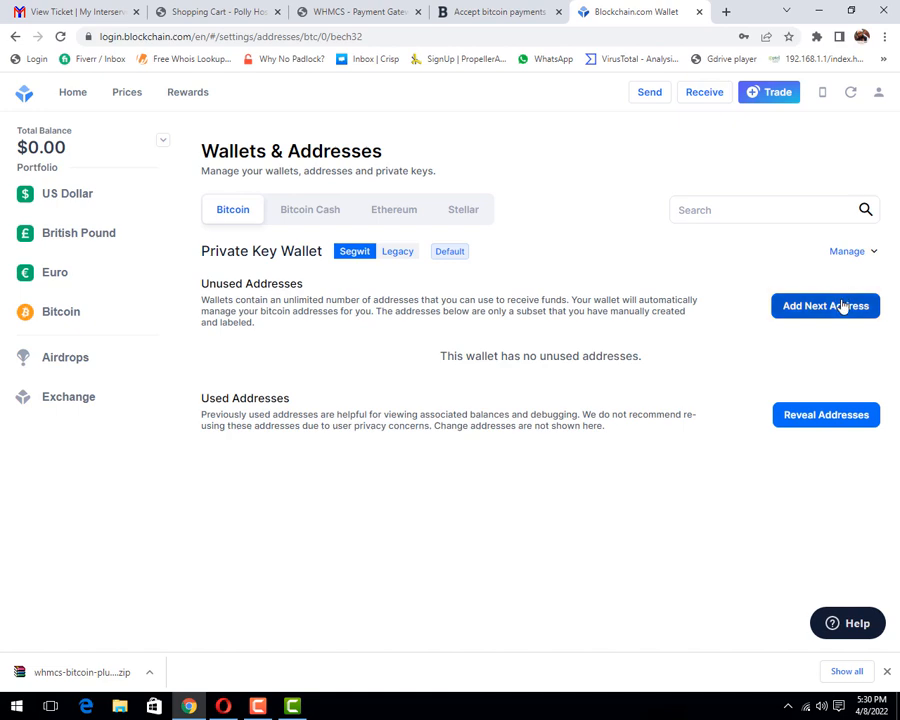
Generate a new receiving address and reveal the wallet's xPub from the Manage menu
{"action": "left_click", "coordinate": [824, 304]}
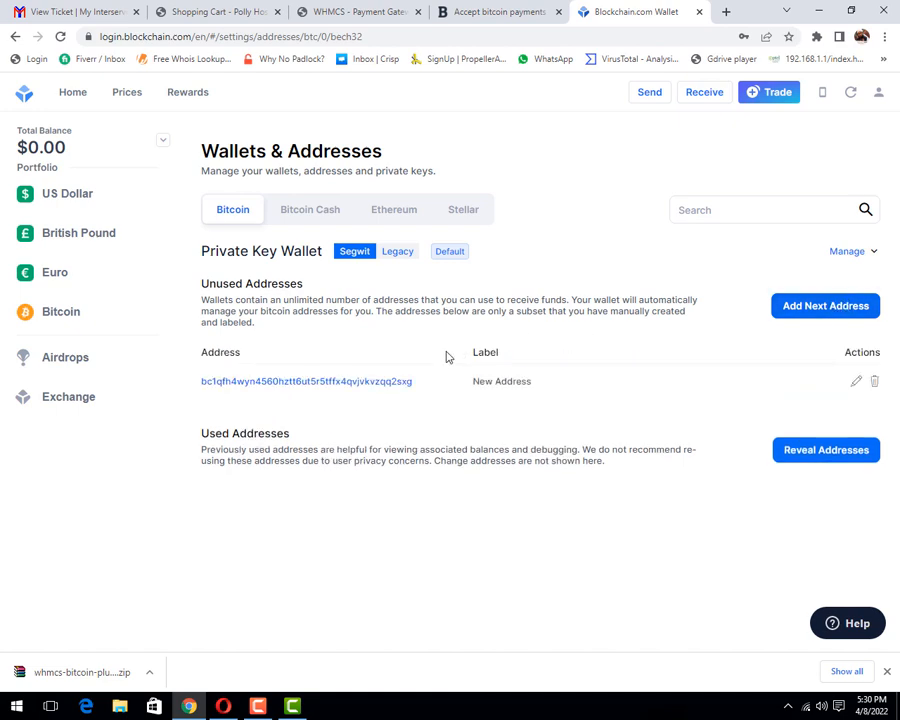
{"action": "left_click", "coordinate": [848, 252]}
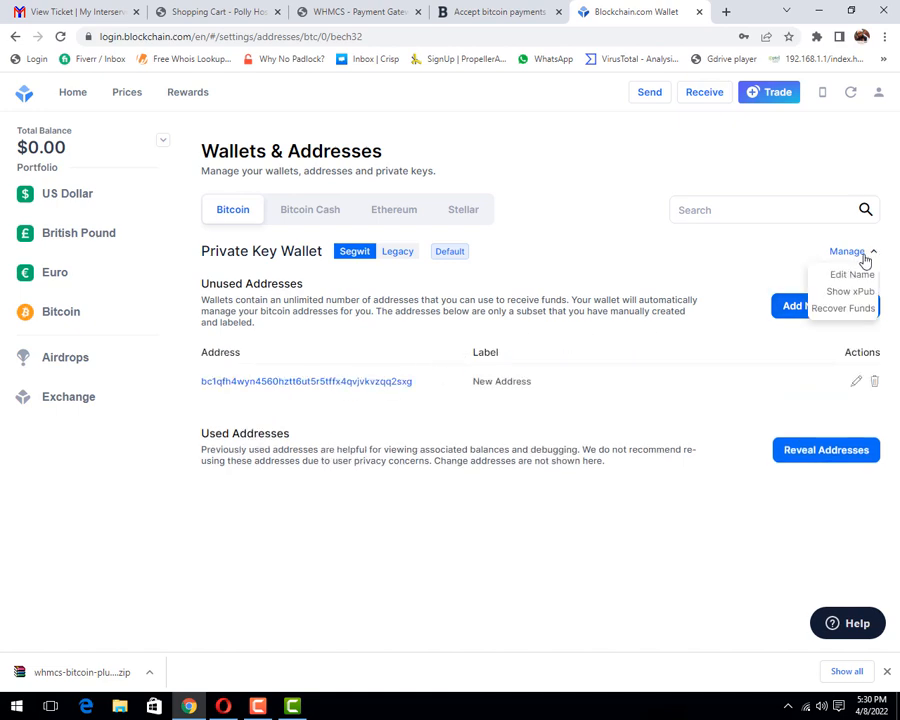
{"action": "mouse_move", "coordinate": [840, 296]}
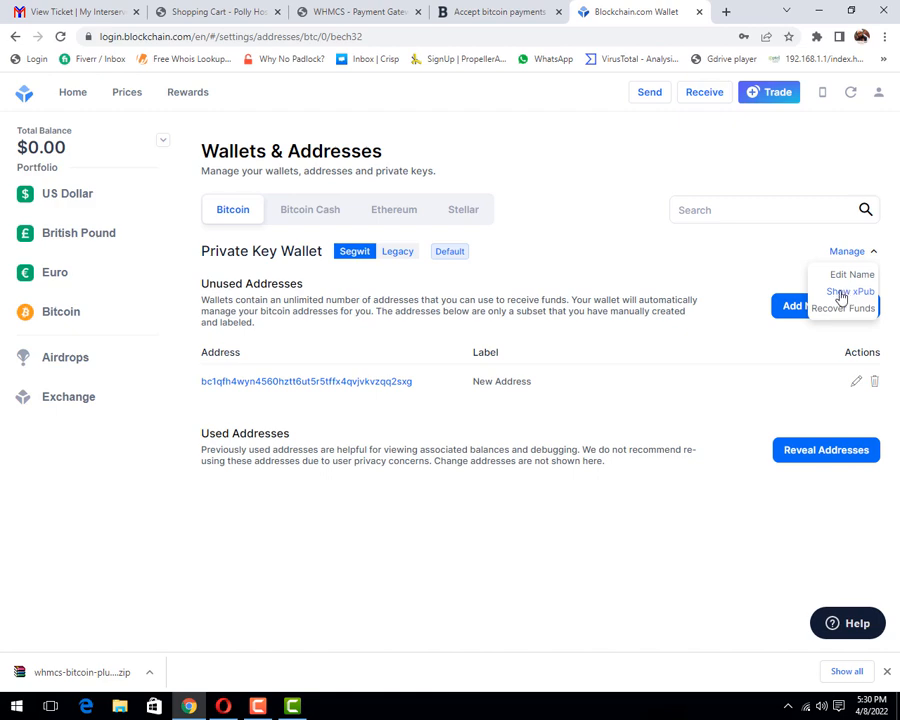
{"action": "left_click", "coordinate": [848, 292]}
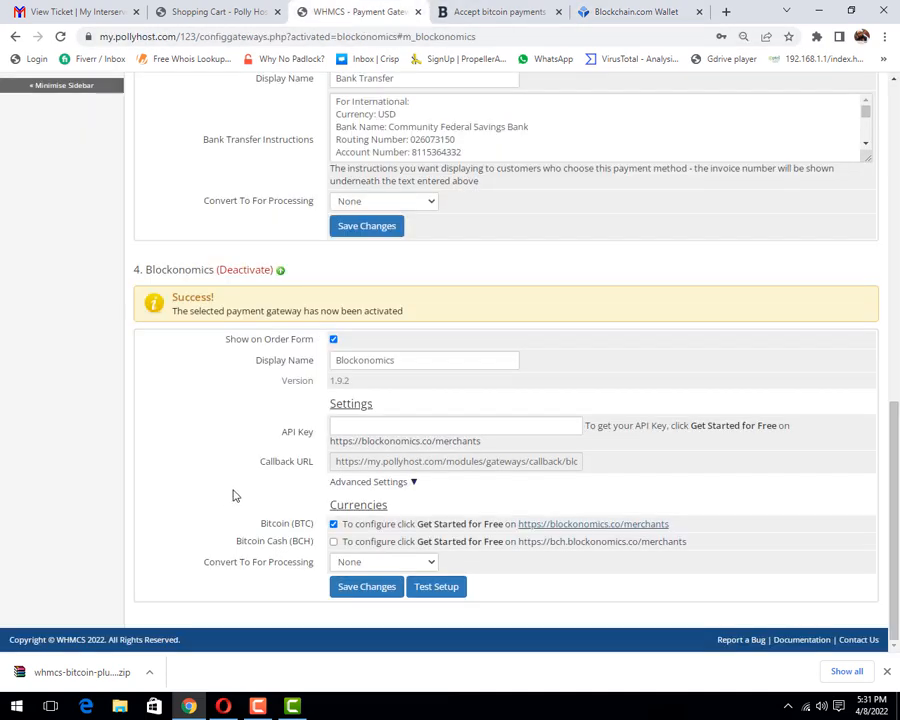
{"action": "left_click", "coordinate": [456, 428]}
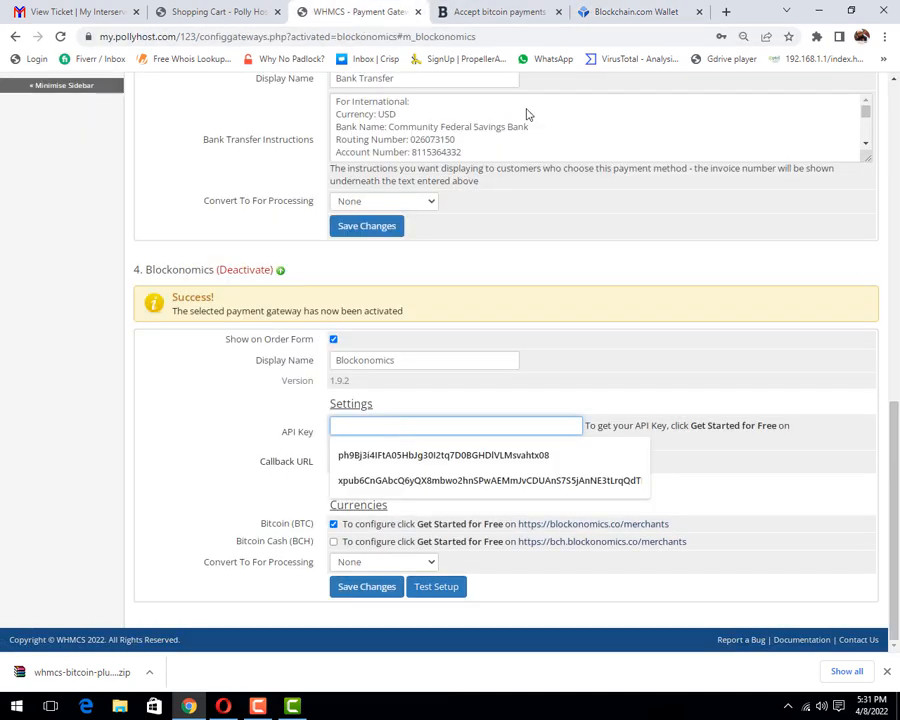
{"action": "left_click", "coordinate": [498, 12]}
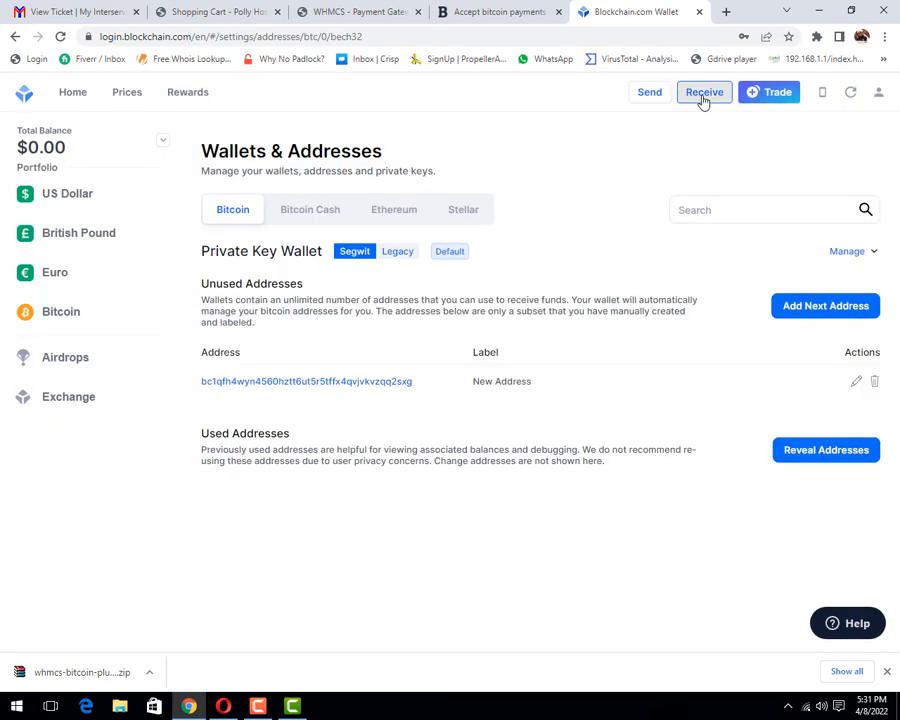
Start receiving crypto into the BTC Private Key Wallet from the Receive panel
{"action": "left_click", "coordinate": [704, 92]}
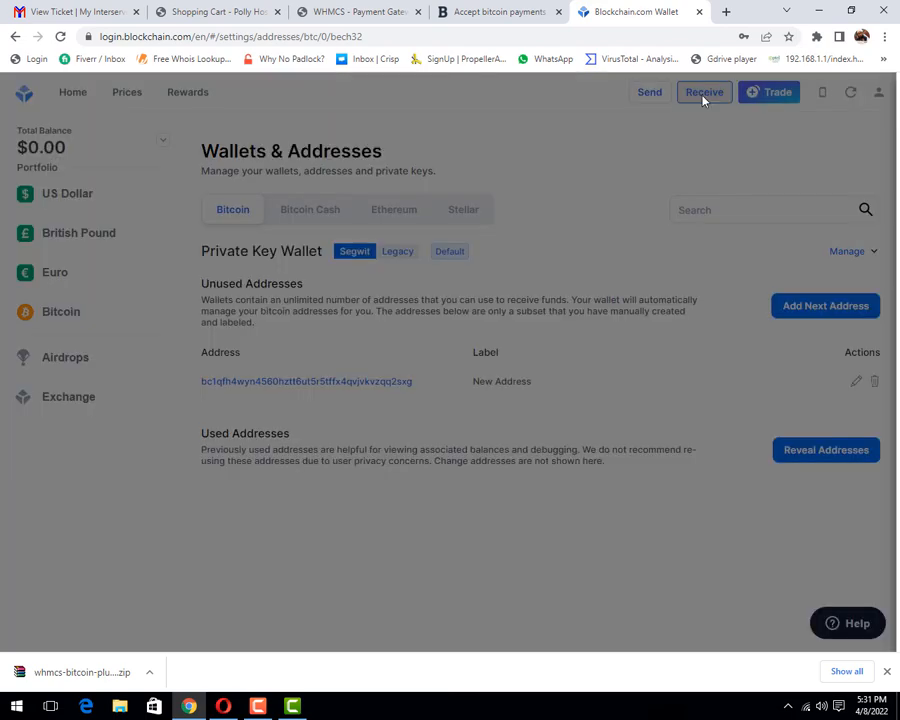
{"action": "left_click", "coordinate": [704, 92]}
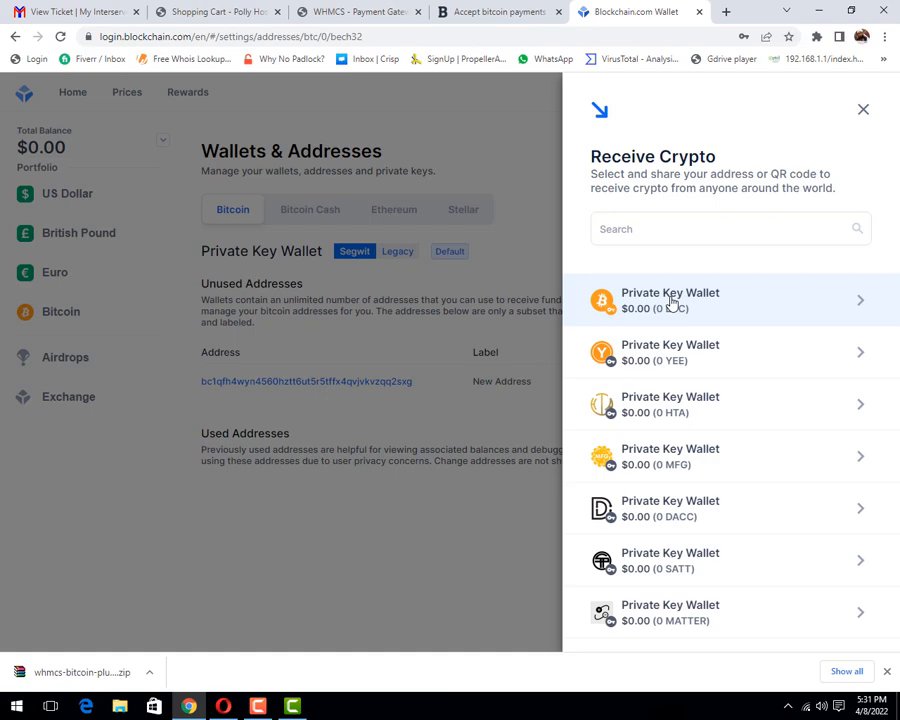
{"action": "left_click", "coordinate": [670, 300]}
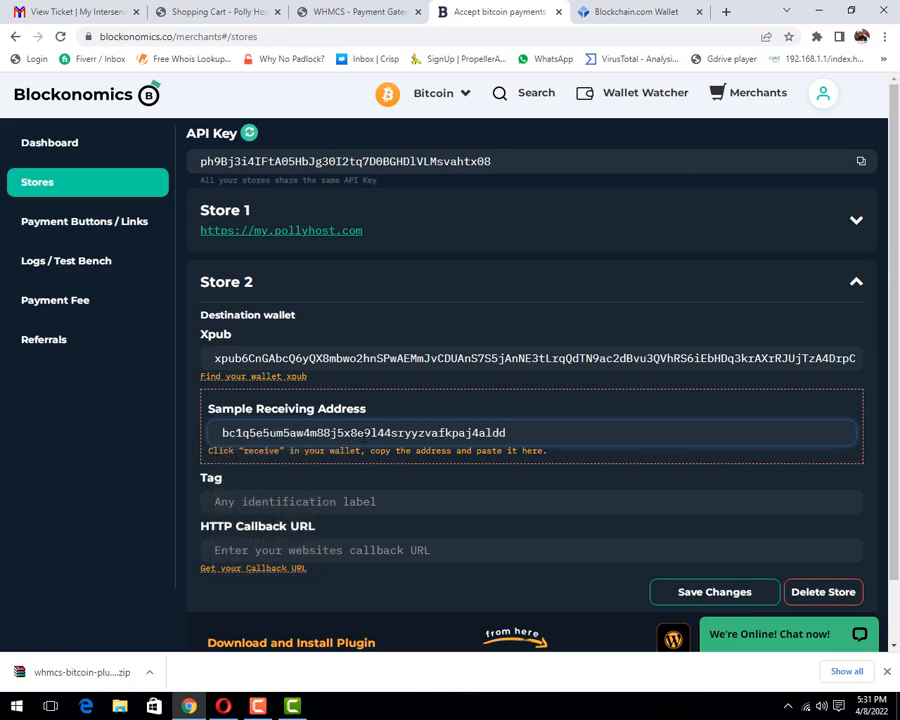
Tag Store 2 'whmcs' and retry saving; Blockonomics rejects its xpub as already existing
{"action": "type", "text": "whmcs"}
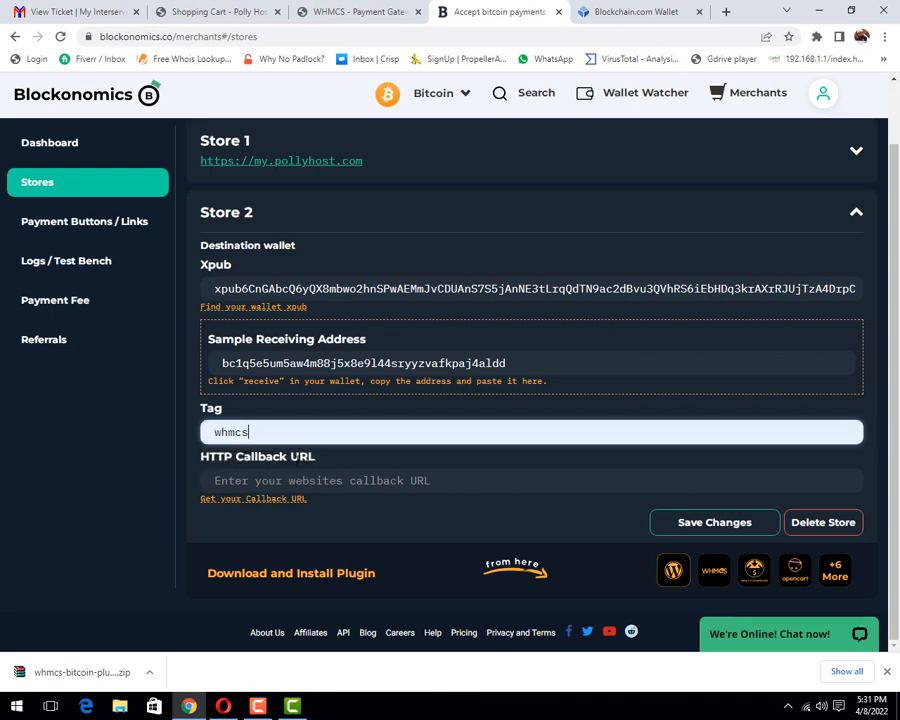
{"action": "mouse_move", "coordinate": [714, 522]}
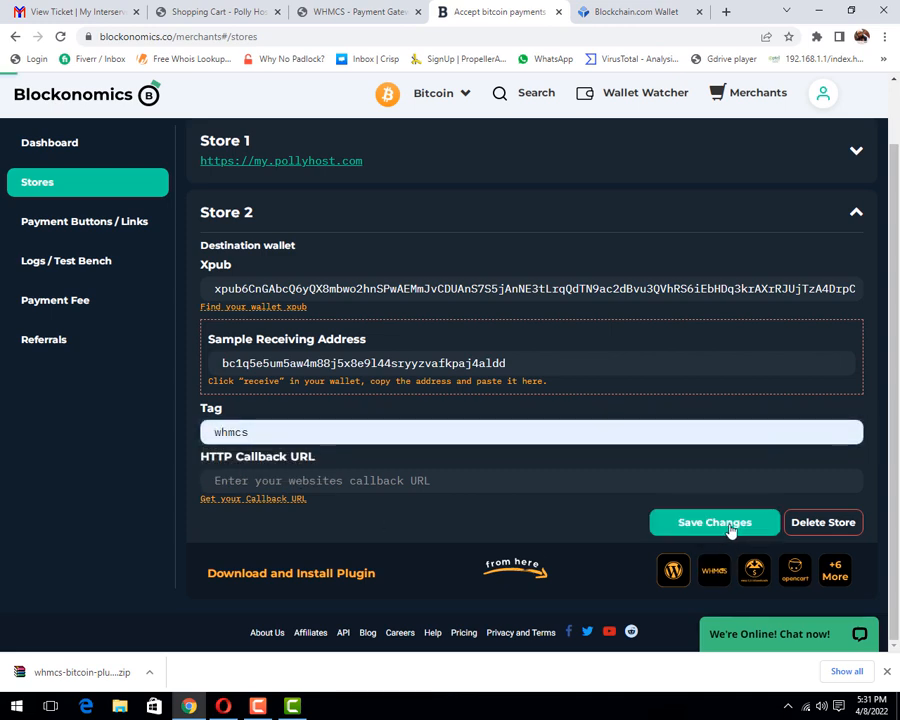
{"action": "left_click", "coordinate": [714, 522]}
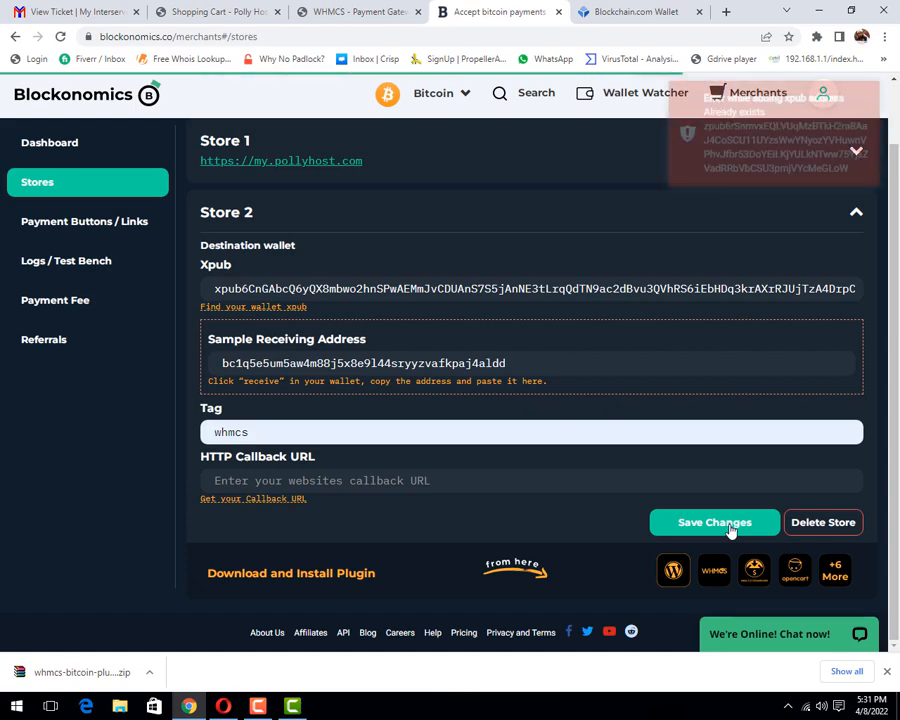
{"action": "left_click", "coordinate": [714, 522]}
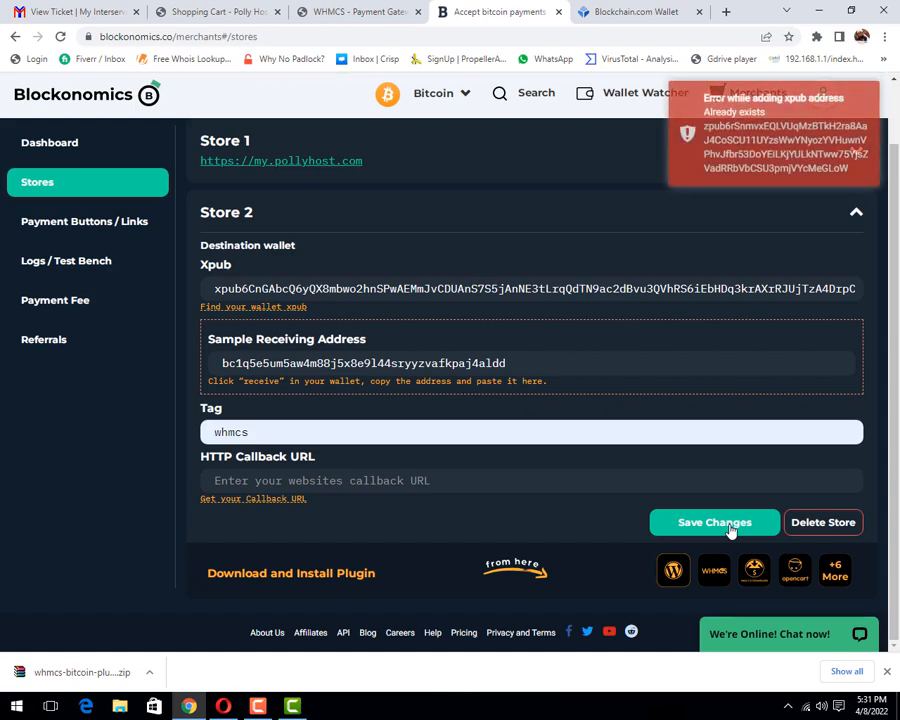
{"action": "left_click", "coordinate": [714, 522]}
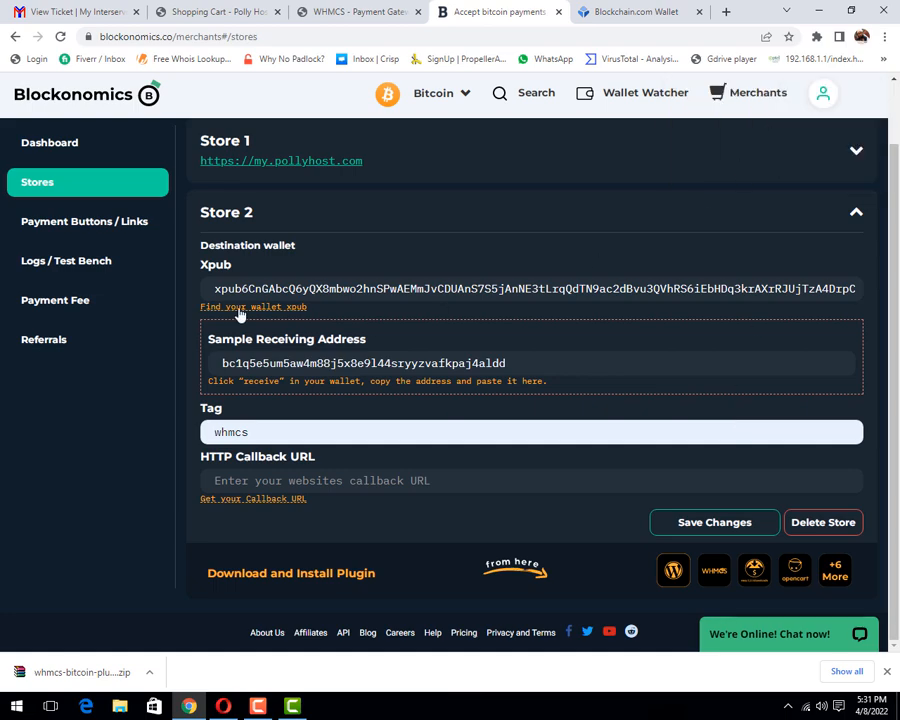
{"action": "mouse_move", "coordinate": [714, 522]}
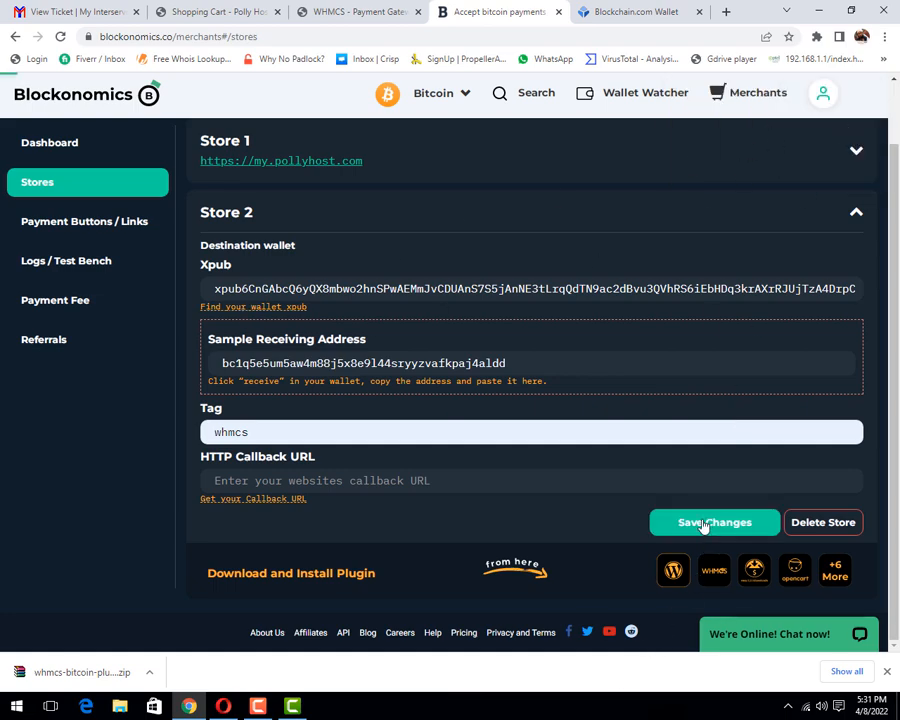
{"action": "left_click", "coordinate": [714, 522]}
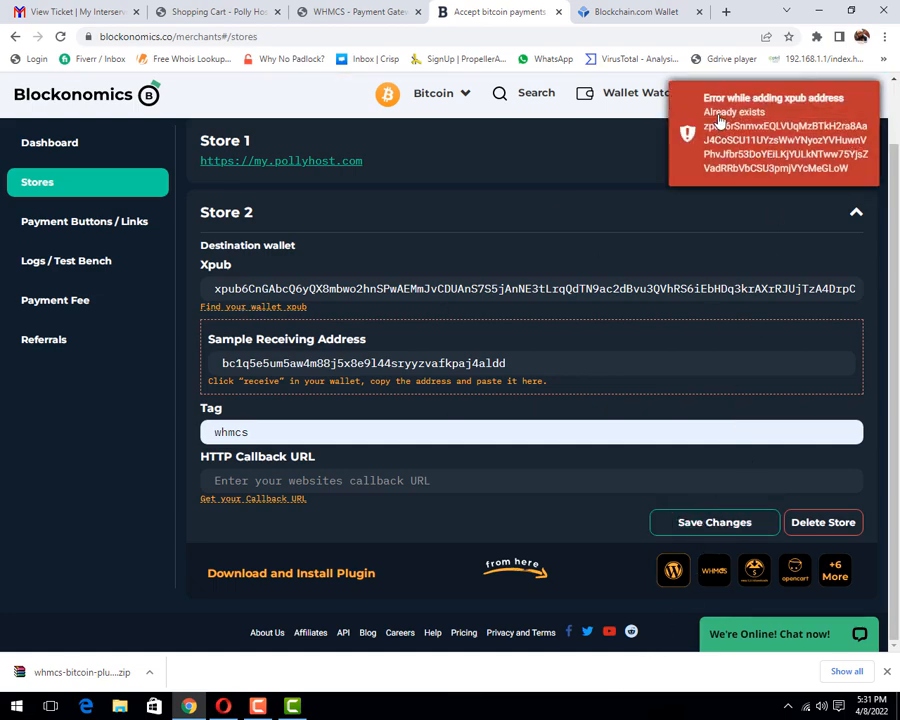
{"action": "mouse_move", "coordinate": [776, 162]}
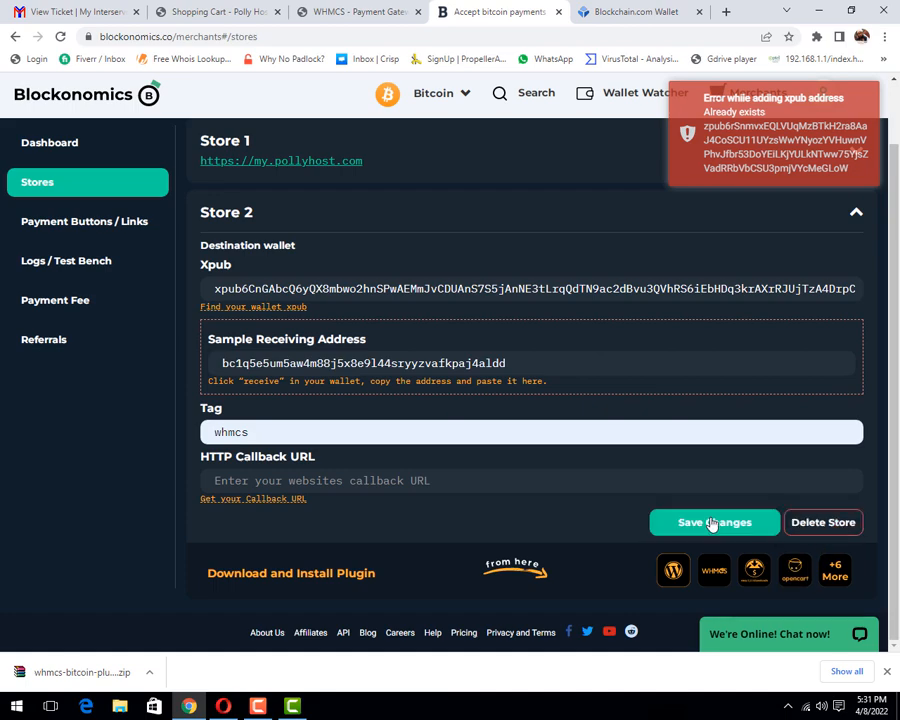
{"action": "left_click", "coordinate": [714, 522]}
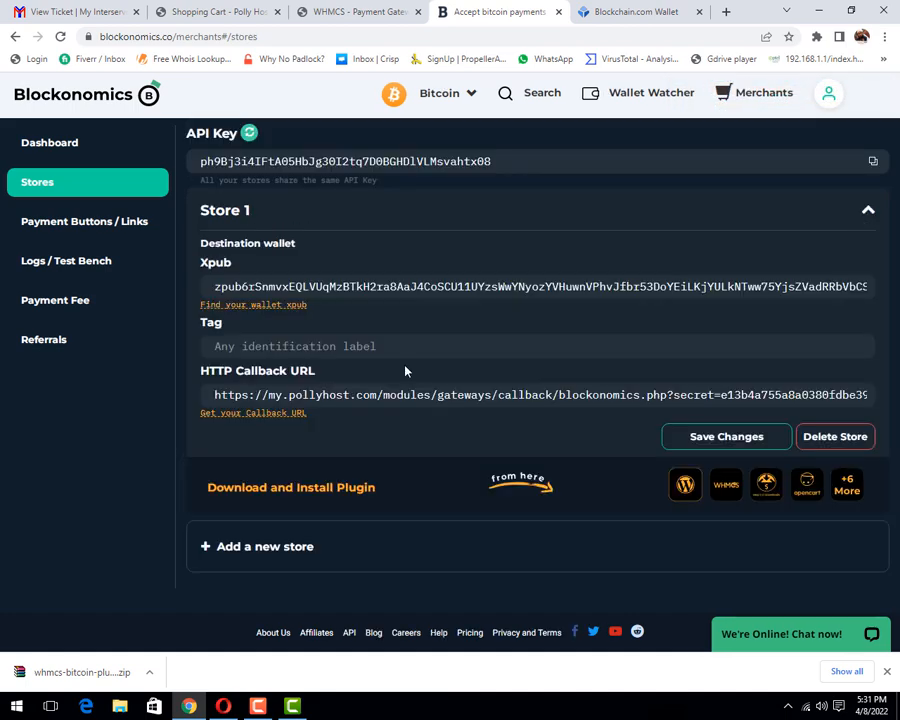
{"action": "mouse_move", "coordinate": [424, 428]}
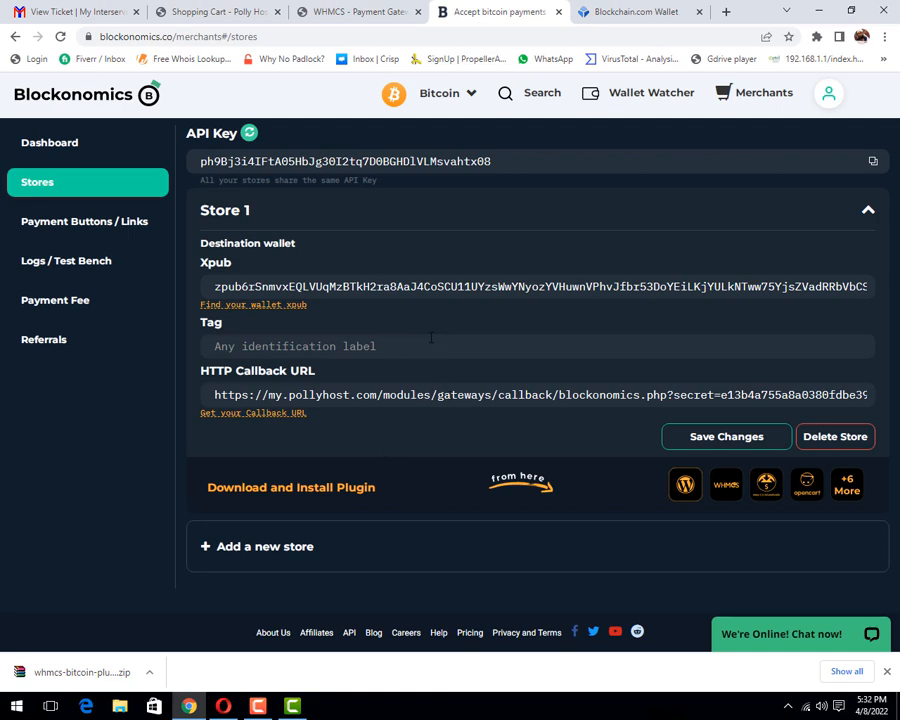
Tag Store 1 'whmcs' and copy the Blockonomics API key to the clipboard
{"action": "type", "text": "whmcs"}
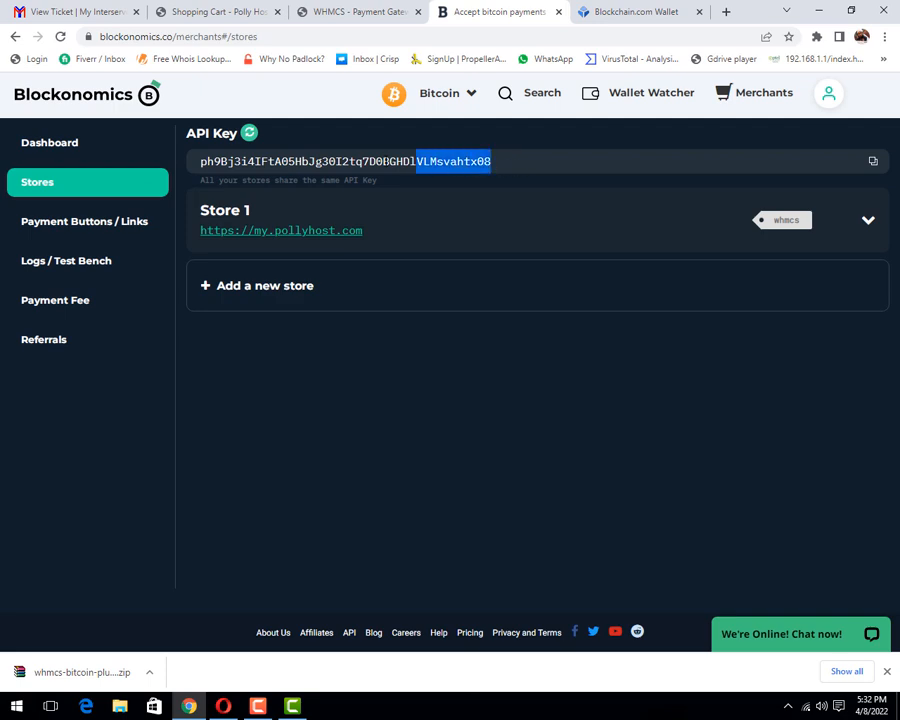
{"action": "left_click", "coordinate": [872, 160]}
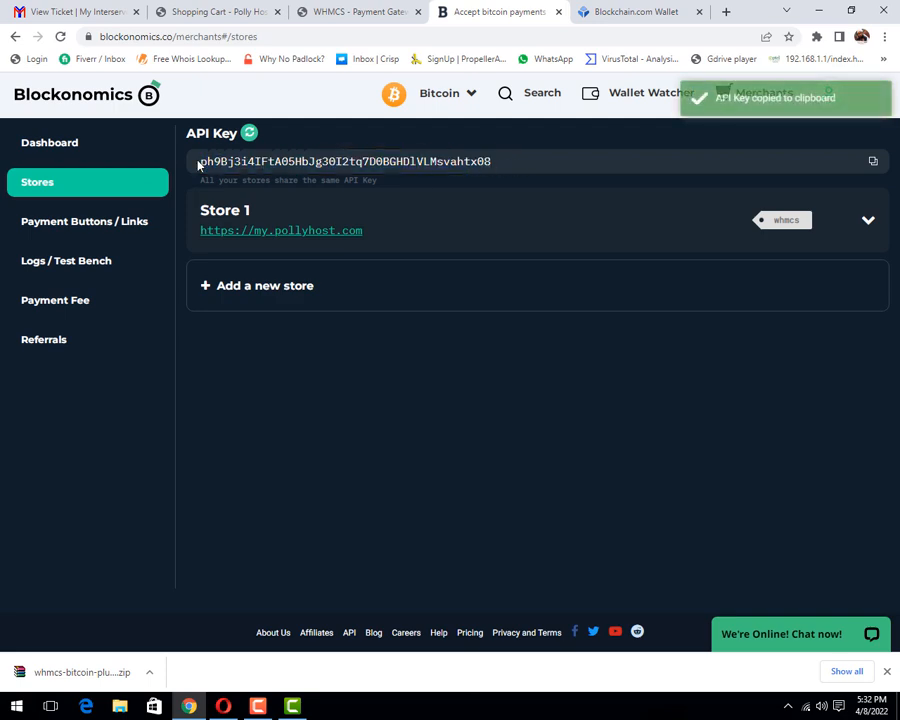
Paste the API key into the WHMCS gateway, set Convert To For Processing to USD, and save
{"action": "left_click", "coordinate": [356, 12]}
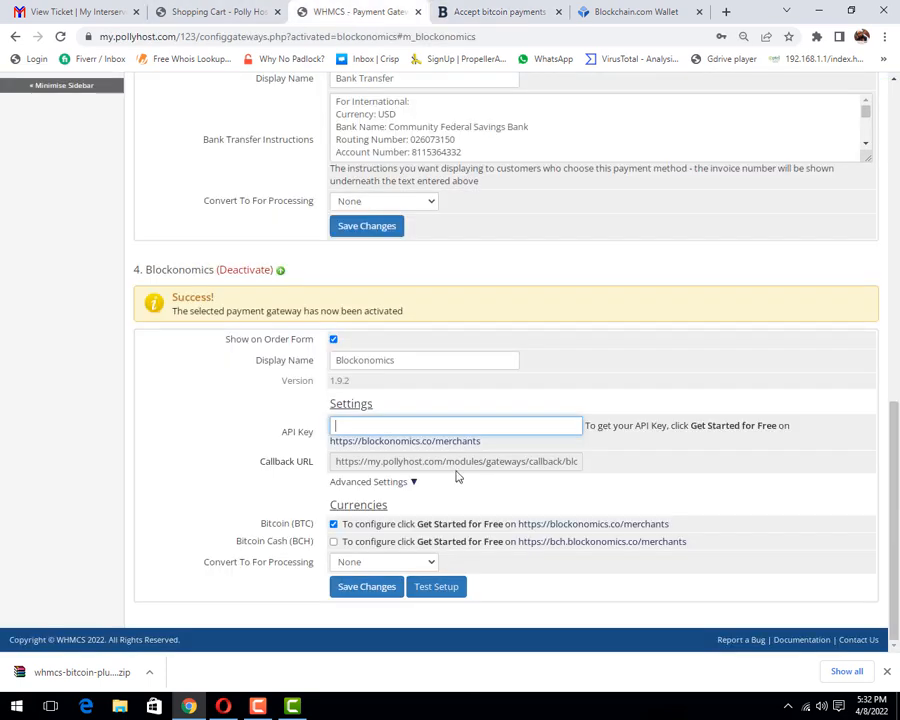
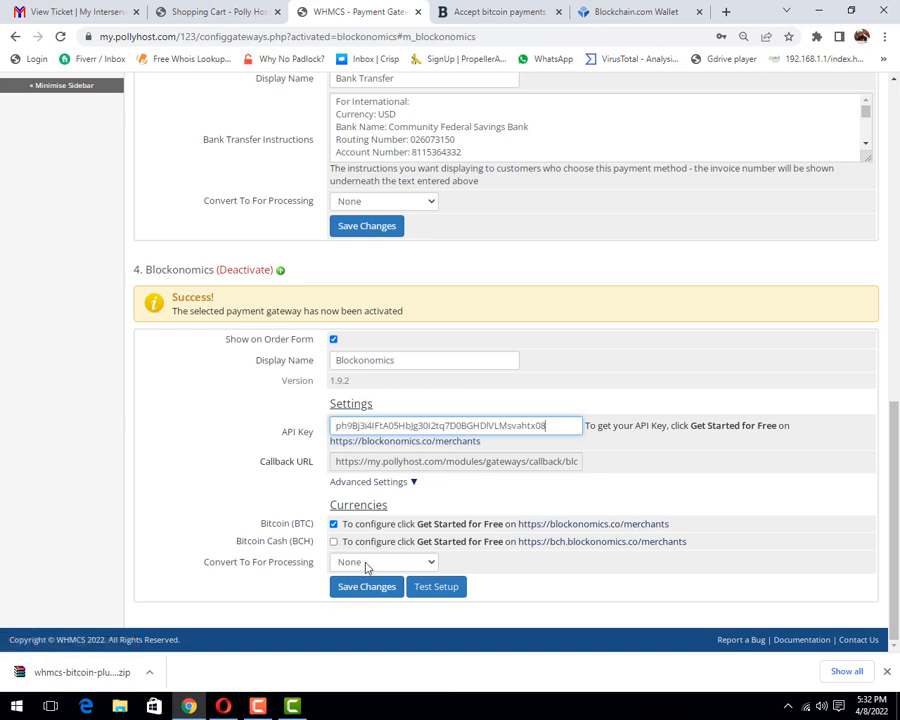
{"action": "left_click", "coordinate": [384, 560]}
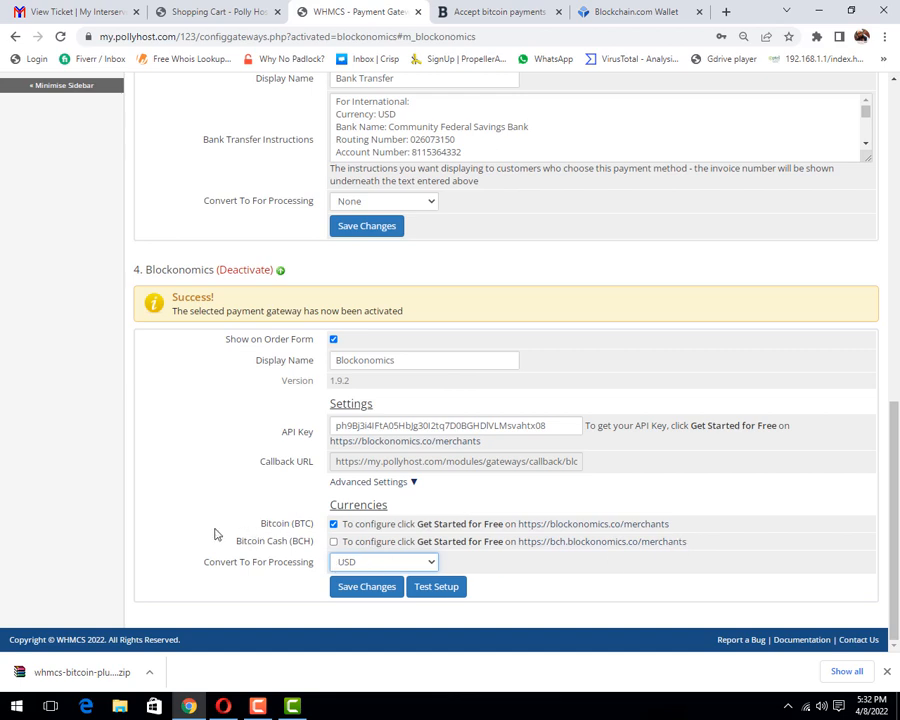
{"action": "mouse_move", "coordinate": [308, 556]}
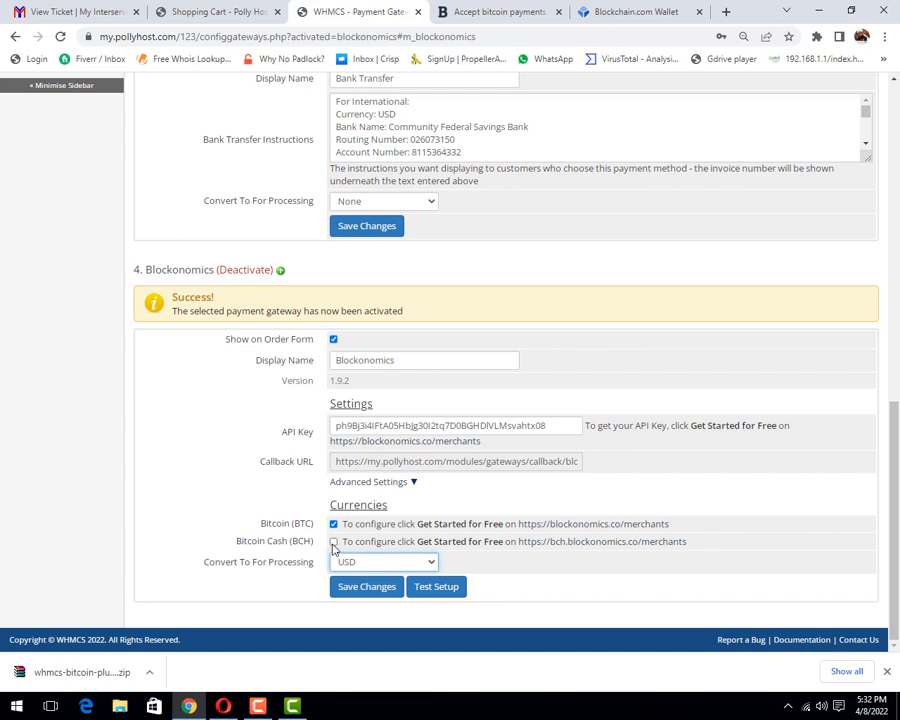
{"action": "left_click", "coordinate": [332, 540]}
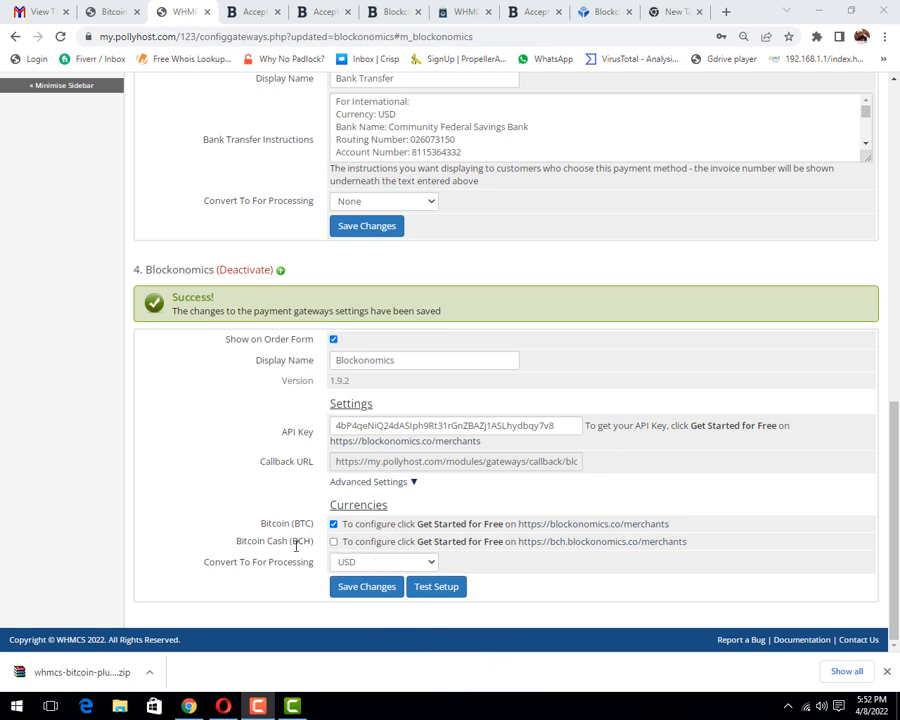
{"action": "mouse_move", "coordinate": [300, 544]}
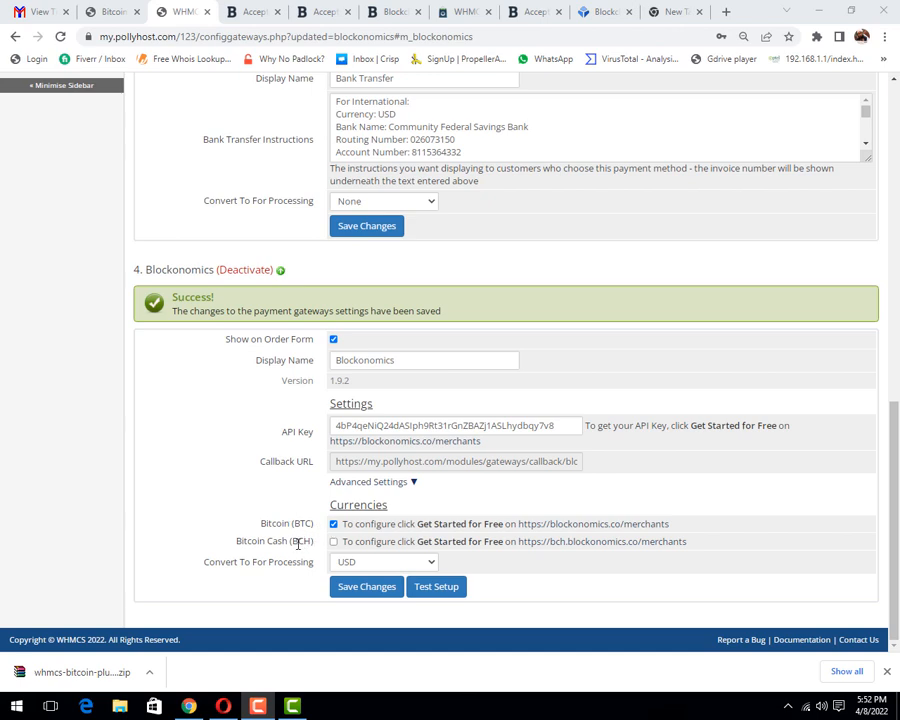
{"action": "mouse_move", "coordinate": [482, 568]}
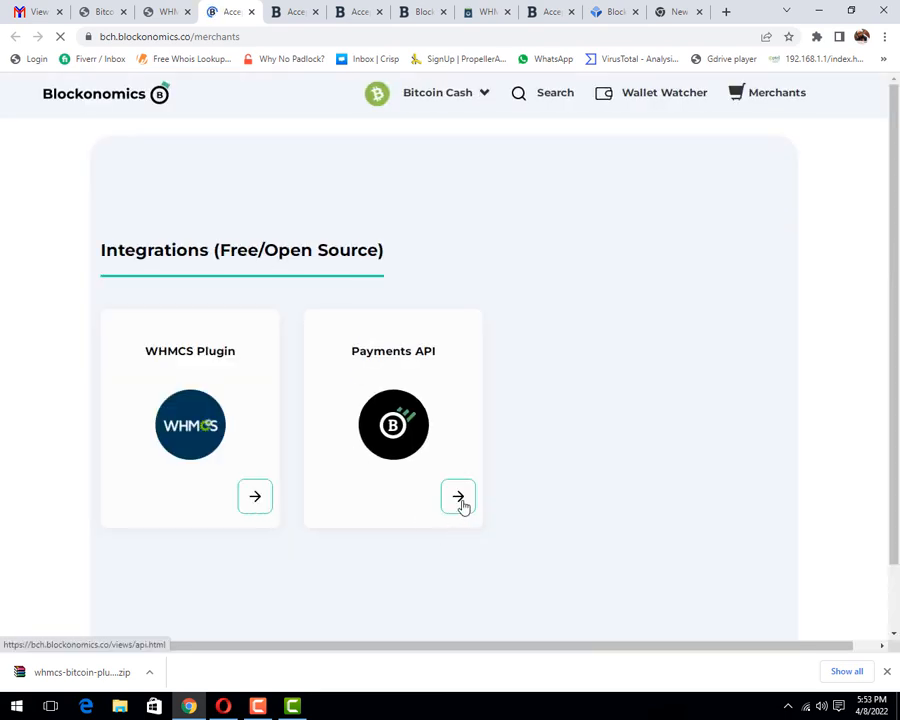
Regenerate a new API key in the Blockonomics Payments API settings and save with the callback URL
{"action": "left_click", "coordinate": [458, 496]}
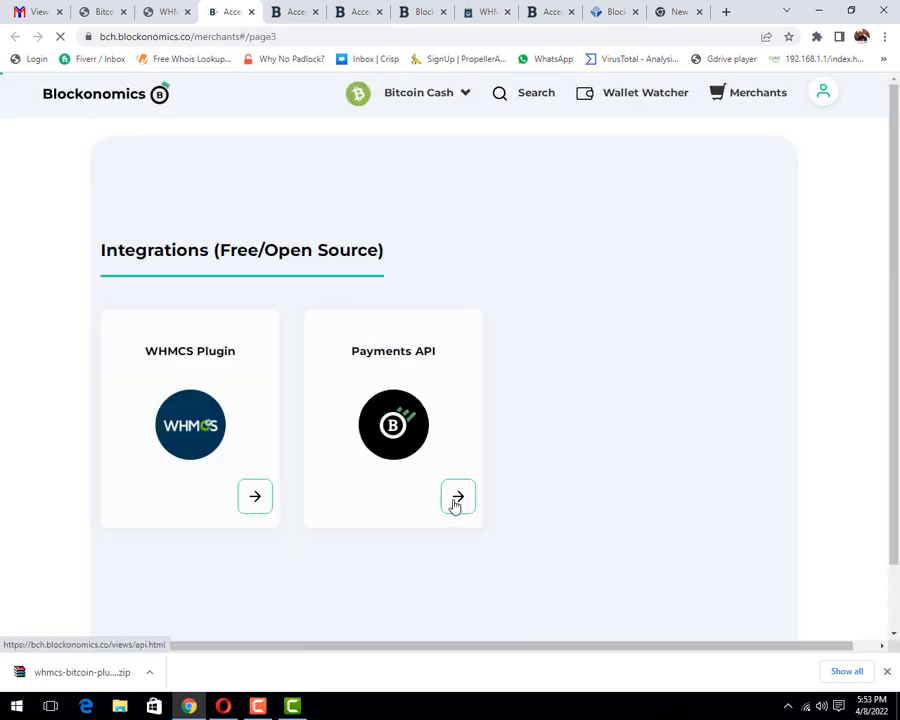
{"action": "left_click", "coordinate": [458, 496]}
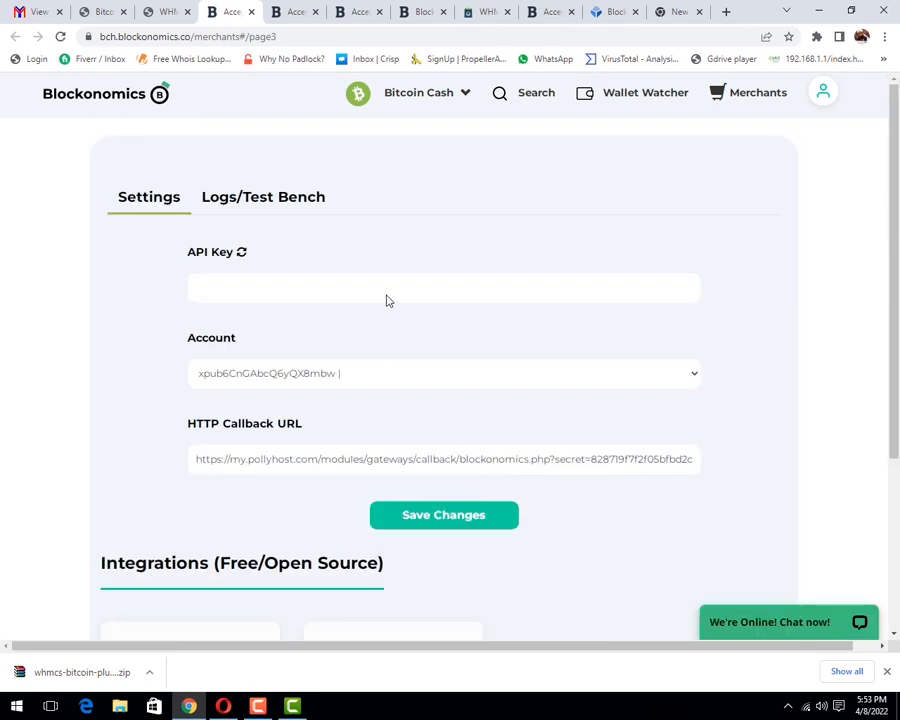
{"action": "mouse_move", "coordinate": [326, 292]}
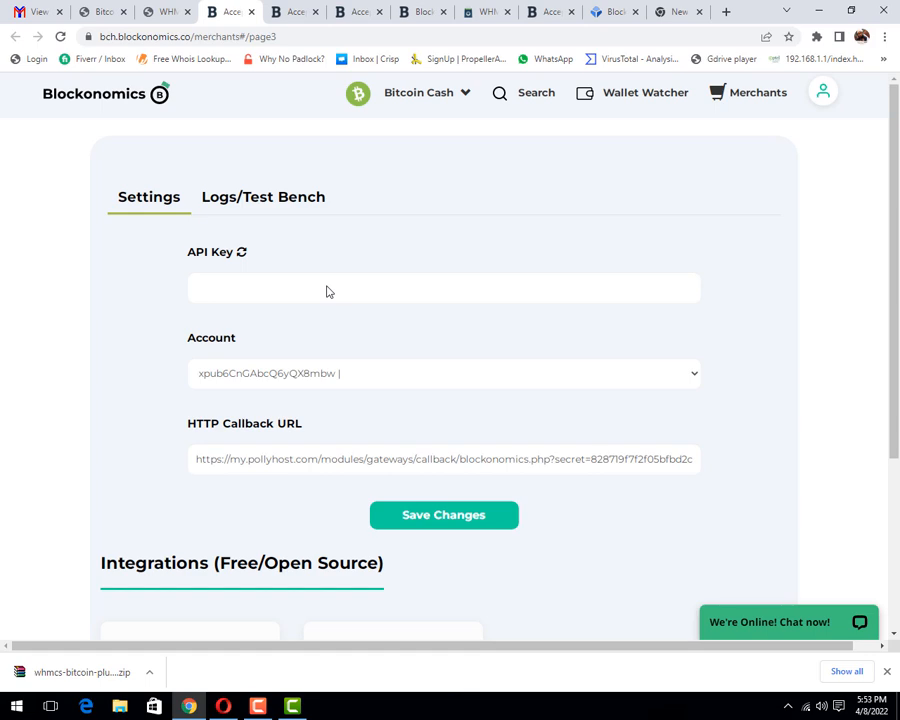
{"action": "left_click", "coordinate": [444, 288]}
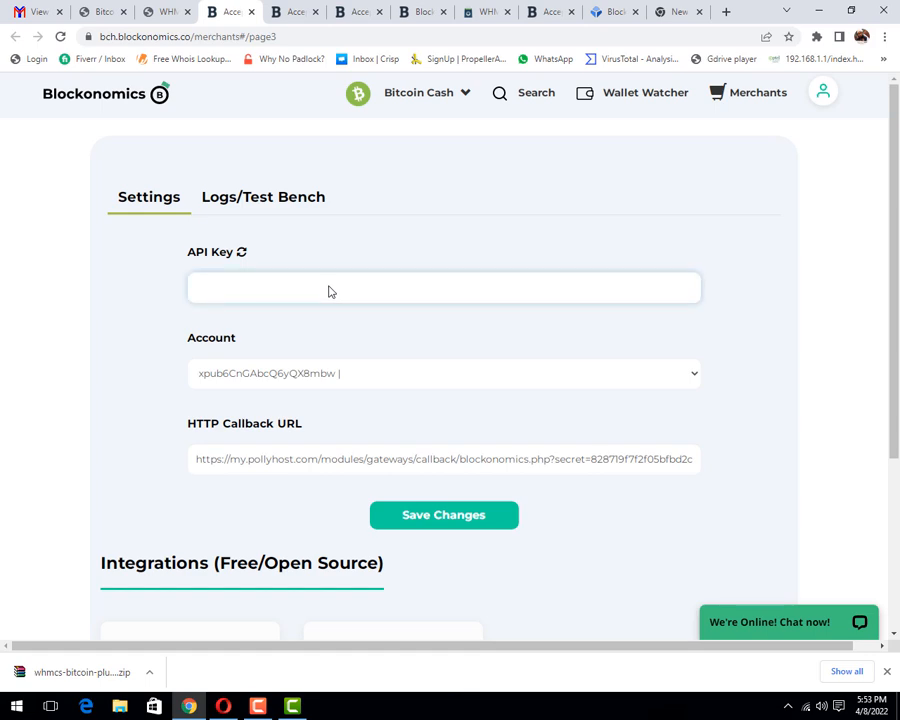
{"action": "mouse_move", "coordinate": [240, 252]}
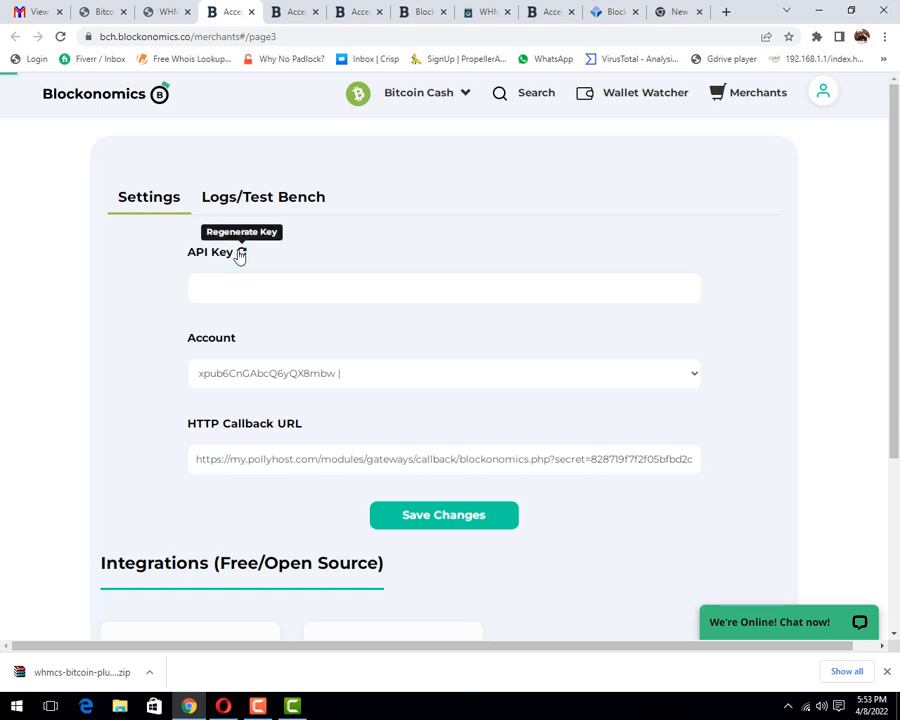
{"action": "left_click", "coordinate": [240, 232]}
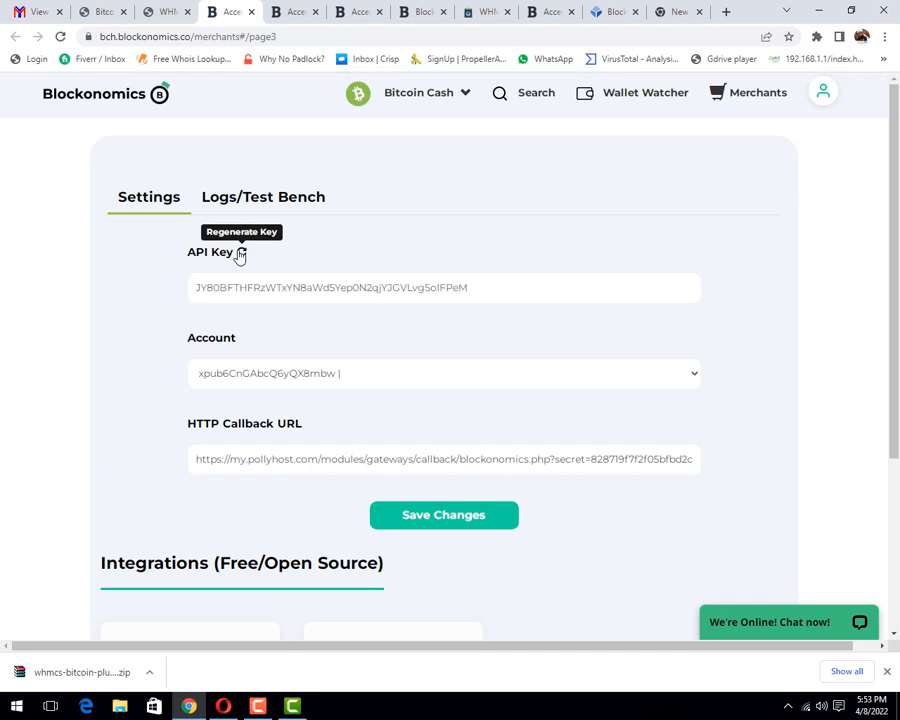
{"action": "mouse_move", "coordinate": [398, 364]}
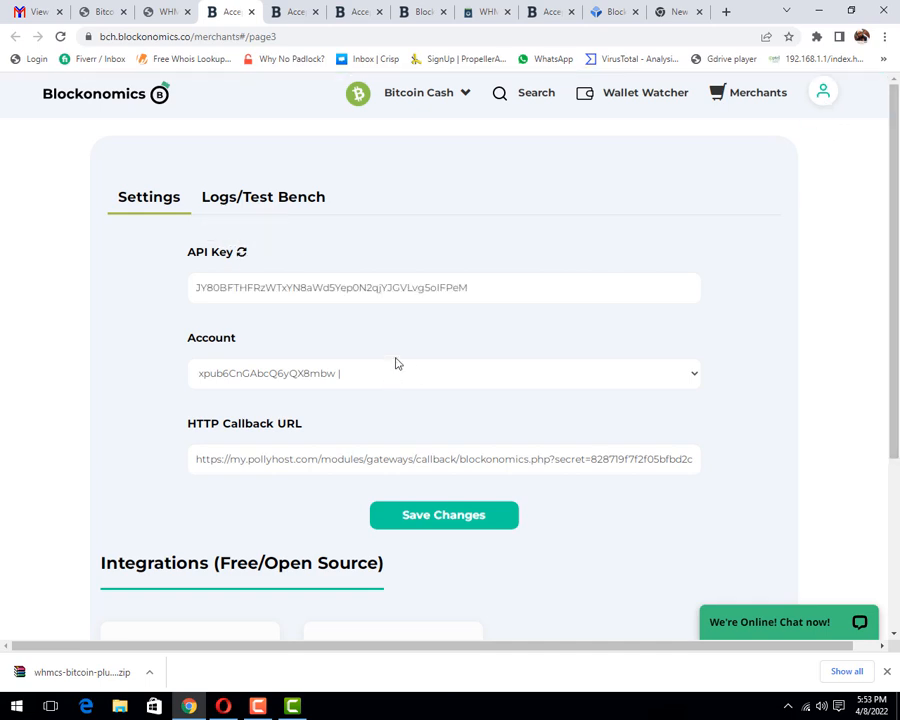
{"action": "scroll", "scroll_direction": "down", "scroll_amount": 3}
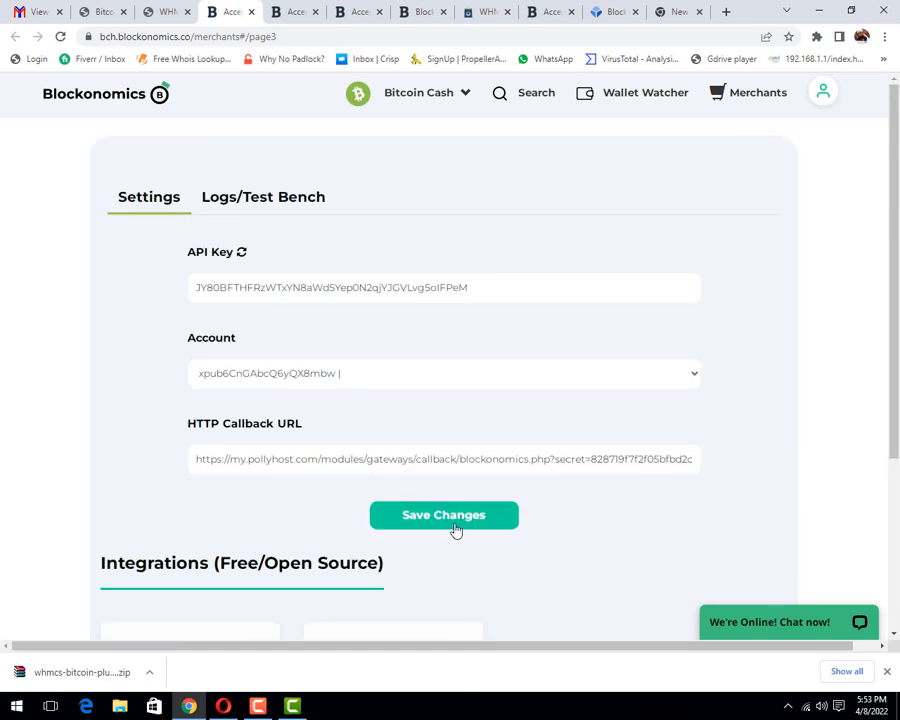
{"action": "mouse_move", "coordinate": [492, 496]}
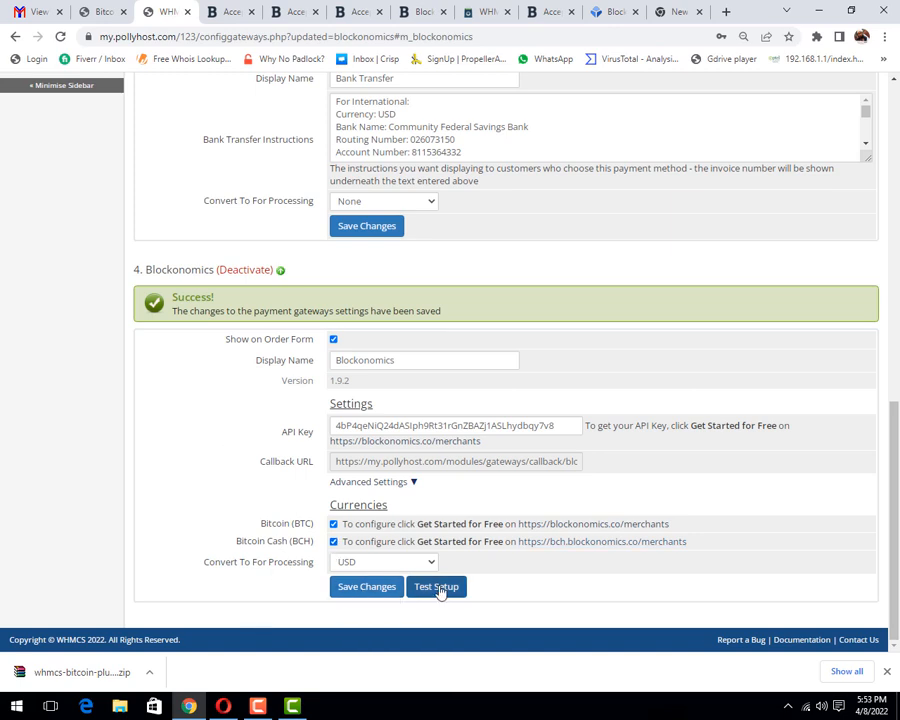
Test the gateway setup for Bitcoin and Bitcoin Cash, set the payment timer to 30 minutes, and save
{"action": "left_click", "coordinate": [436, 586]}
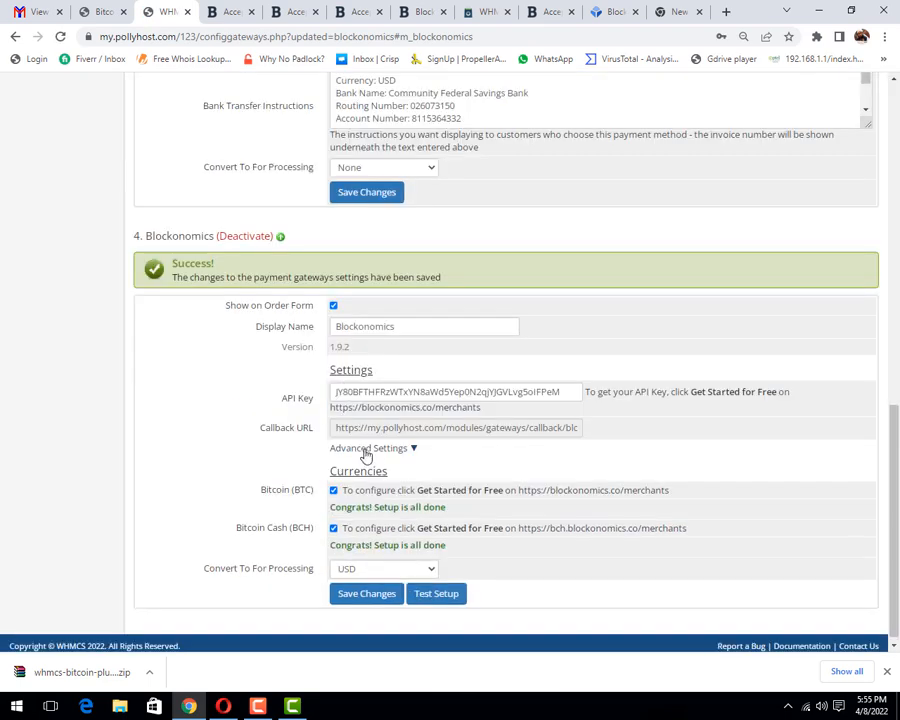
{"action": "left_click", "coordinate": [384, 468]}
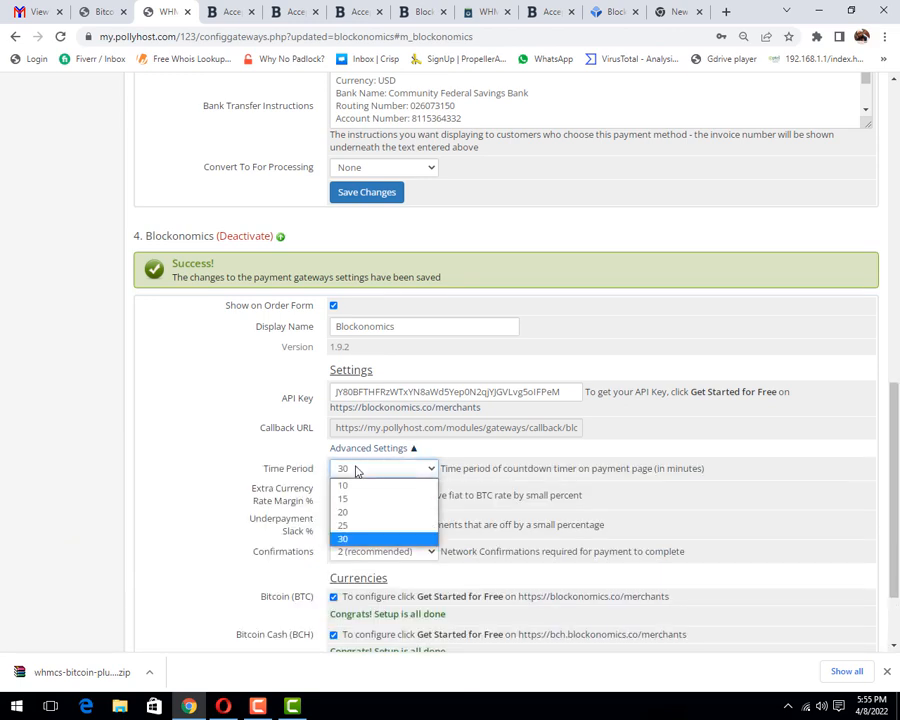
{"action": "mouse_move", "coordinate": [364, 544]}
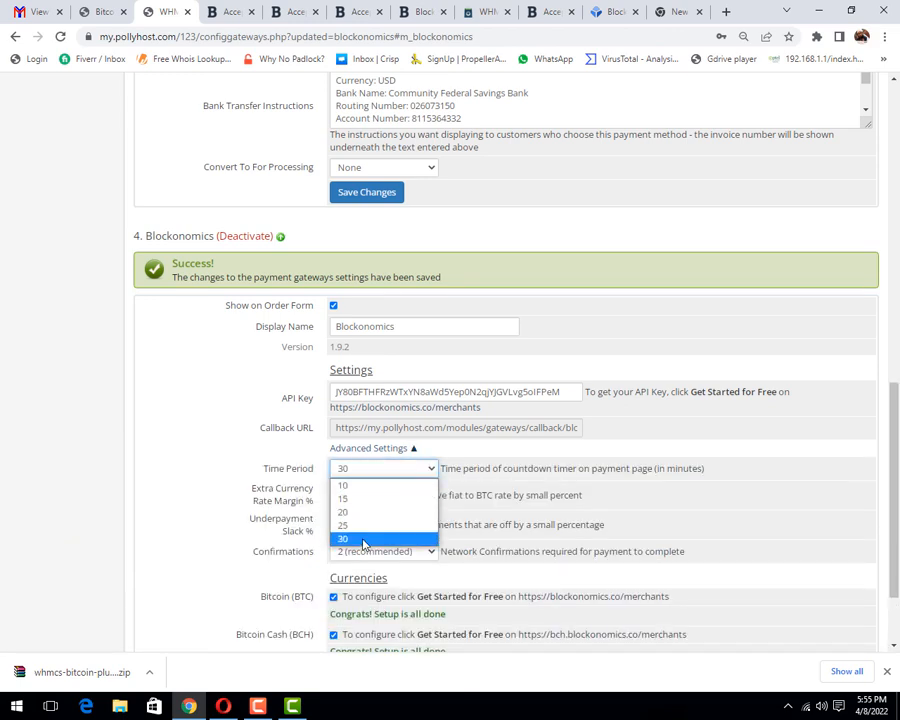
{"action": "left_click", "coordinate": [344, 538]}
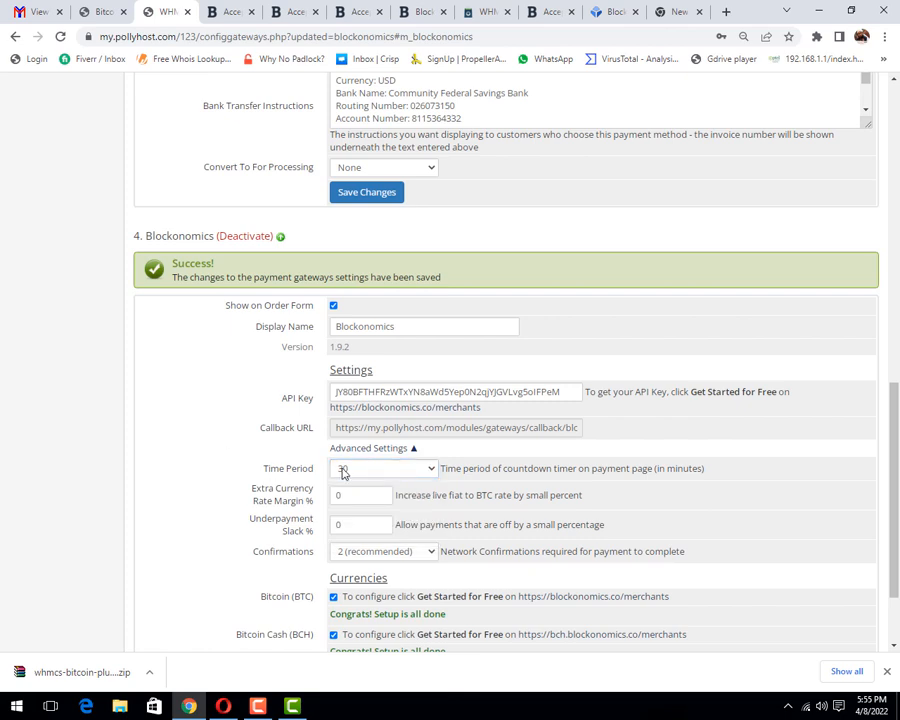
{"action": "left_click", "coordinate": [384, 468]}
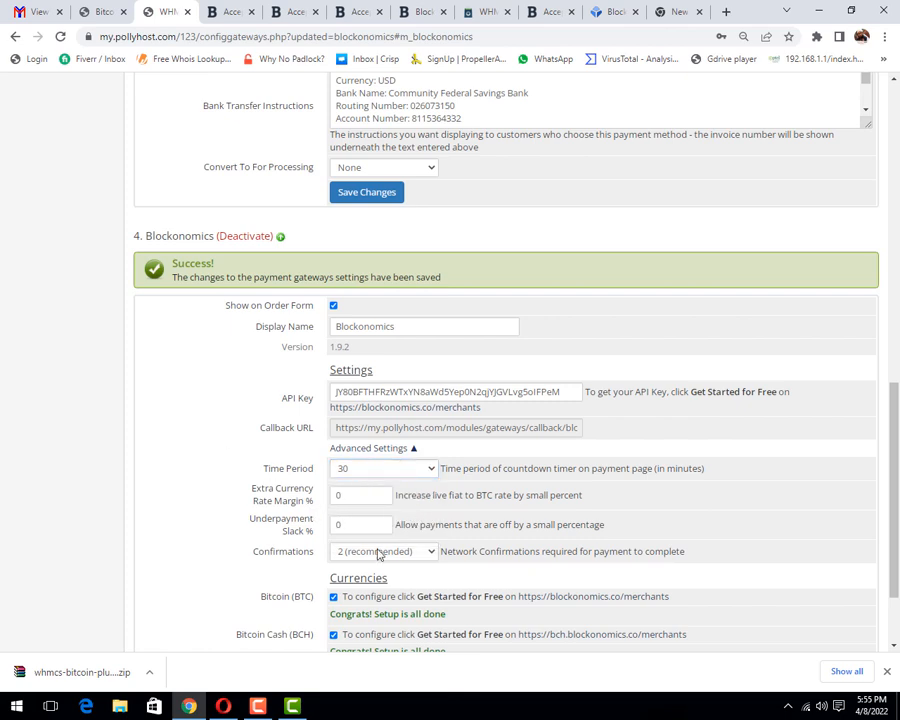
{"action": "scroll", "scroll_direction": "down", "scroll_amount": 3}
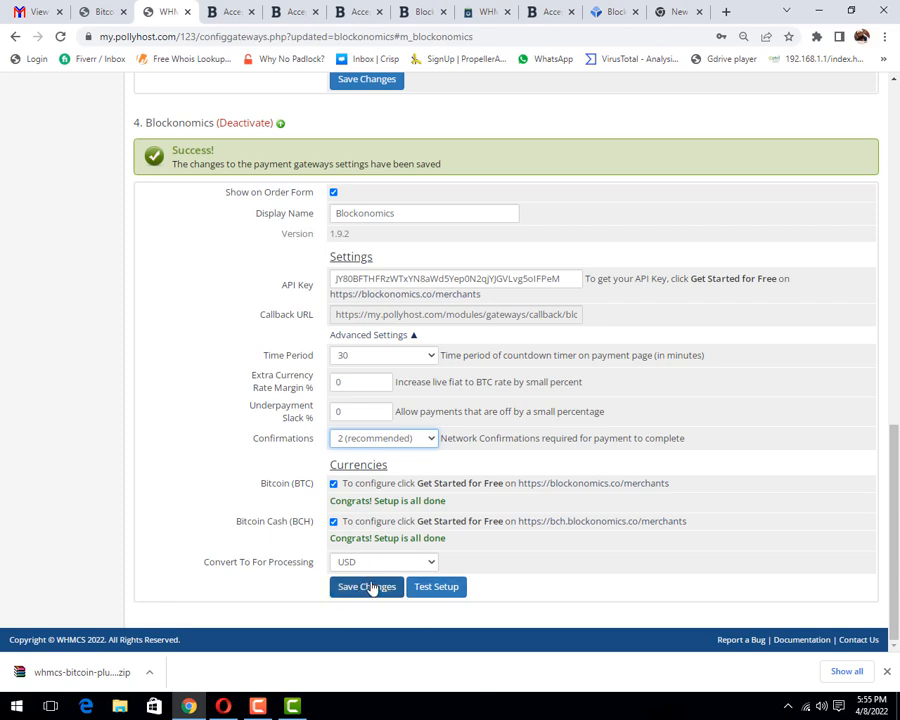
{"action": "mouse_move", "coordinate": [324, 704]}
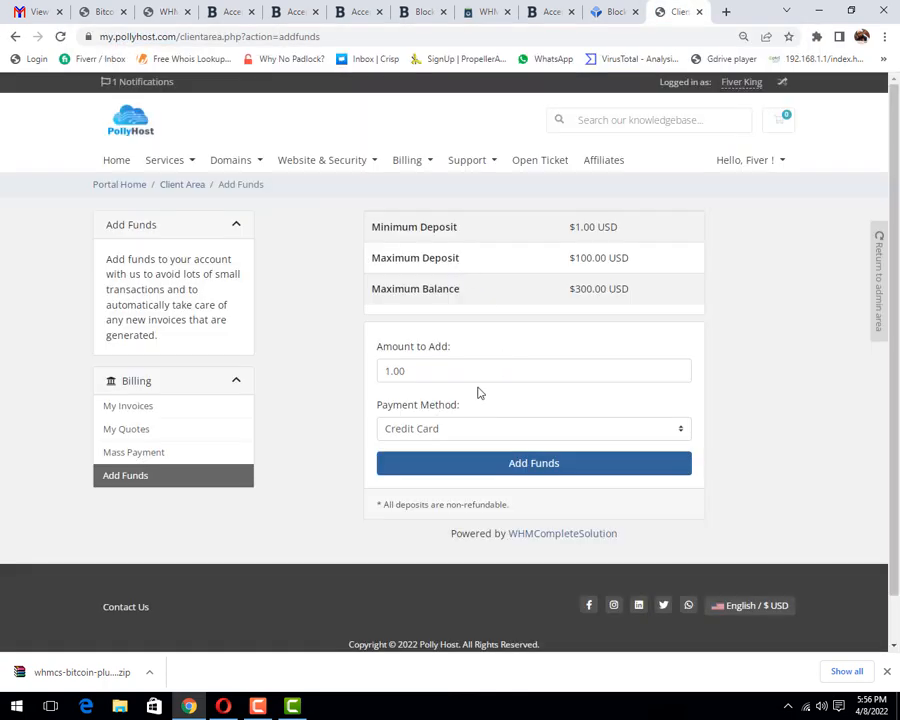
Add $1.00 funds via Blockonomics and proceed with Pay Now to the Bitcoin/Bitcoin Cash choice for order #776
{"action": "left_click", "coordinate": [532, 428]}
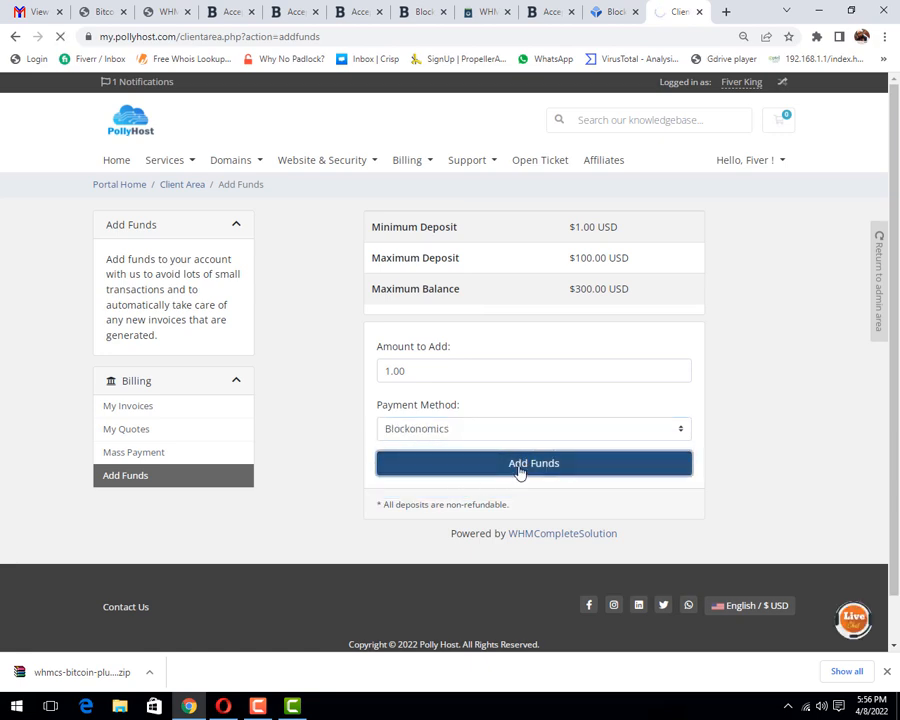
{"action": "left_click", "coordinate": [534, 464]}
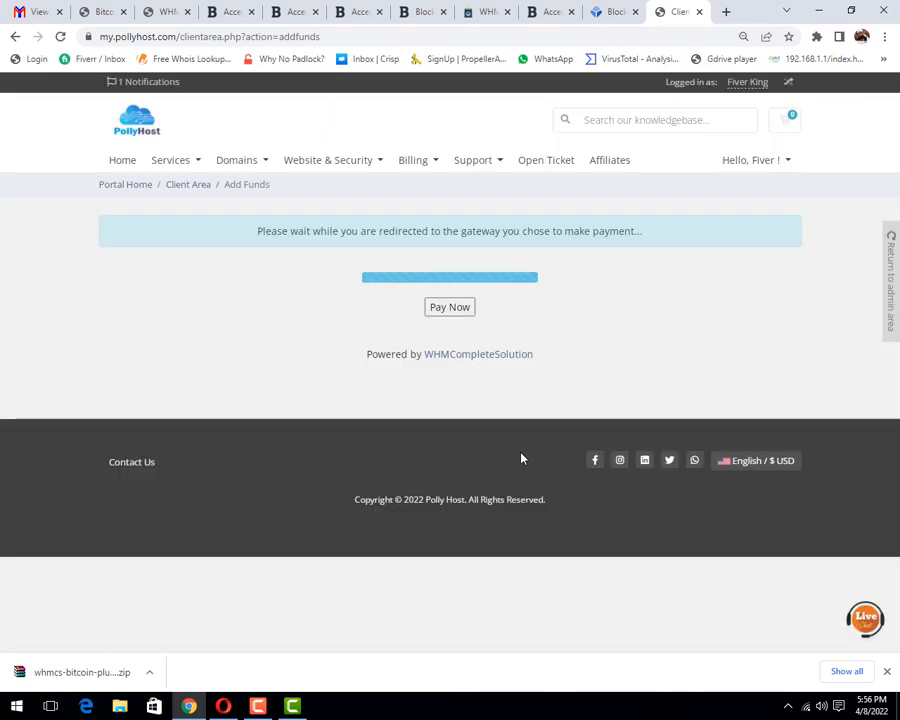
{"action": "left_click", "coordinate": [448, 308]}
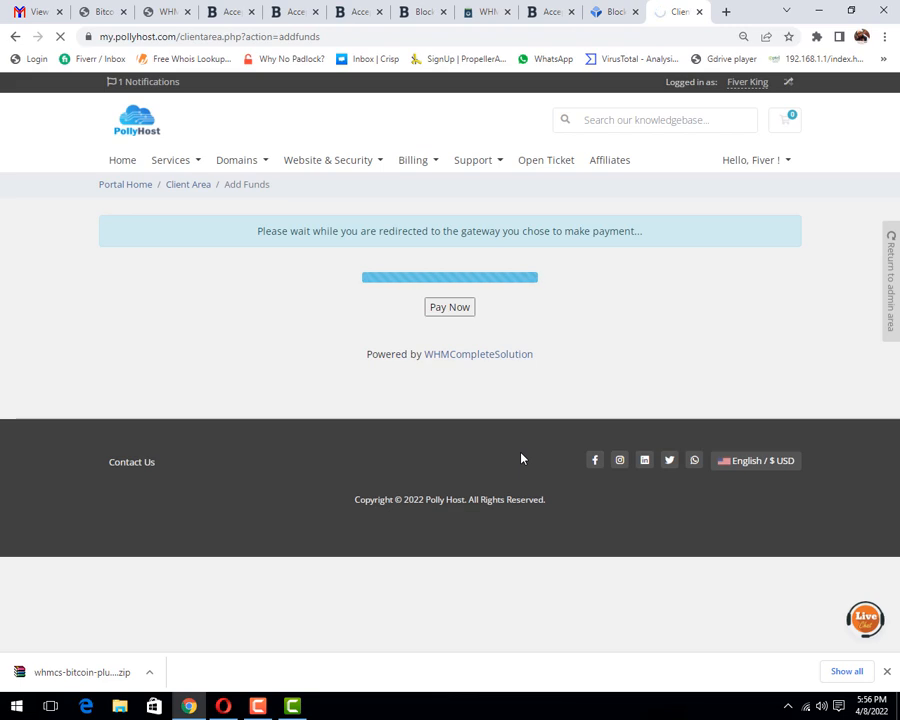
{"action": "left_click", "coordinate": [448, 308]}
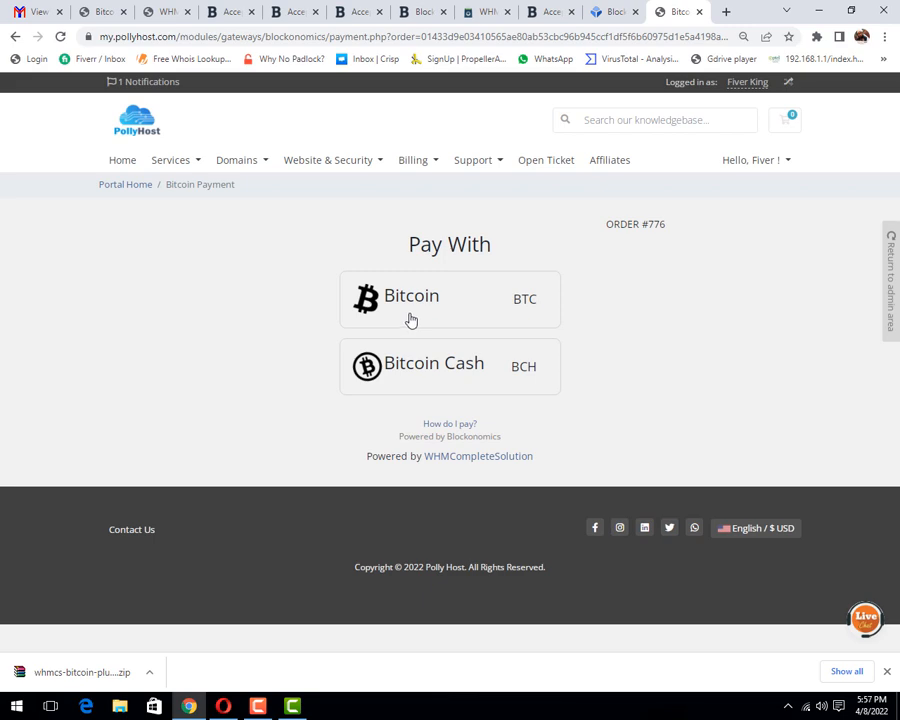
{"action": "mouse_move", "coordinate": [512, 306]}
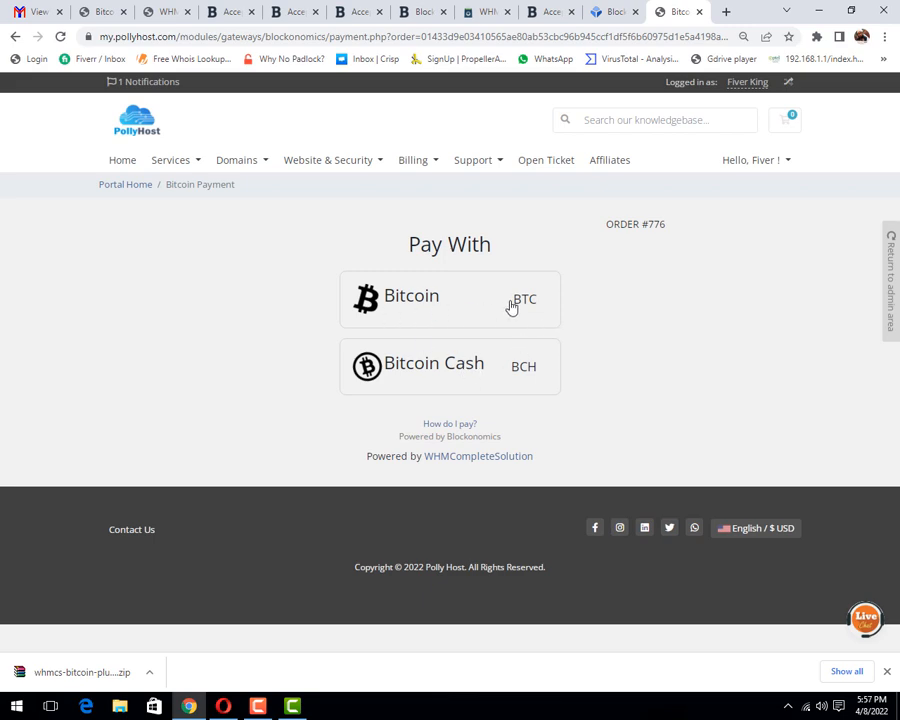
{"action": "mouse_move", "coordinate": [428, 372]}
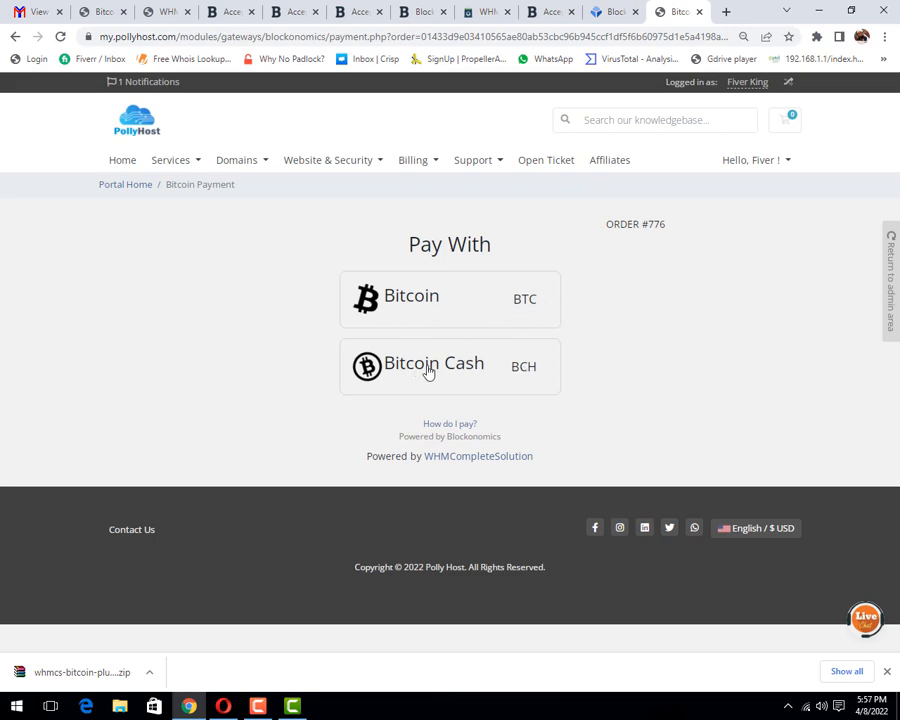
{"action": "mouse_move", "coordinate": [412, 298]}
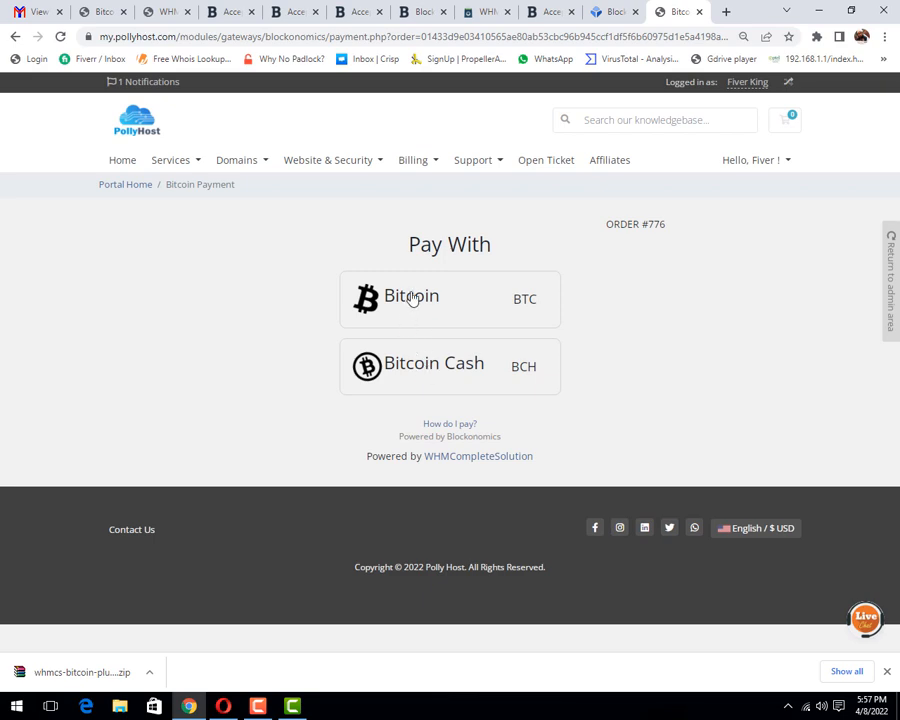
Choose Bitcoin, showing the QR code for 0.00002312 BTC (≈$1) on order #776
{"action": "left_click", "coordinate": [410, 298]}
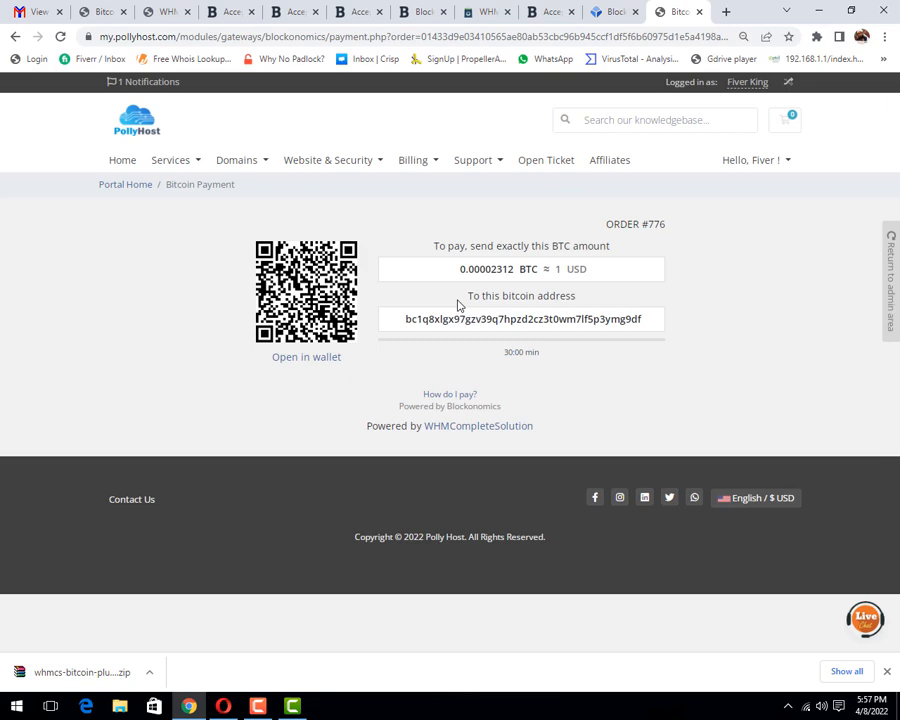
{"action": "mouse_move", "coordinate": [502, 364]}
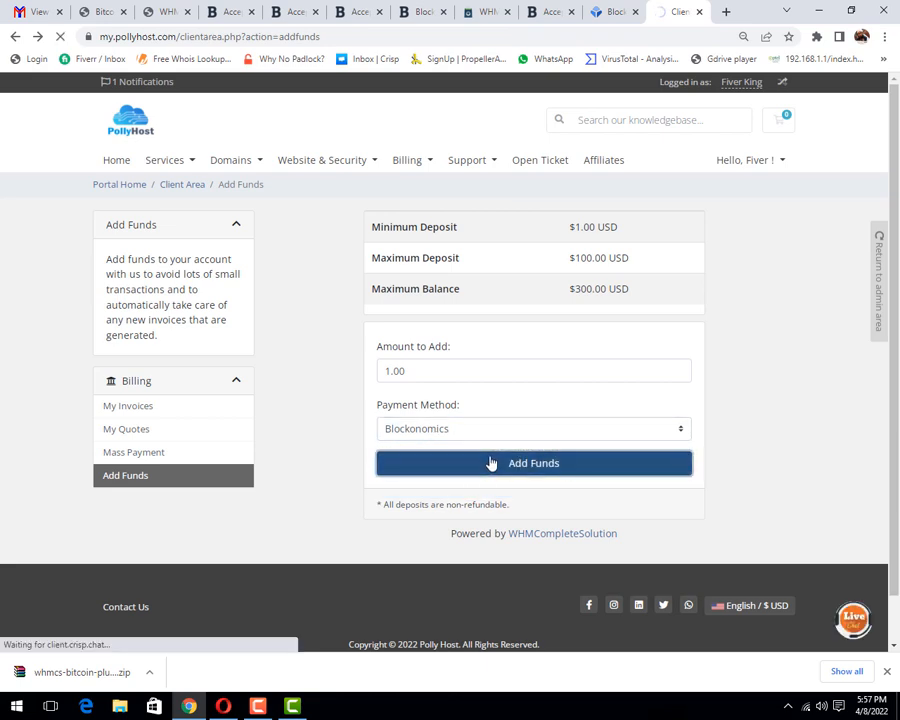
Submit a second $1 Add Funds order #777 and pay with Bitcoin Cash, showing the 0.00304461 BCH QR code
{"action": "left_click", "coordinate": [532, 464]}
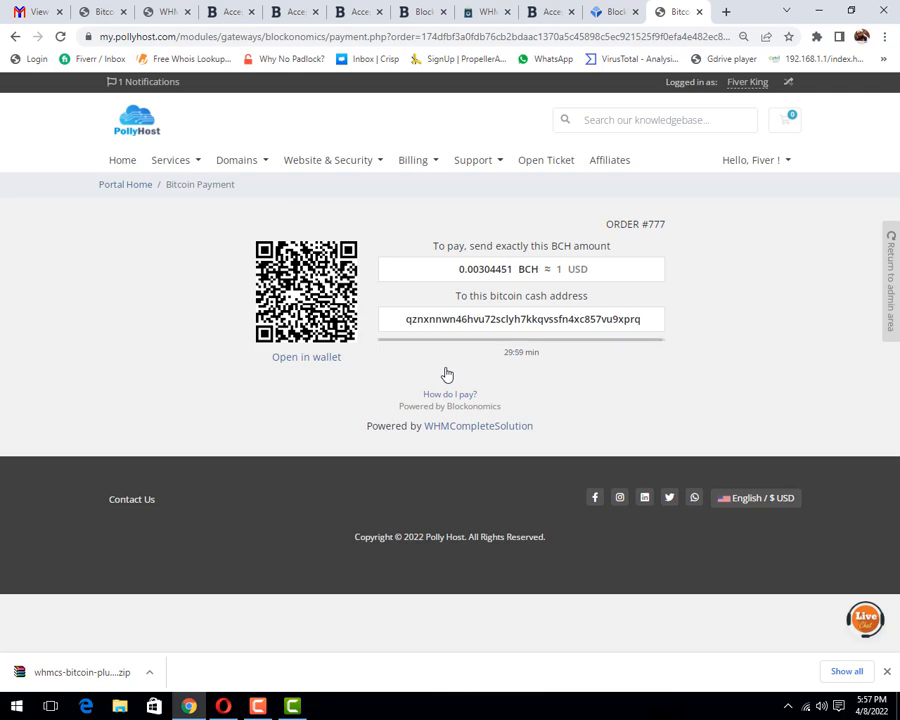
{"action": "mouse_move", "coordinate": [484, 396]}
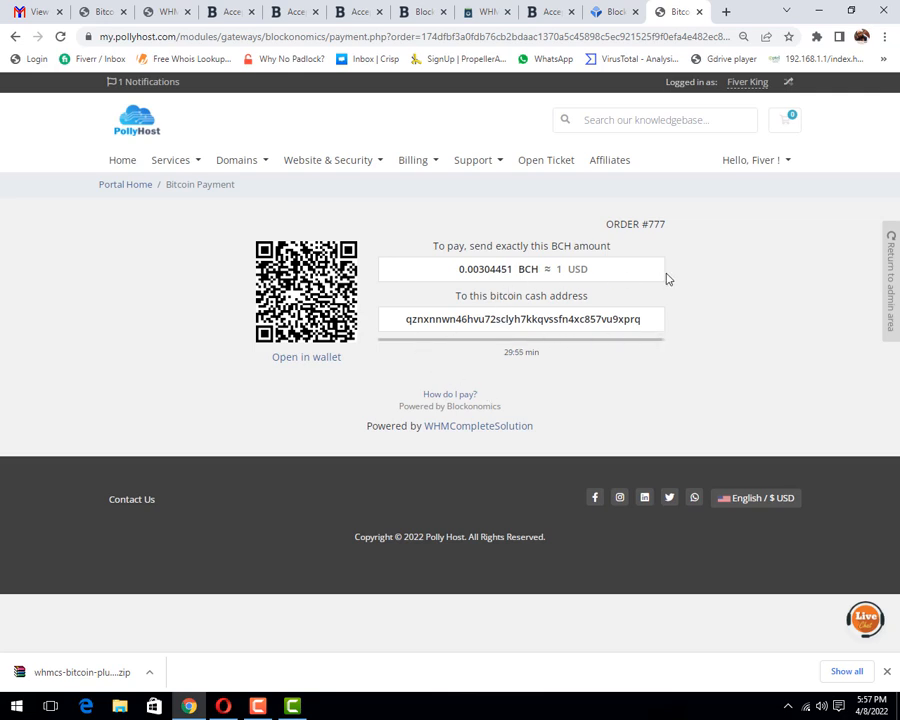
{"action": "mouse_move", "coordinate": [292, 708]}
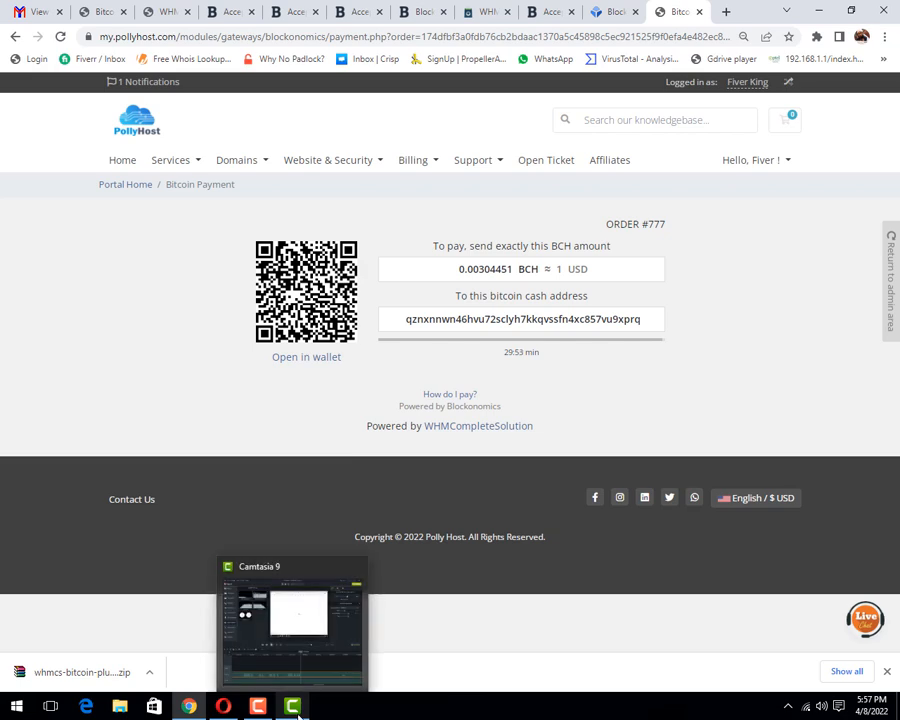